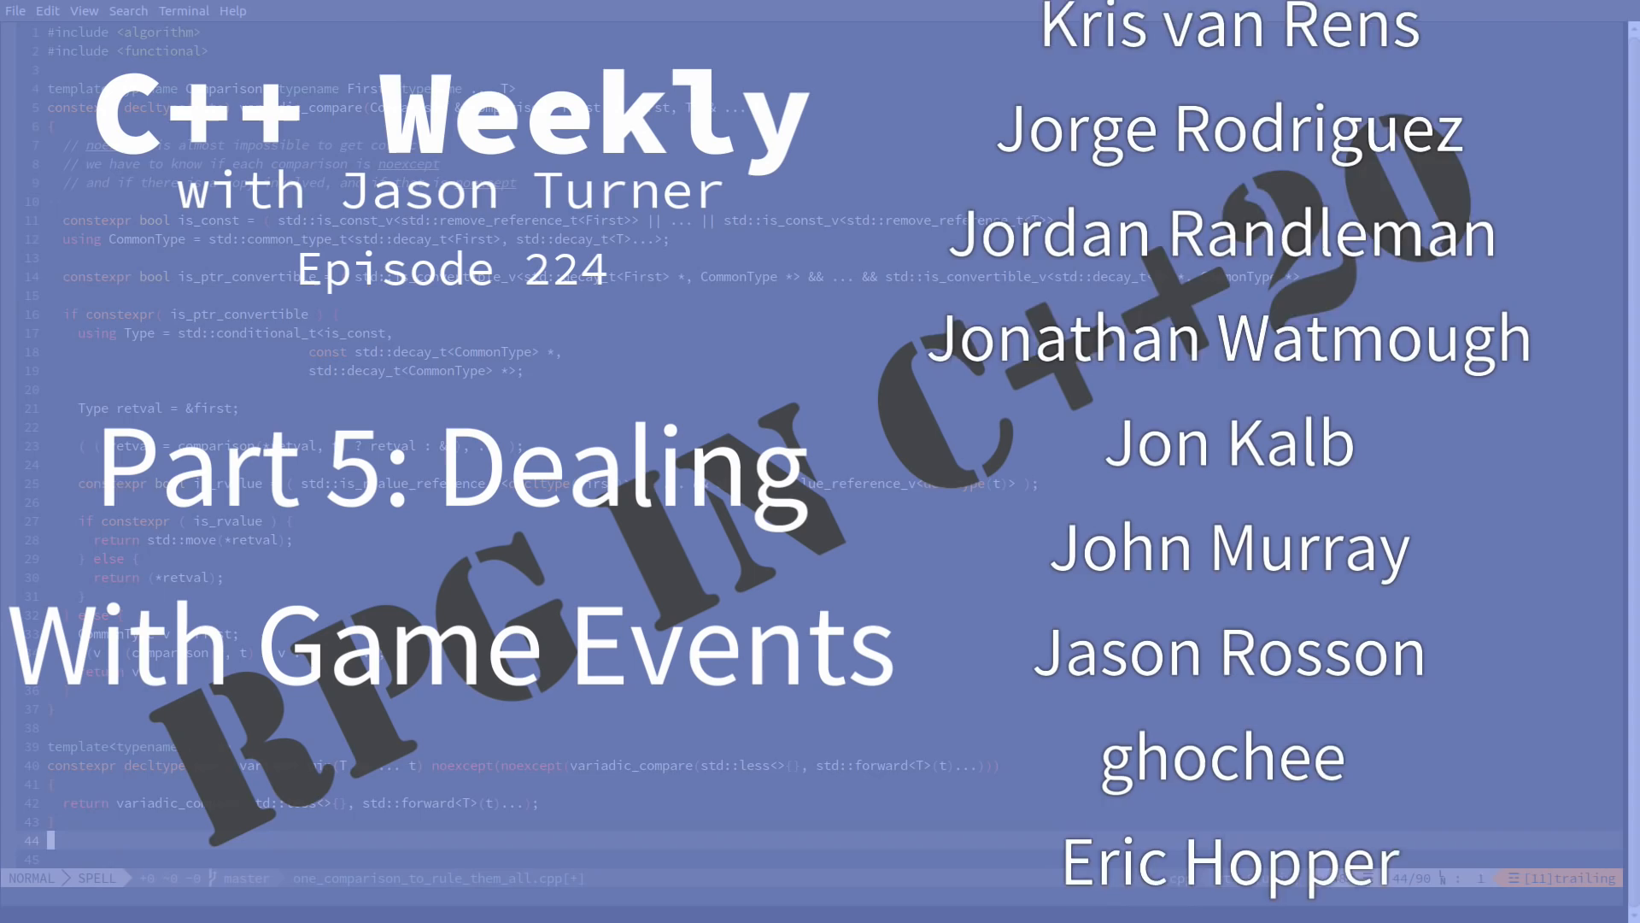
- Add an unsigned int buttonCount to Joystick, filled from sf::Joystick::getButtonCount(id)
scroll("down", 3)
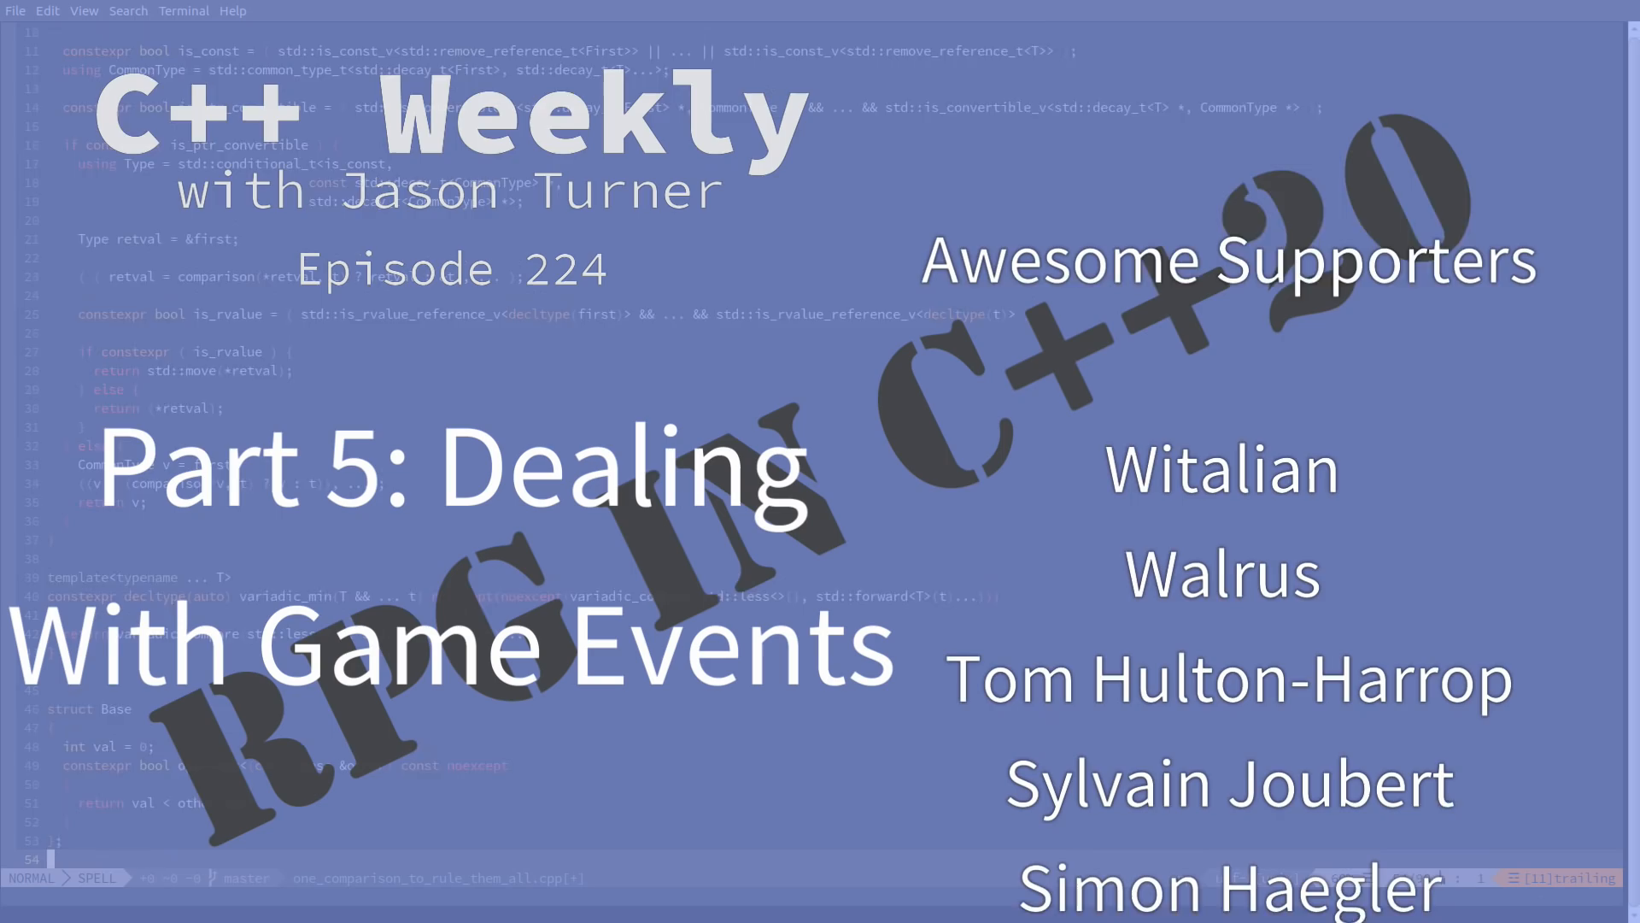
scroll("down", 3)
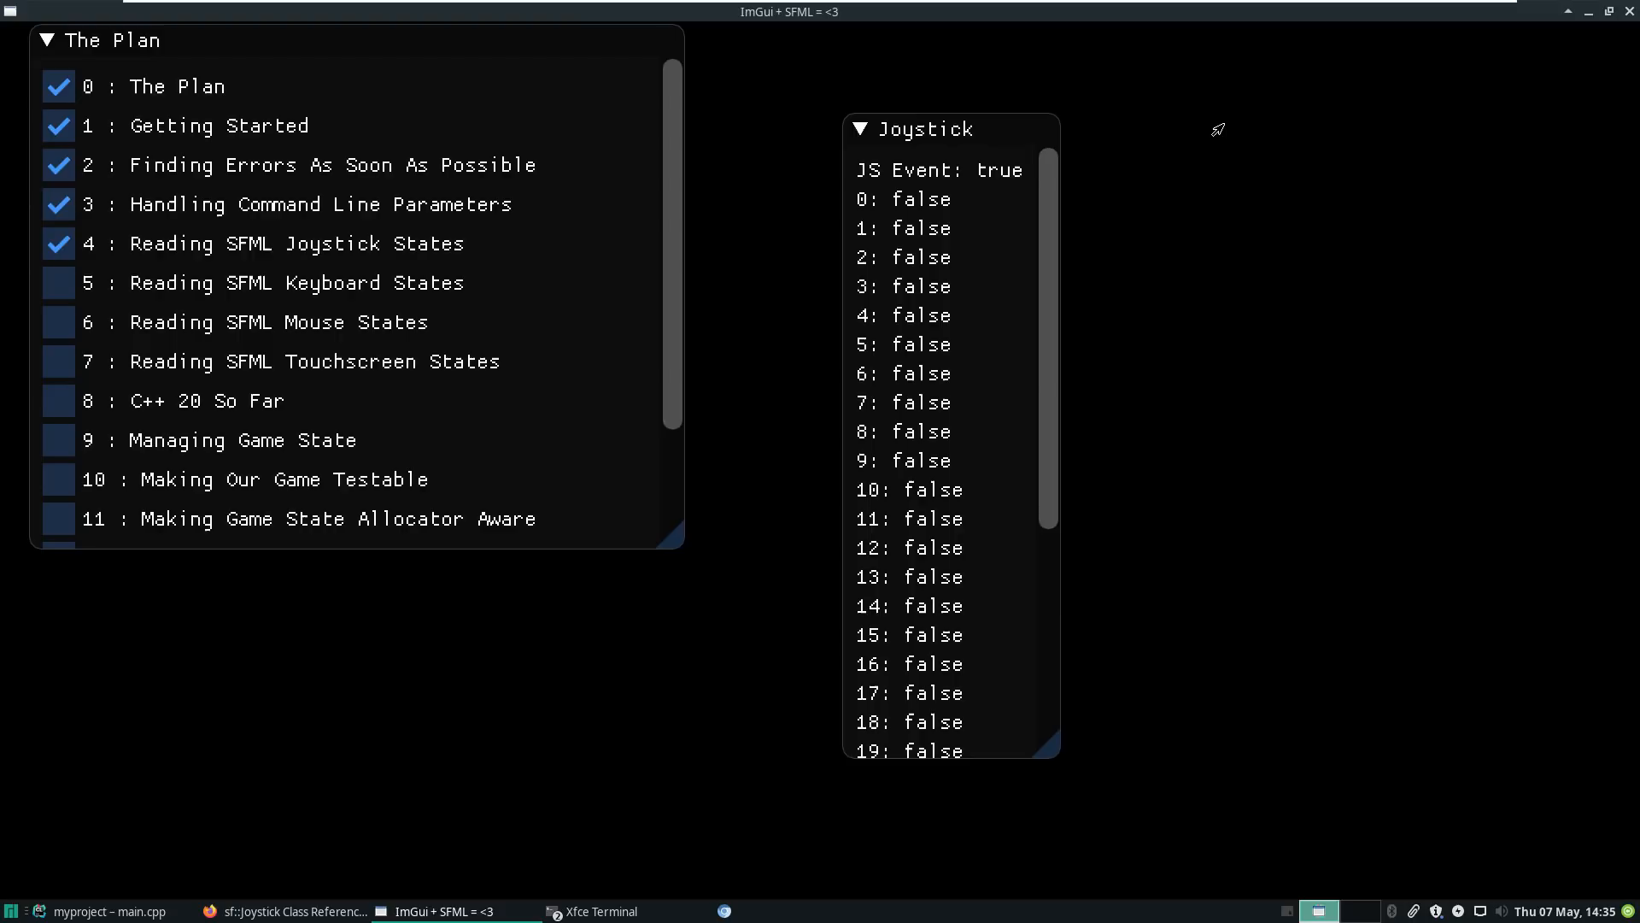
scroll("down", 3)
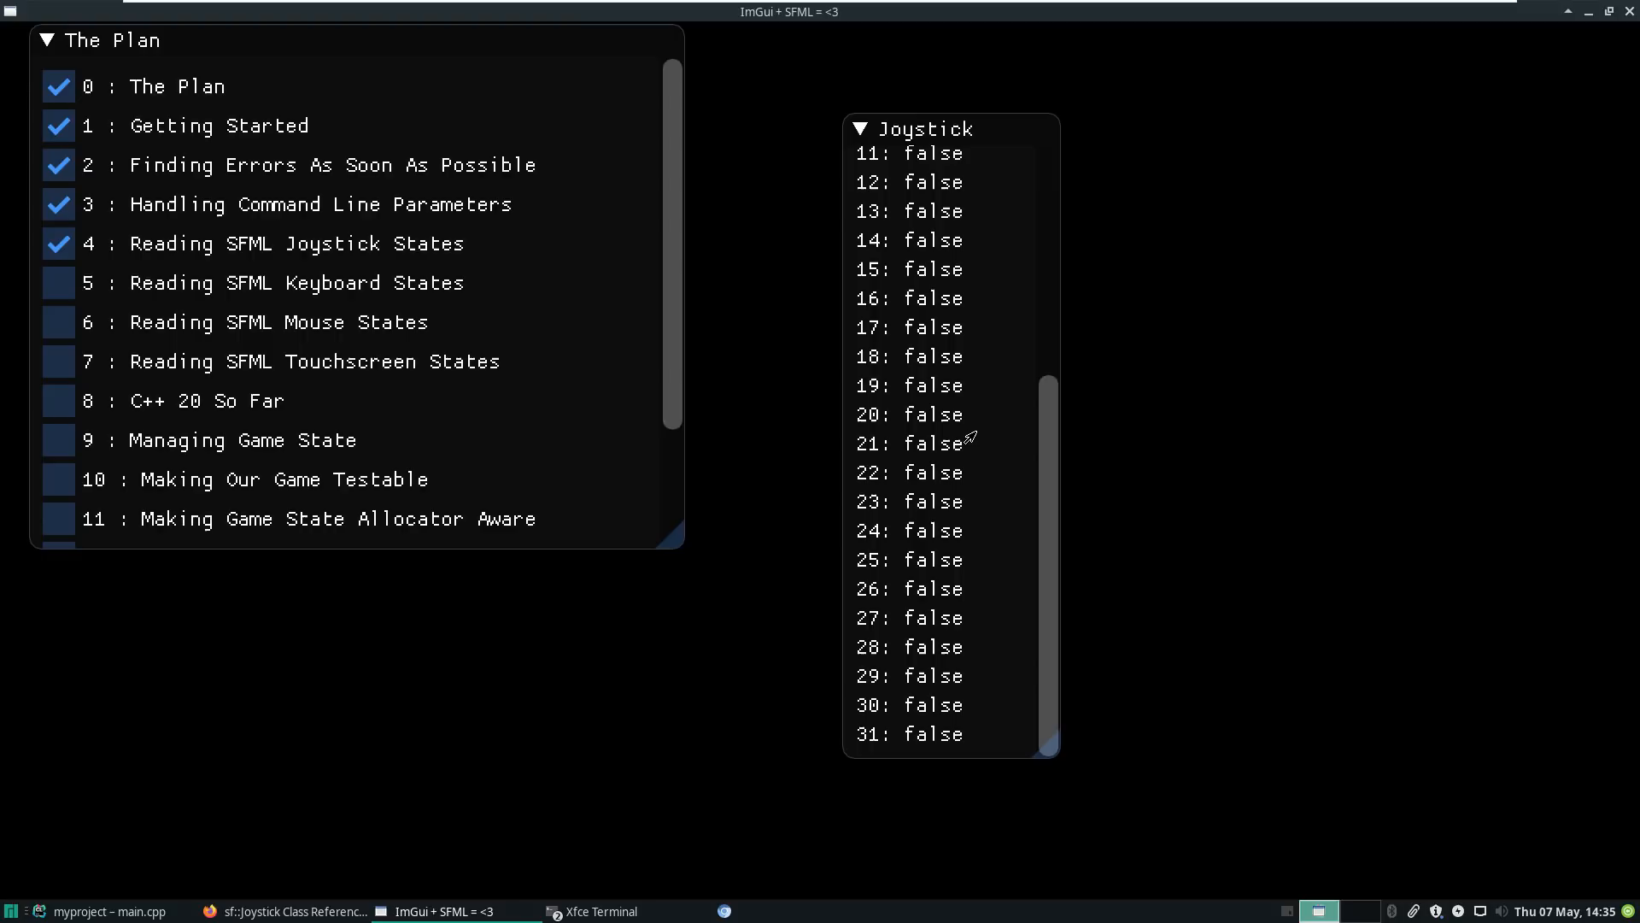
scroll("up", 3)
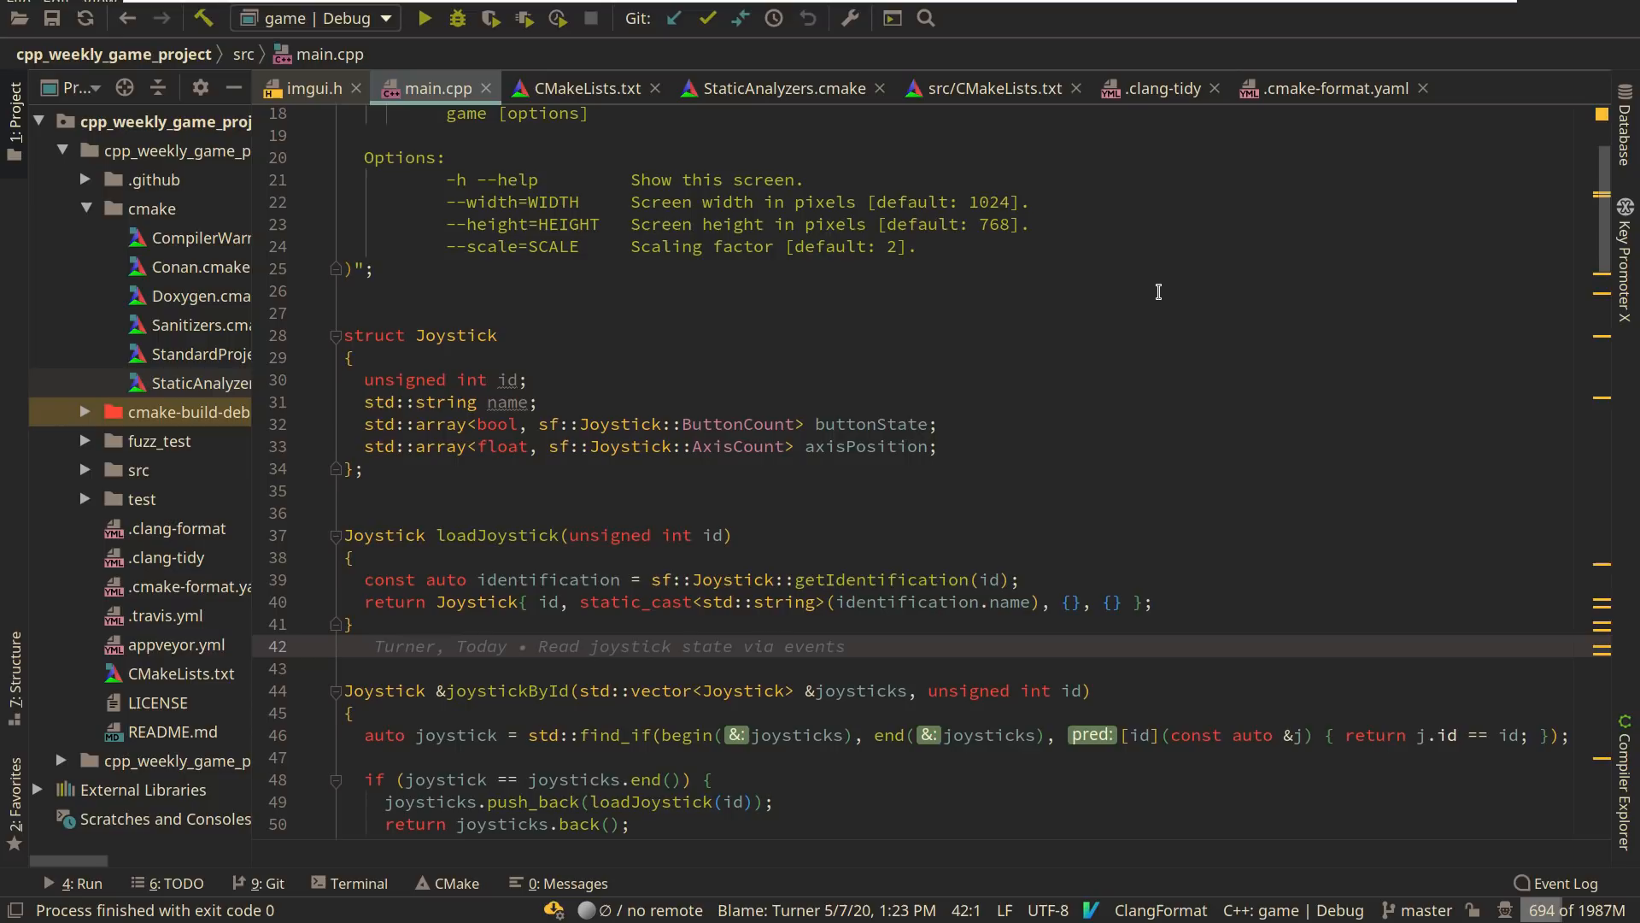
scroll("down", 3)
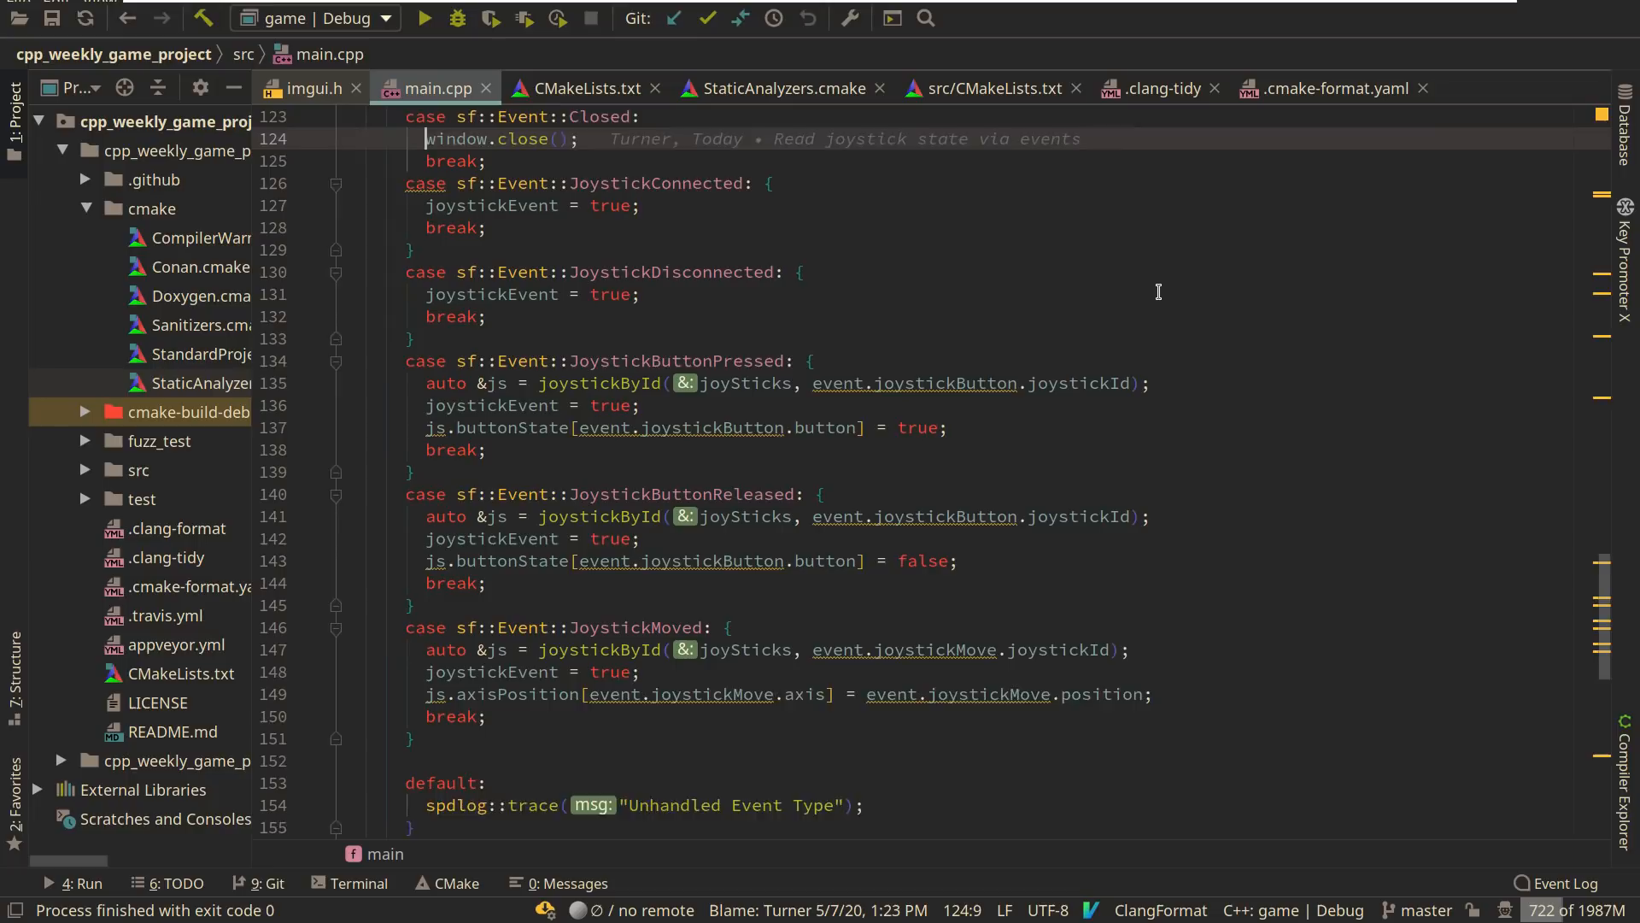
scroll("up", 3)
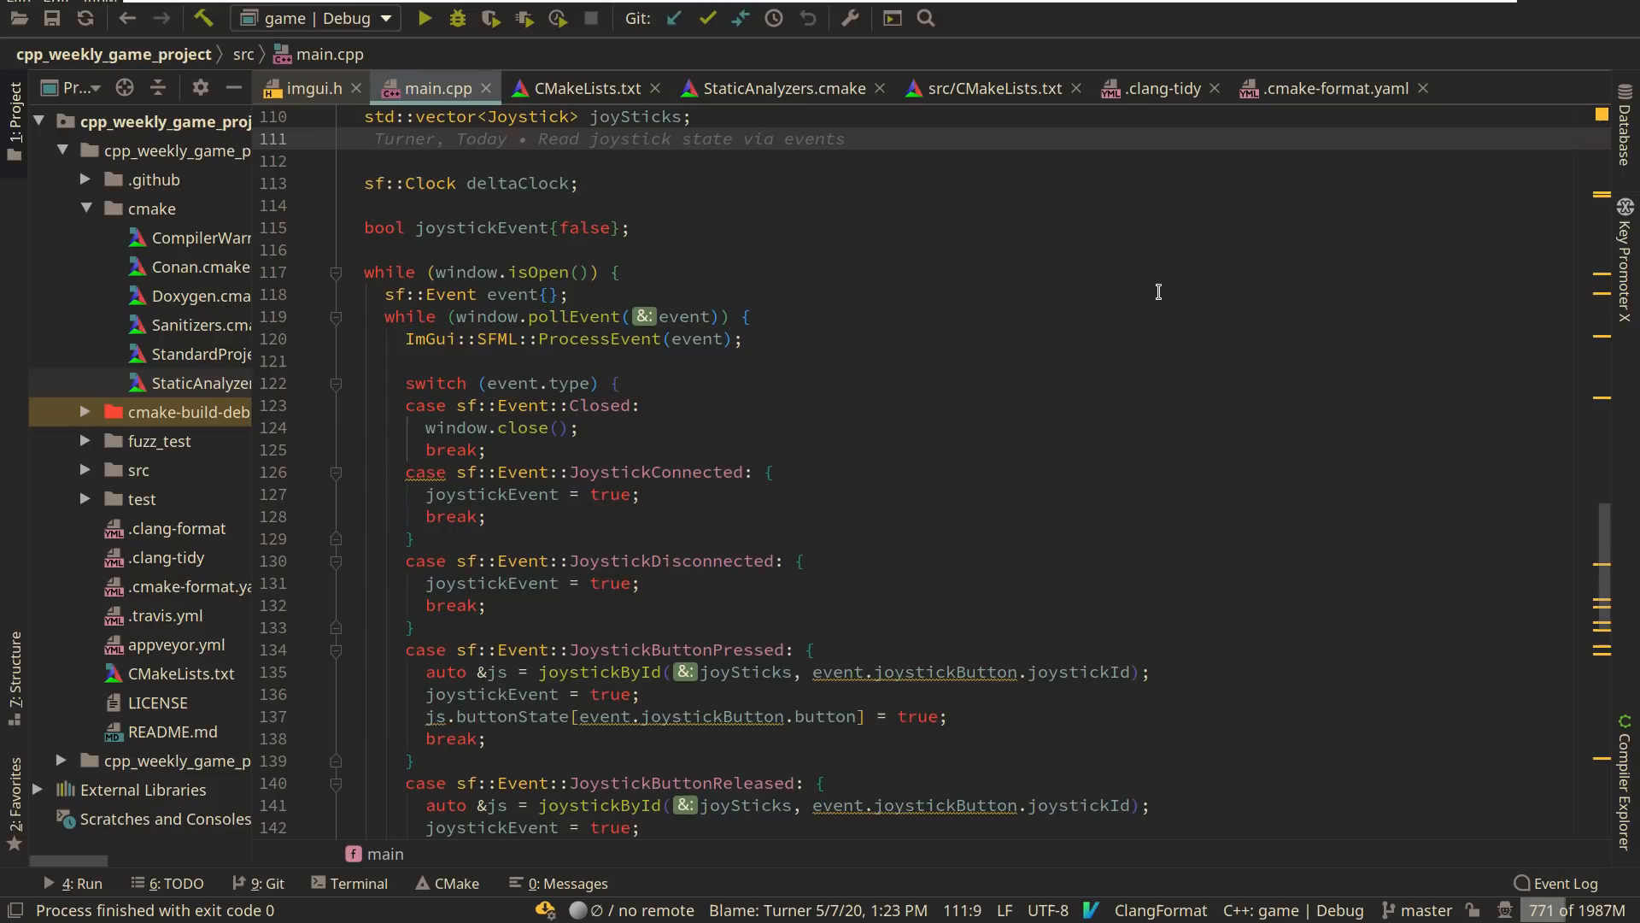
scroll("down", 3)
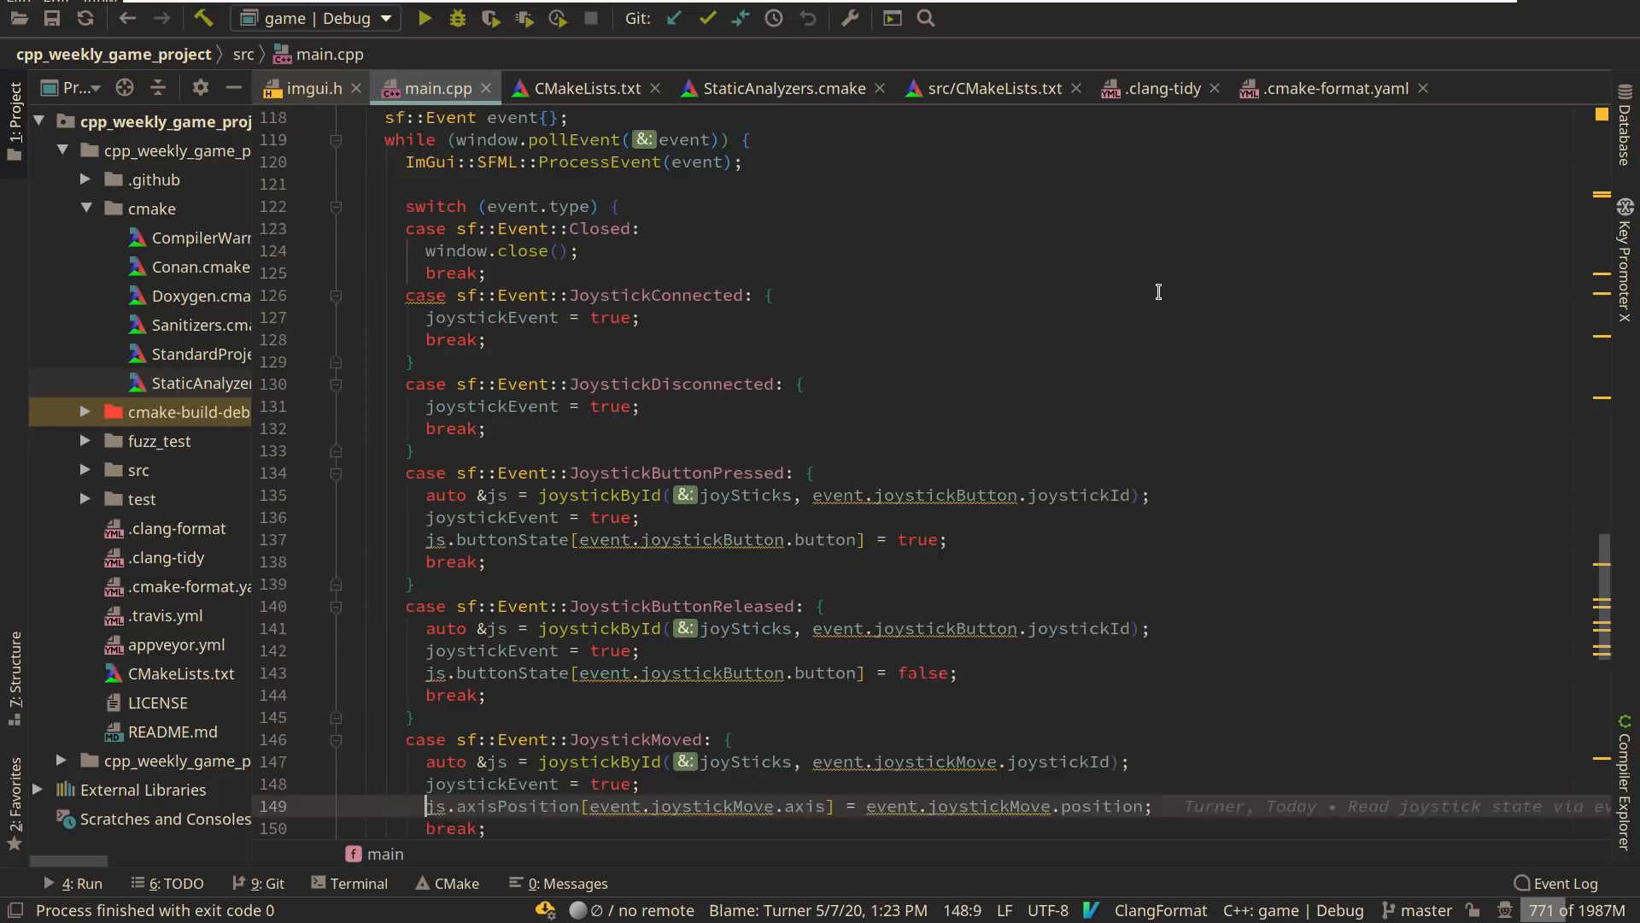
scroll("down", 3)
type("return js;")
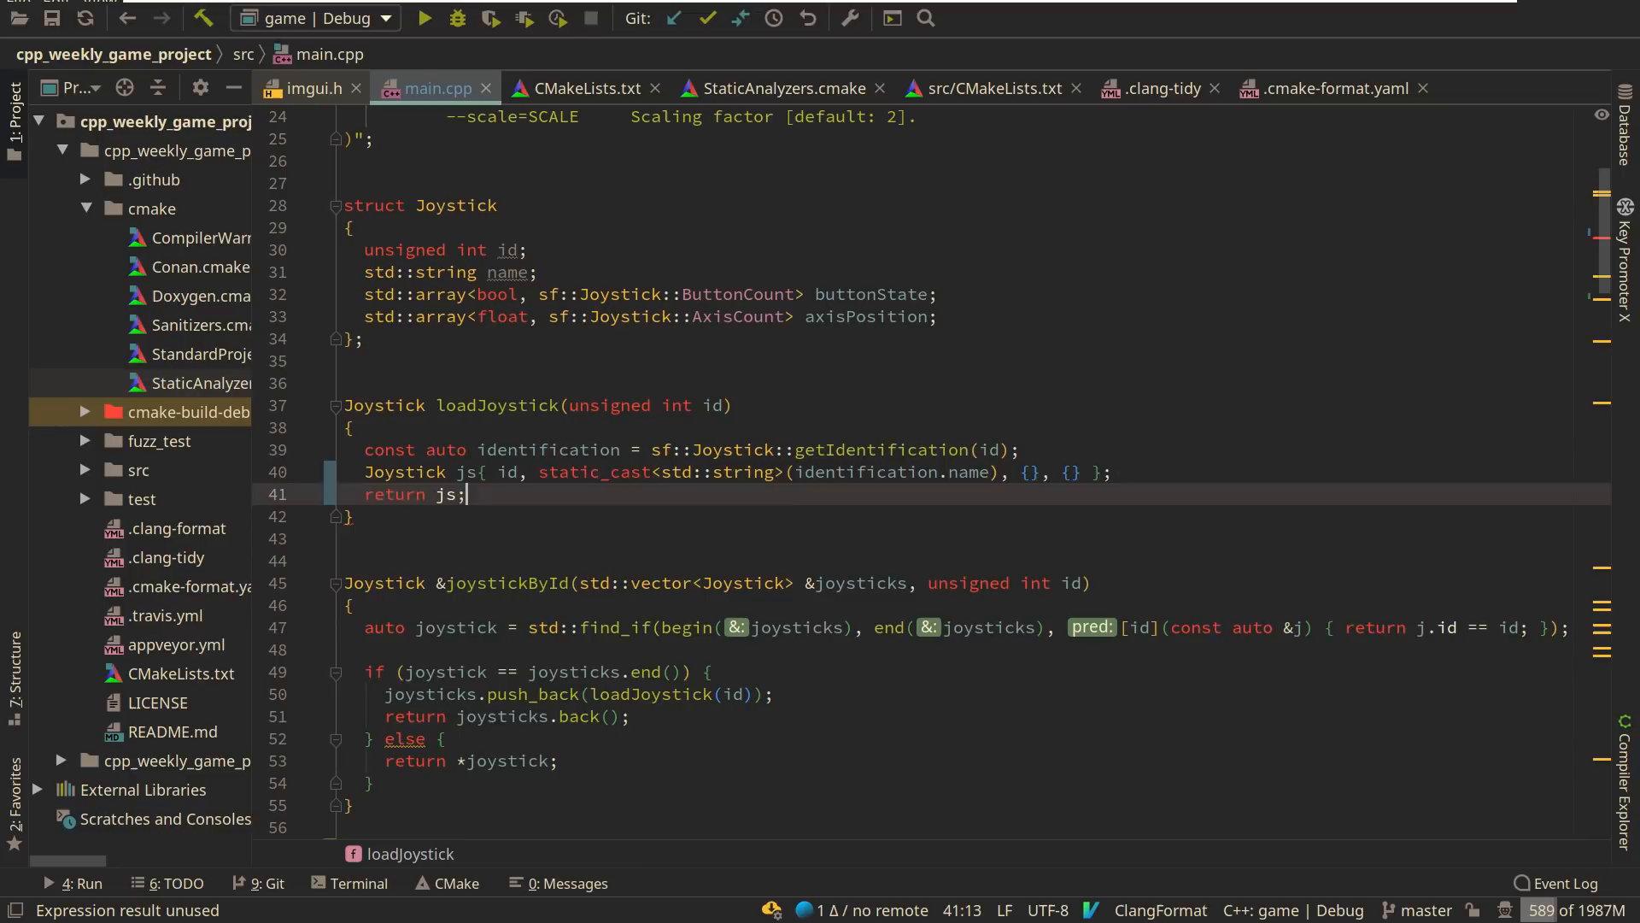
type("sf::Joystick::")
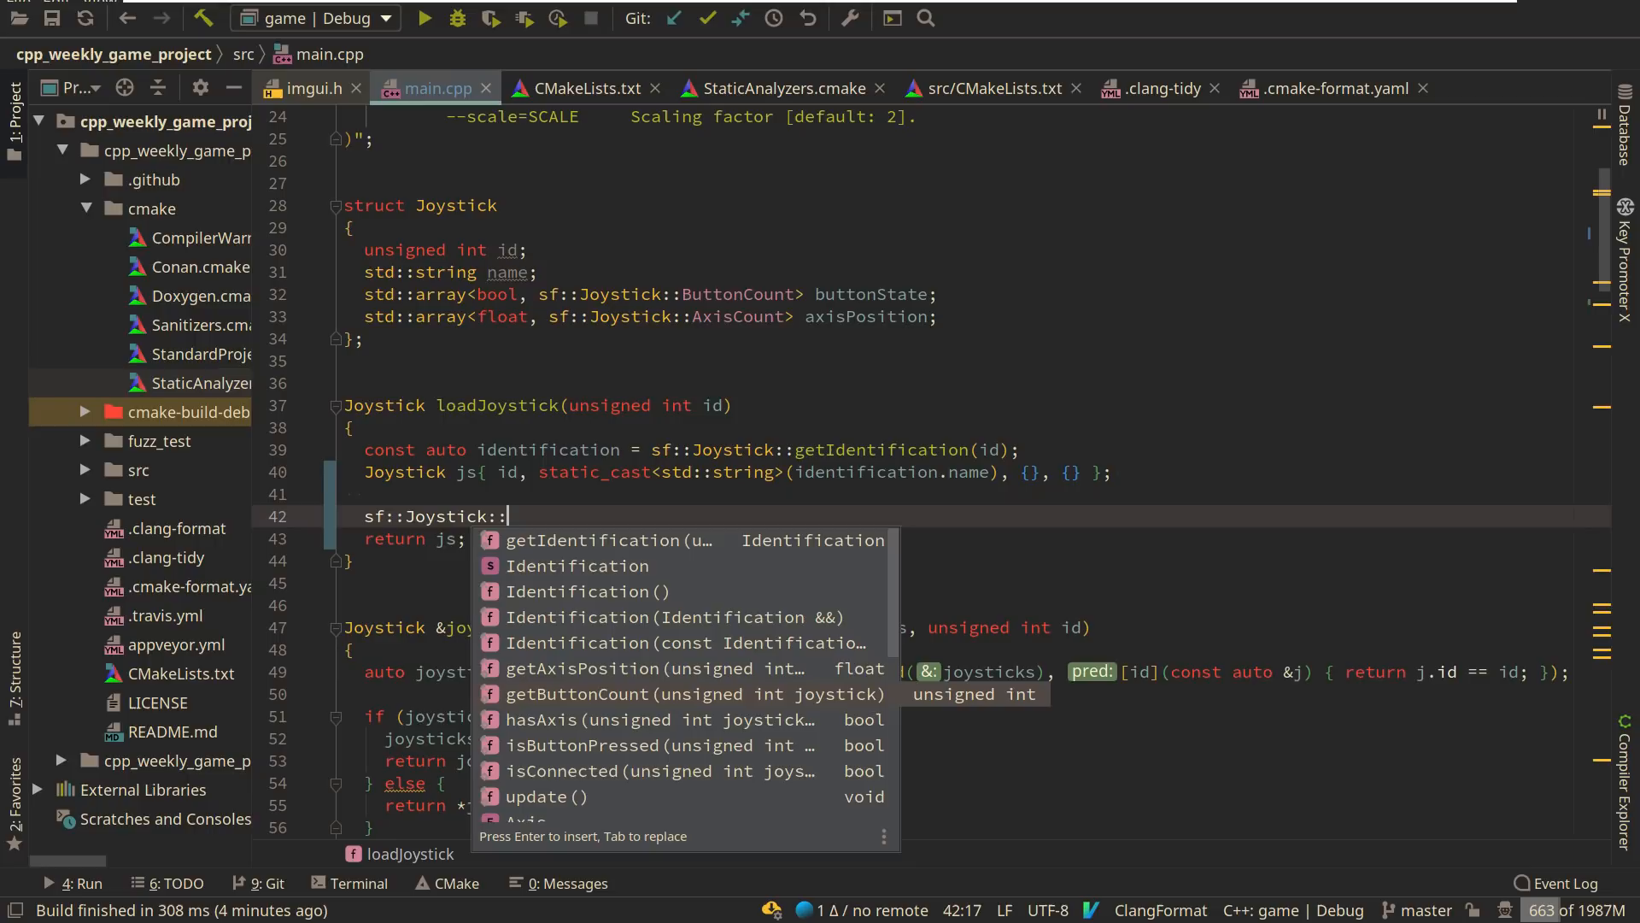
- Loop in loadJoystick to store every isButtonPressed state and getAxisPosition value
scroll("down", 3)
type("for (")
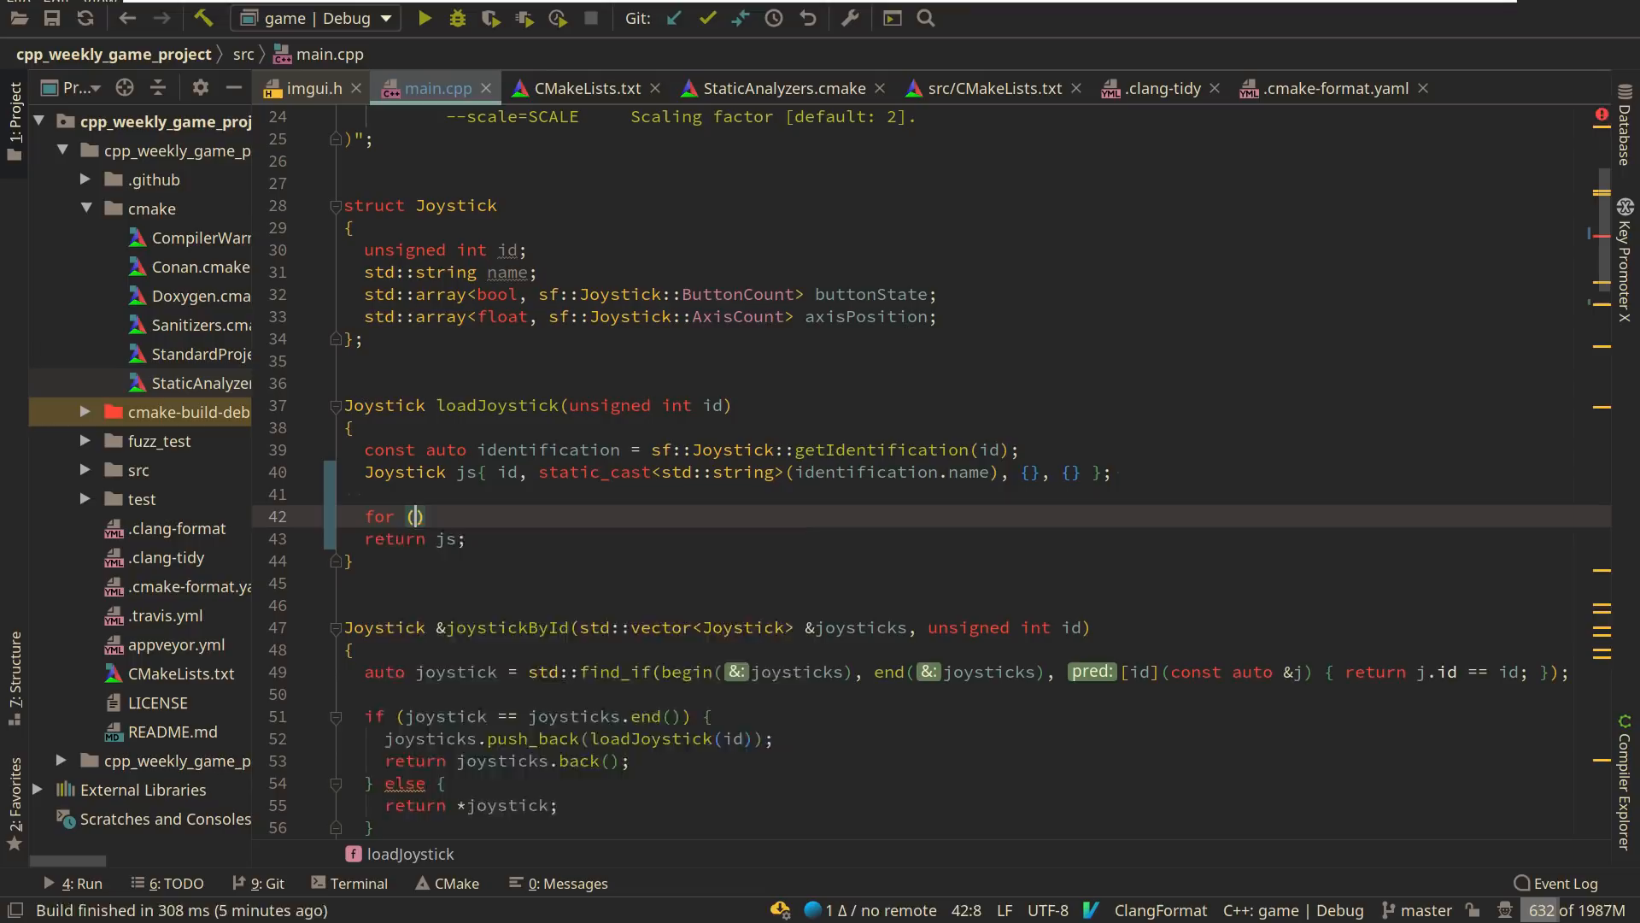
type("sf::Joystick::isButtonPressed(id,")
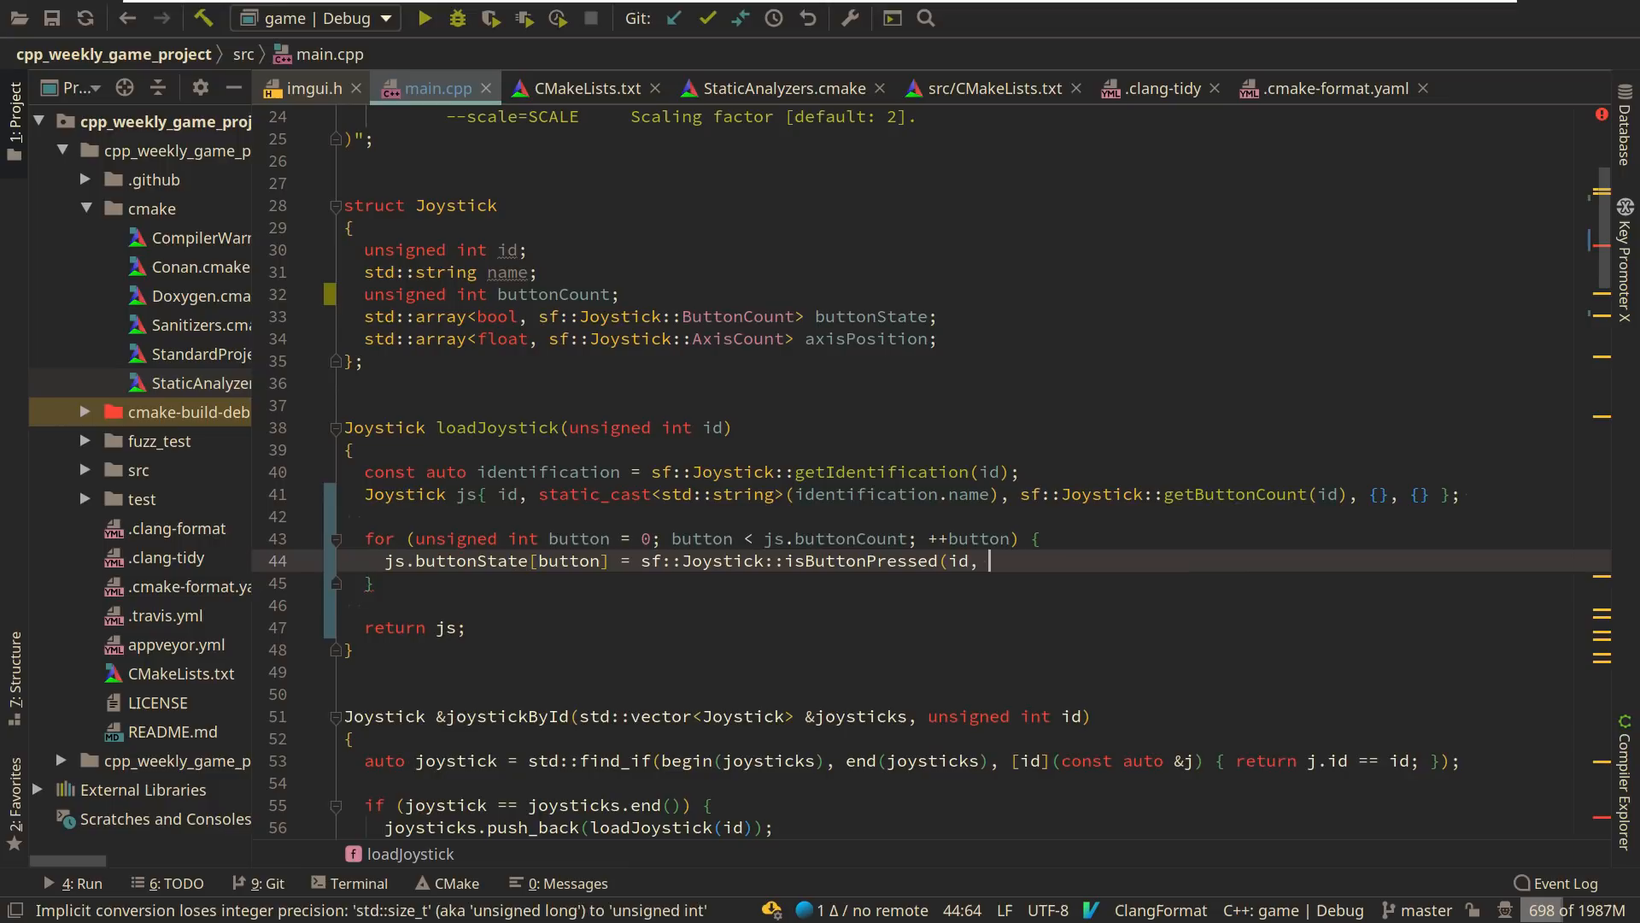
type("button);")
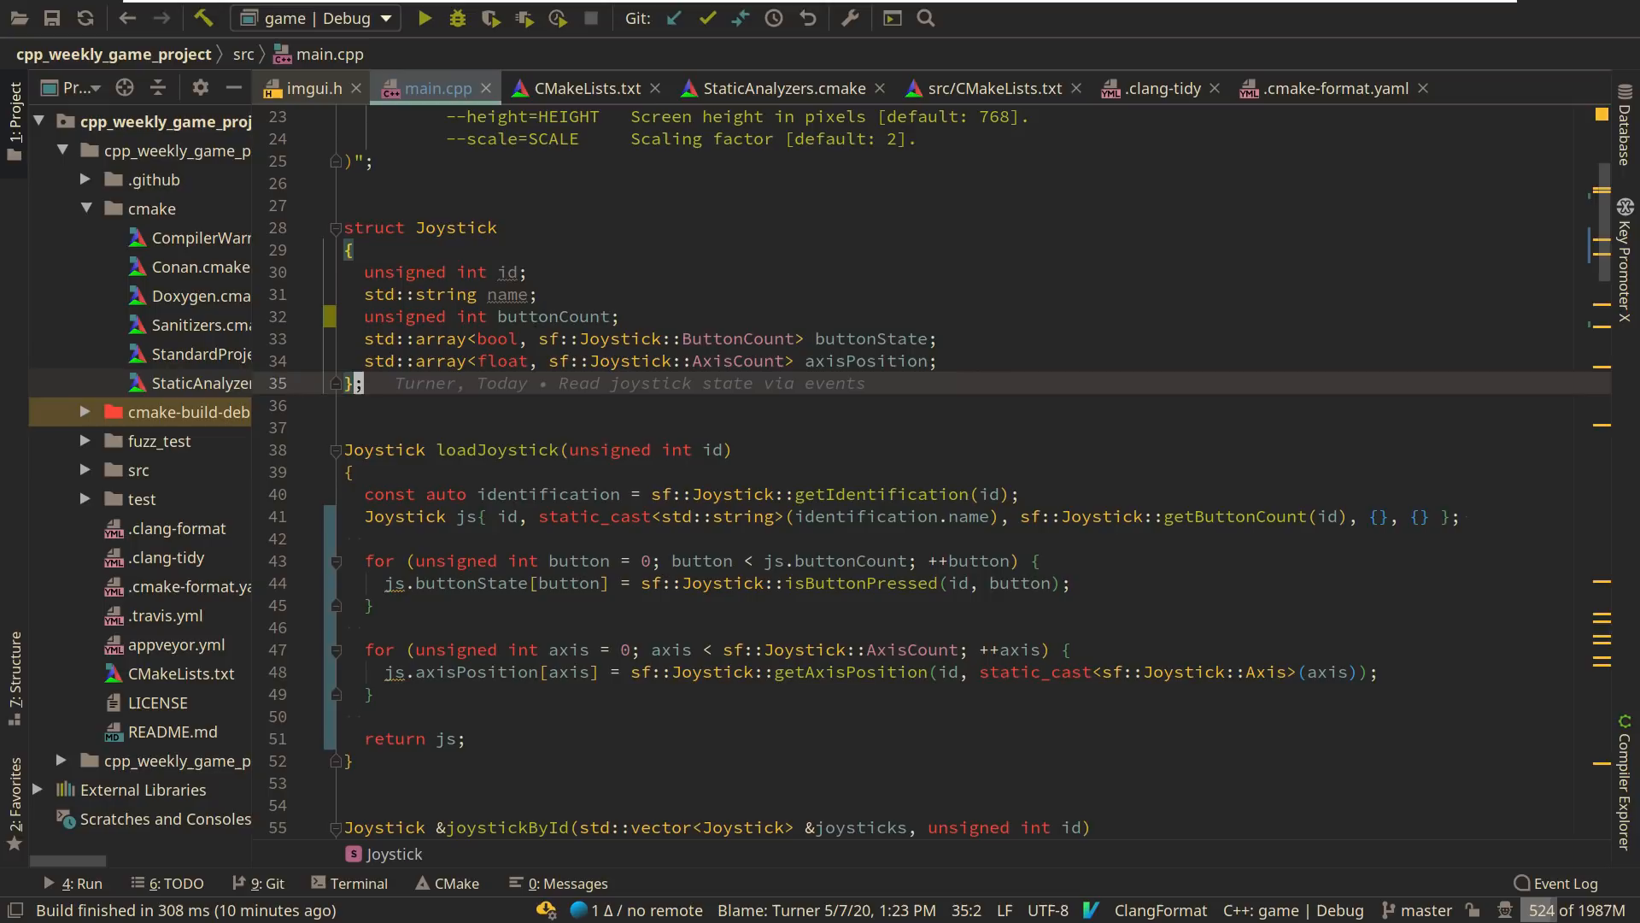
left_click(351, 759)
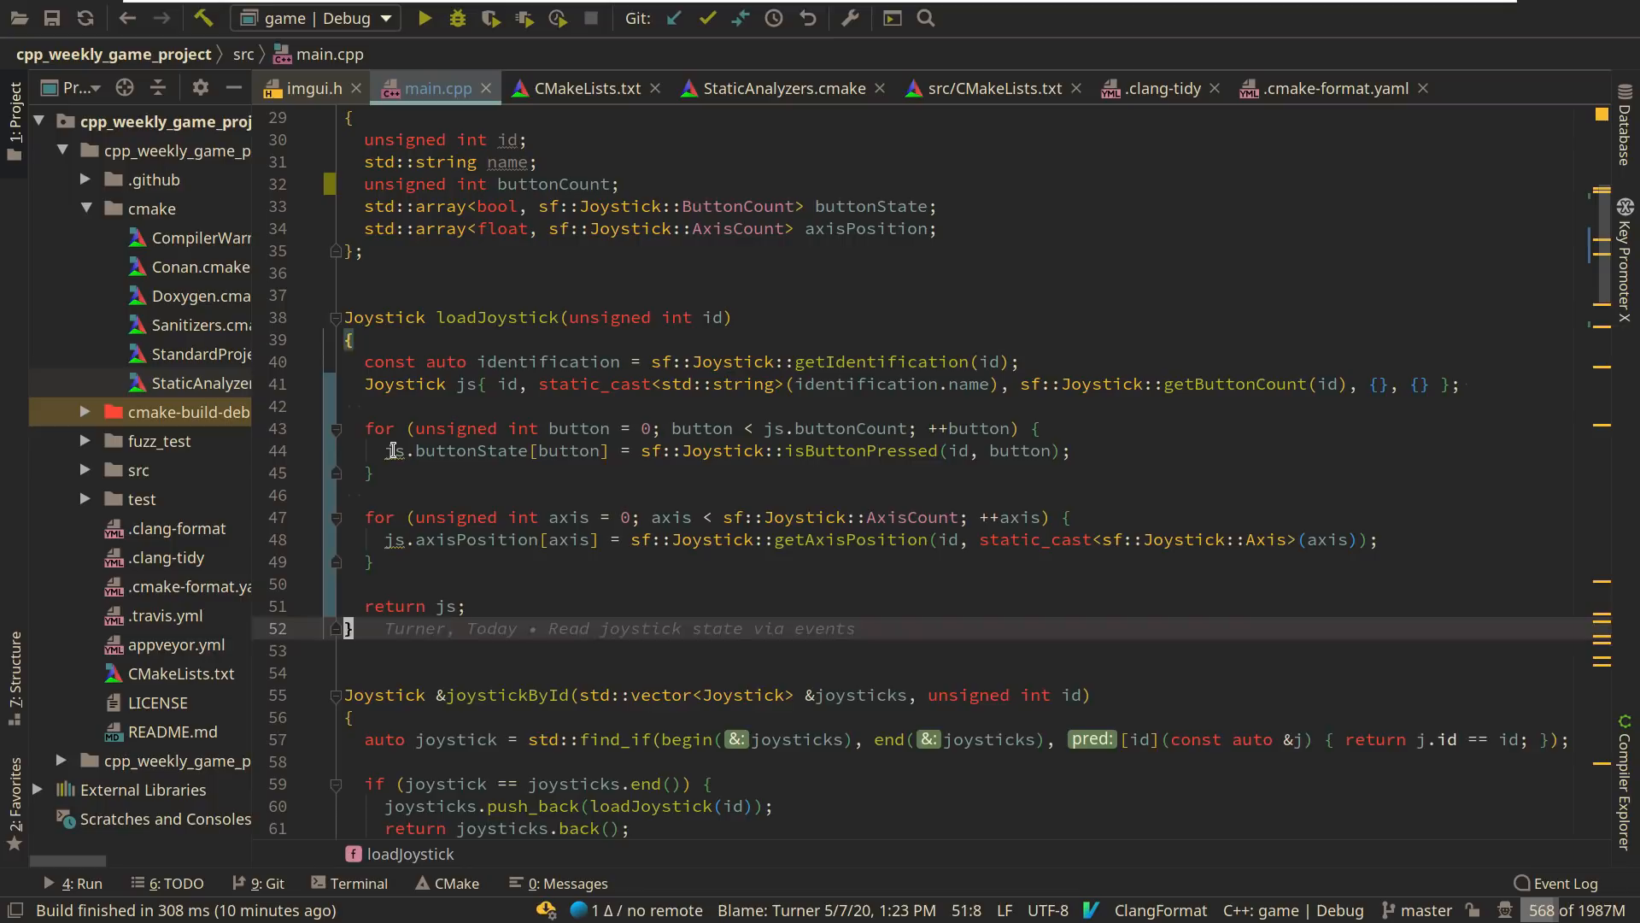
scroll("down", 3)
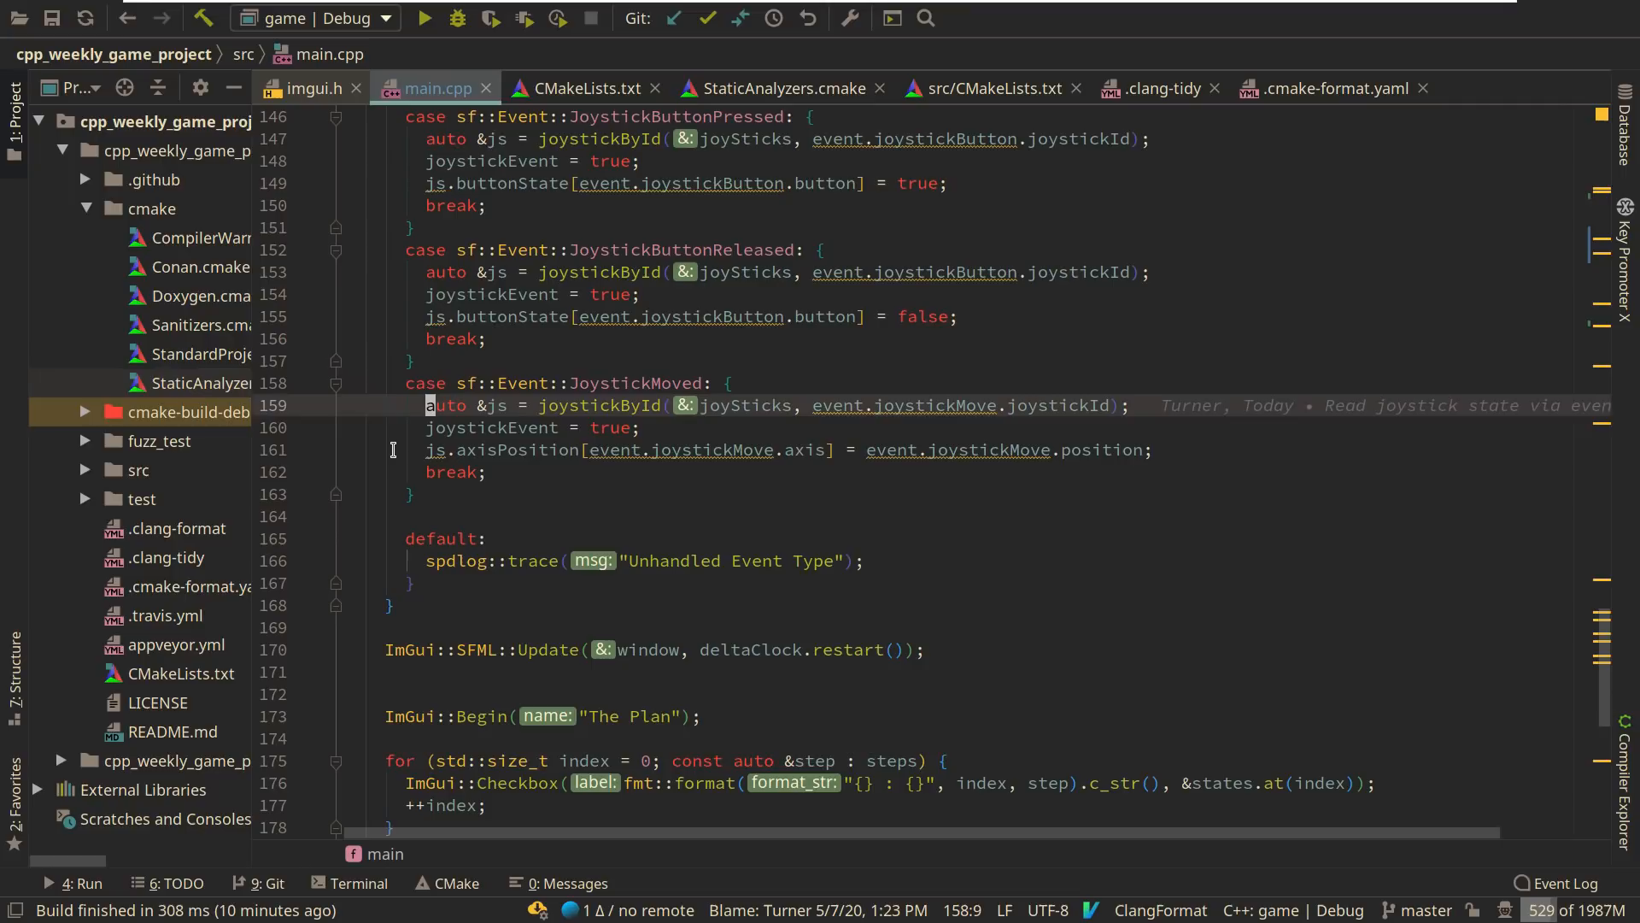
scroll("down", 3)
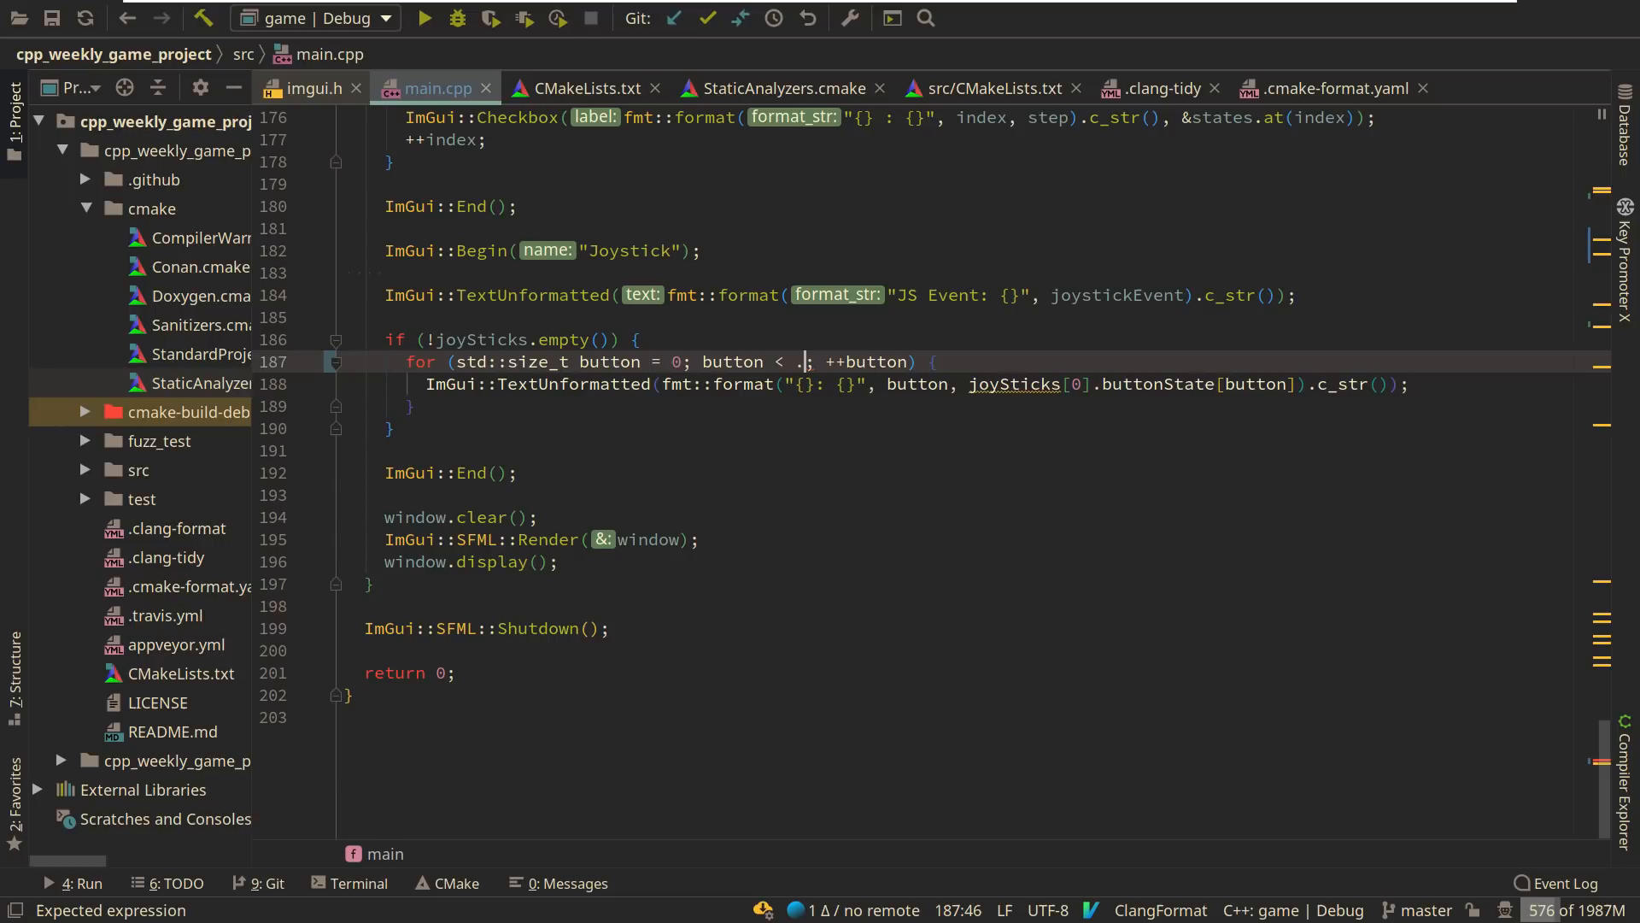
- Bound the Joystick panel's button loop by joySticks[0].buttonCount, then rebuild and run
type("joySticks[0]")
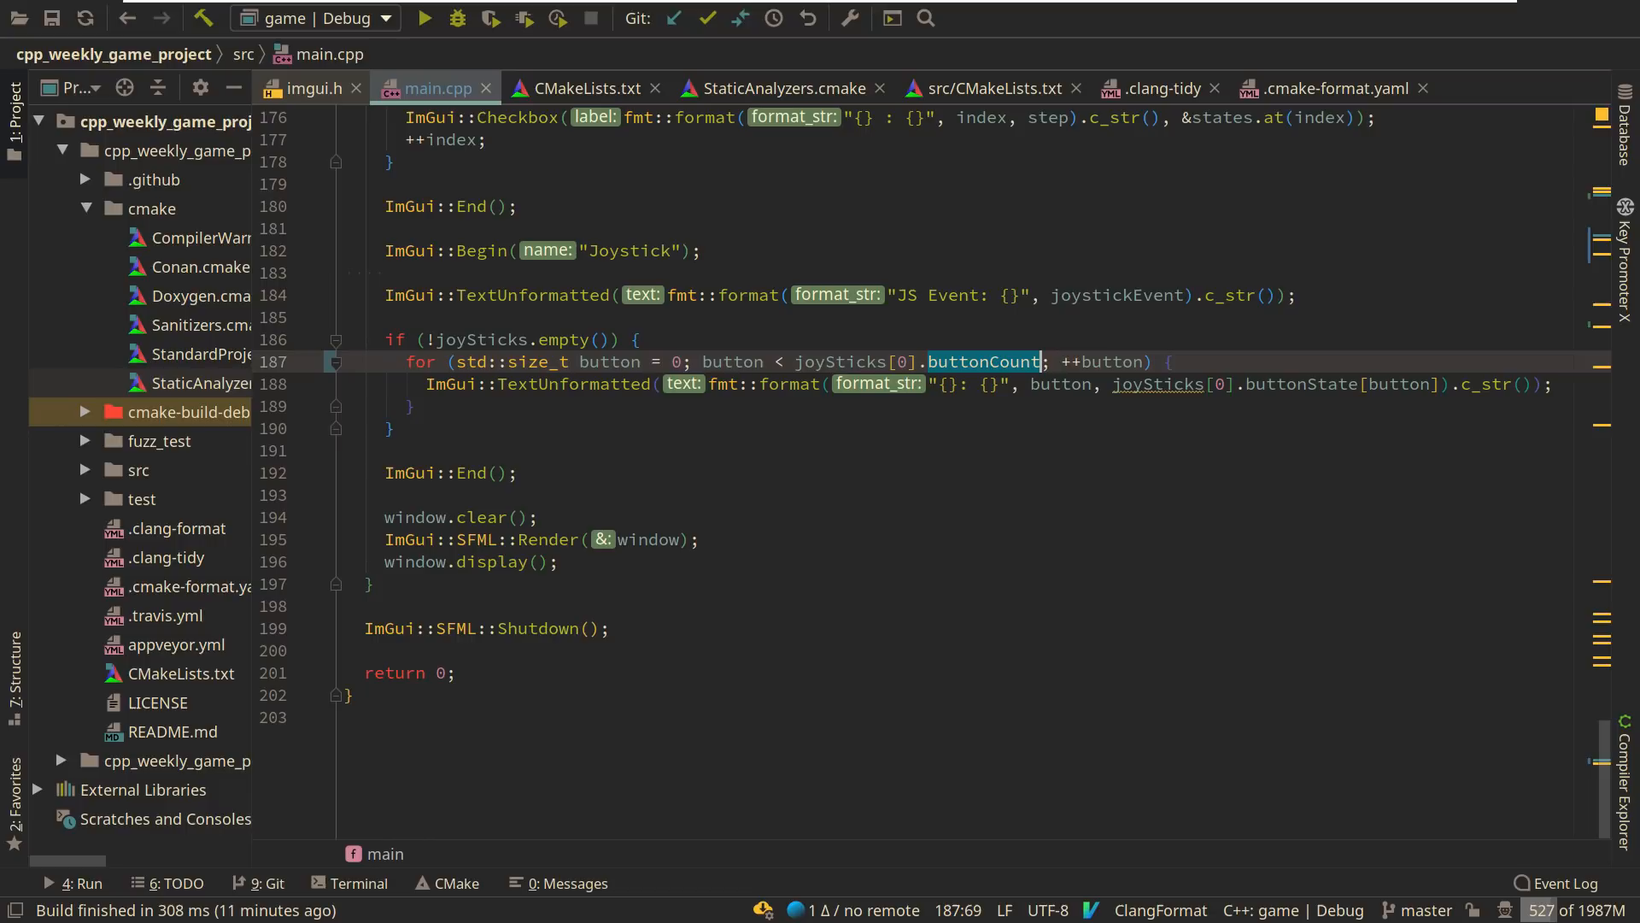
left_click(423, 18)
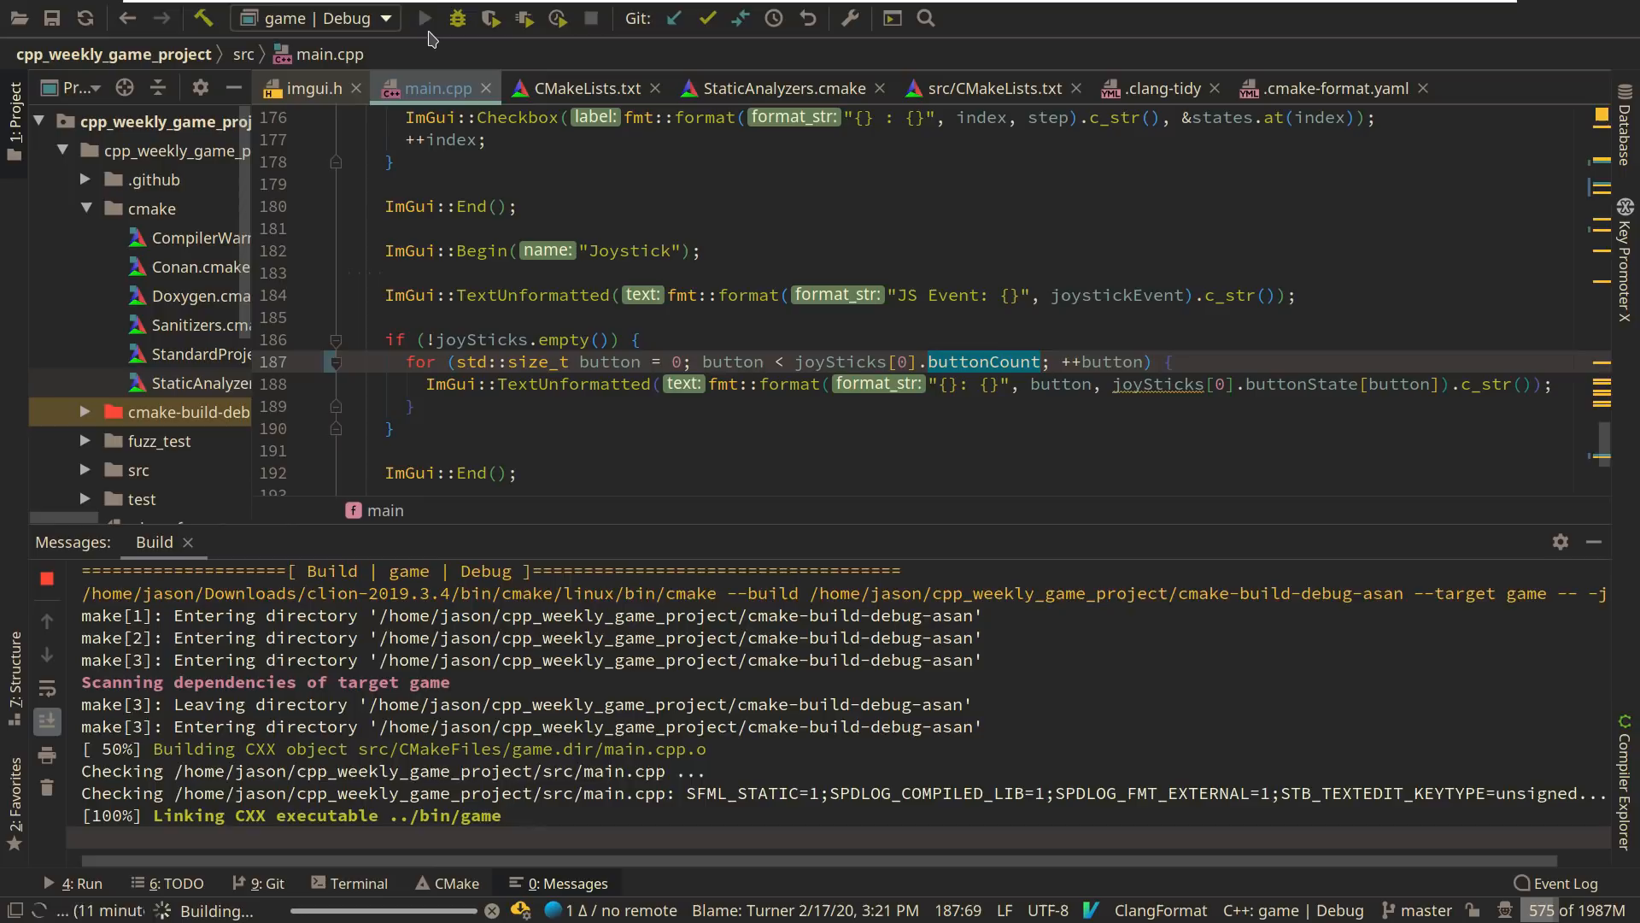
left_click(424, 18)
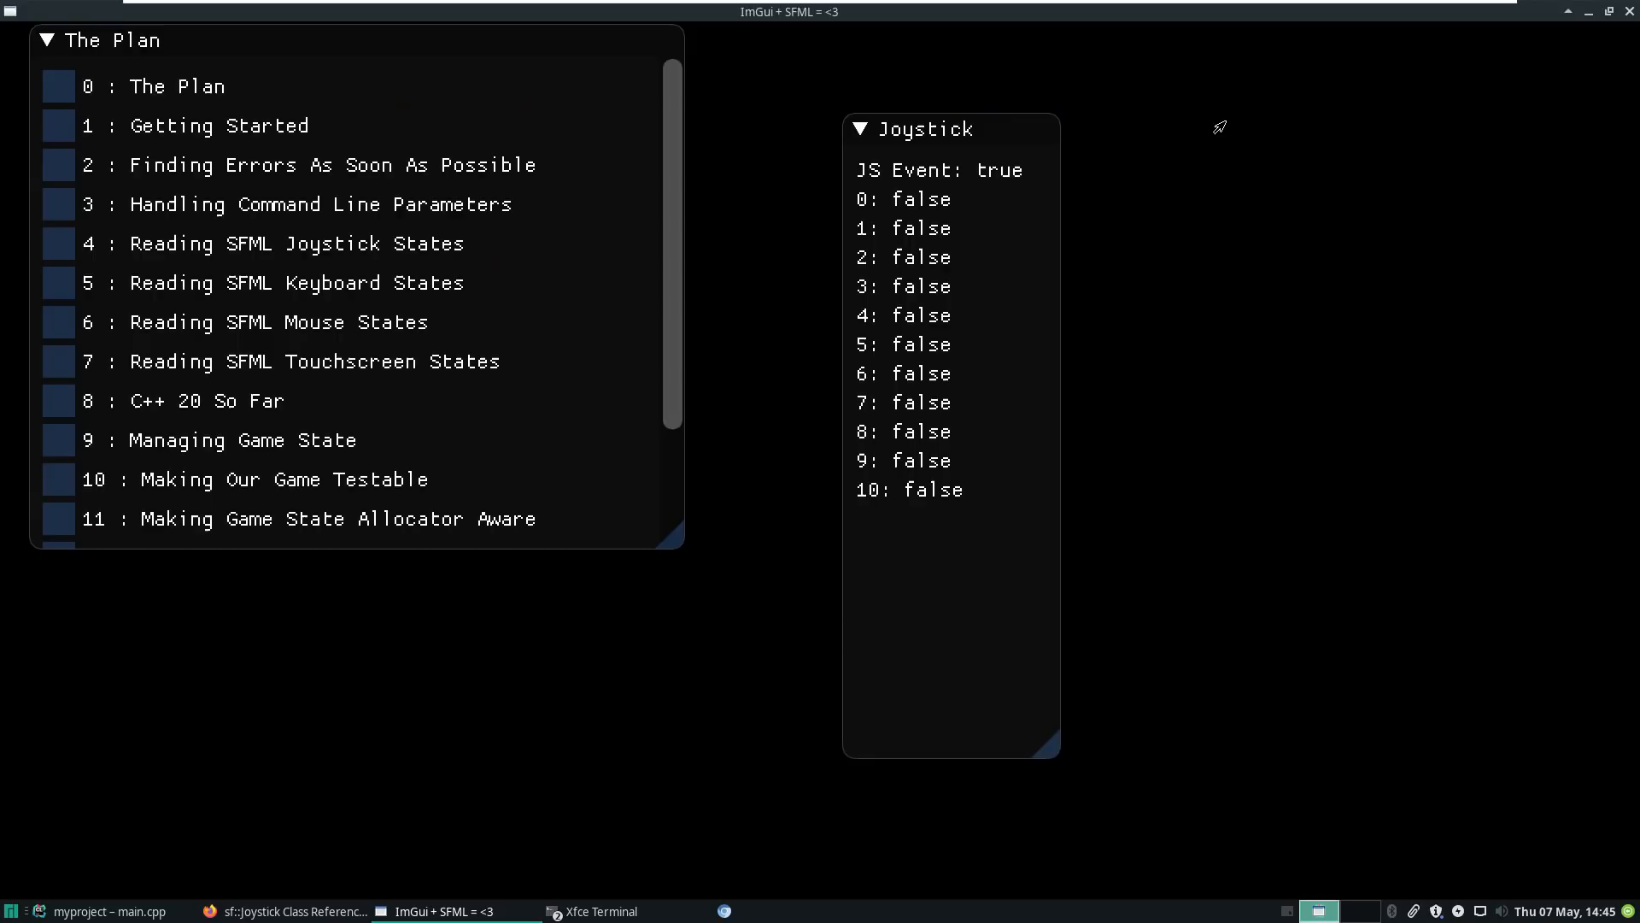
mouse_move(1058, 293)
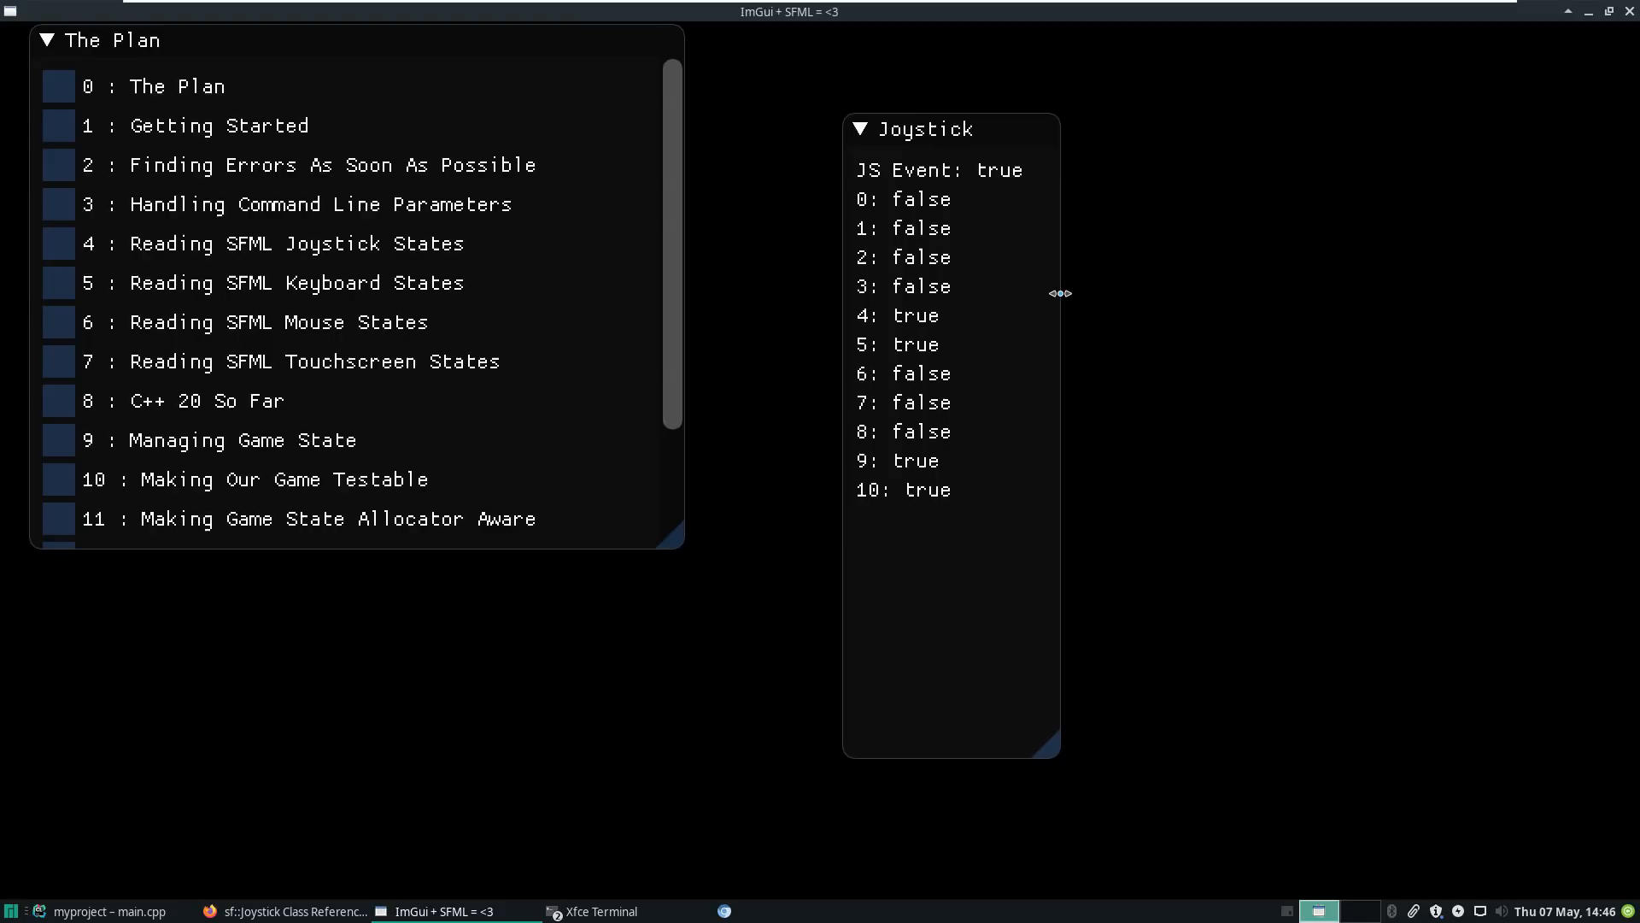
- Loop over sf::Joystick::AxisCount printing each axis with joySticks[0].axisPosition[axis], then rebuild
left_click(101, 912)
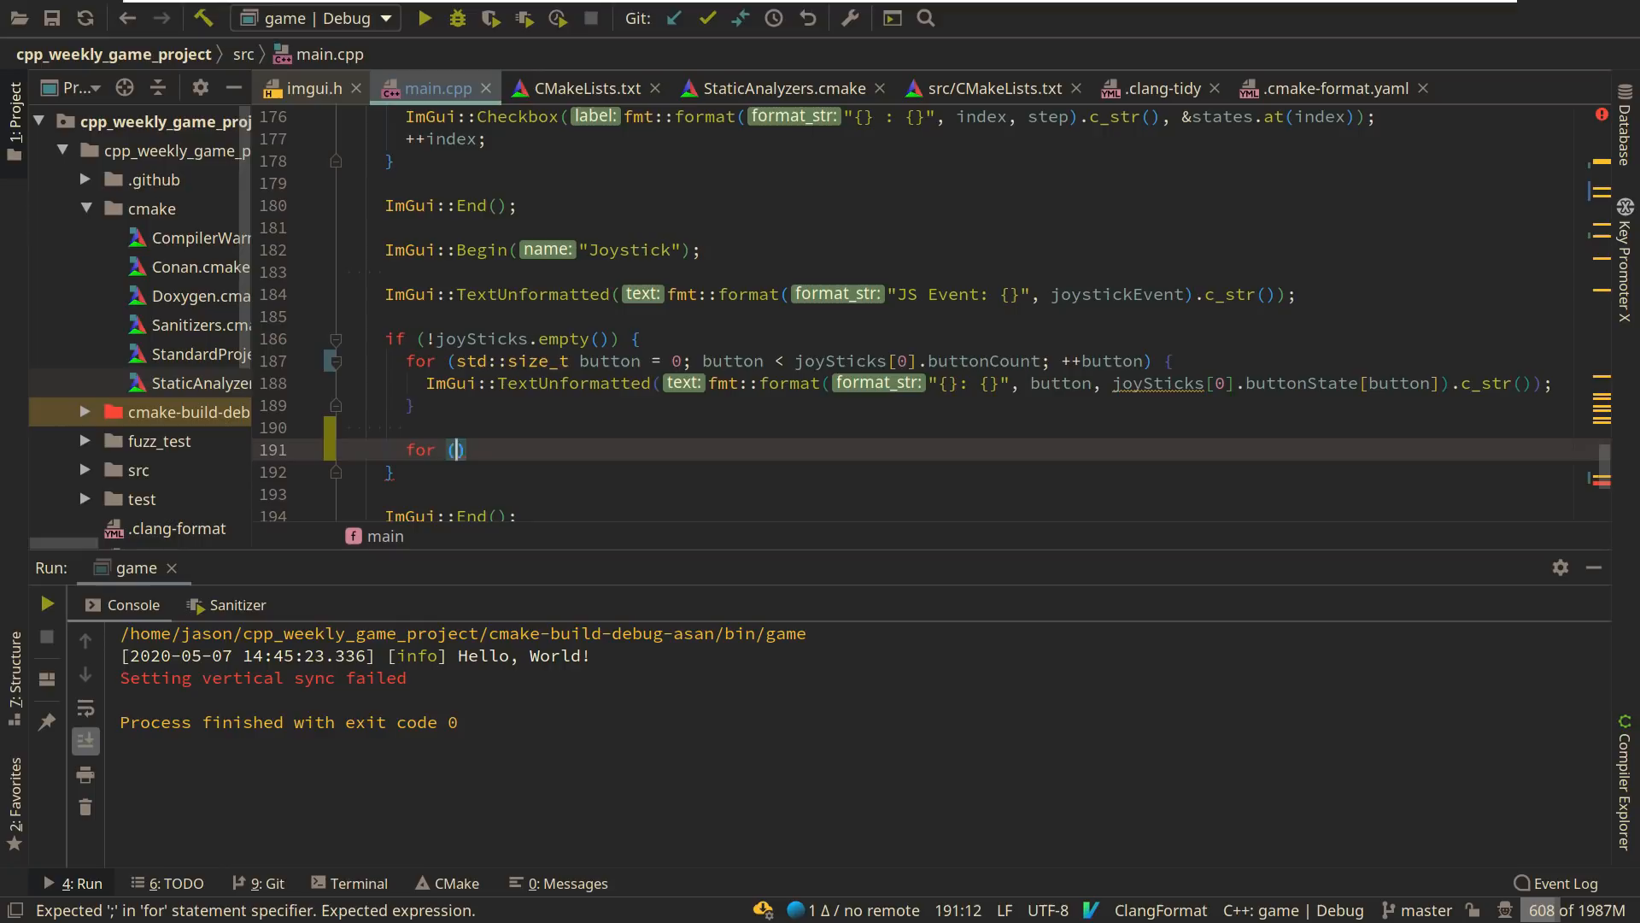
type("std::size_t axis = 0; axis < sf::Joystick::AxisCount; ++axis")
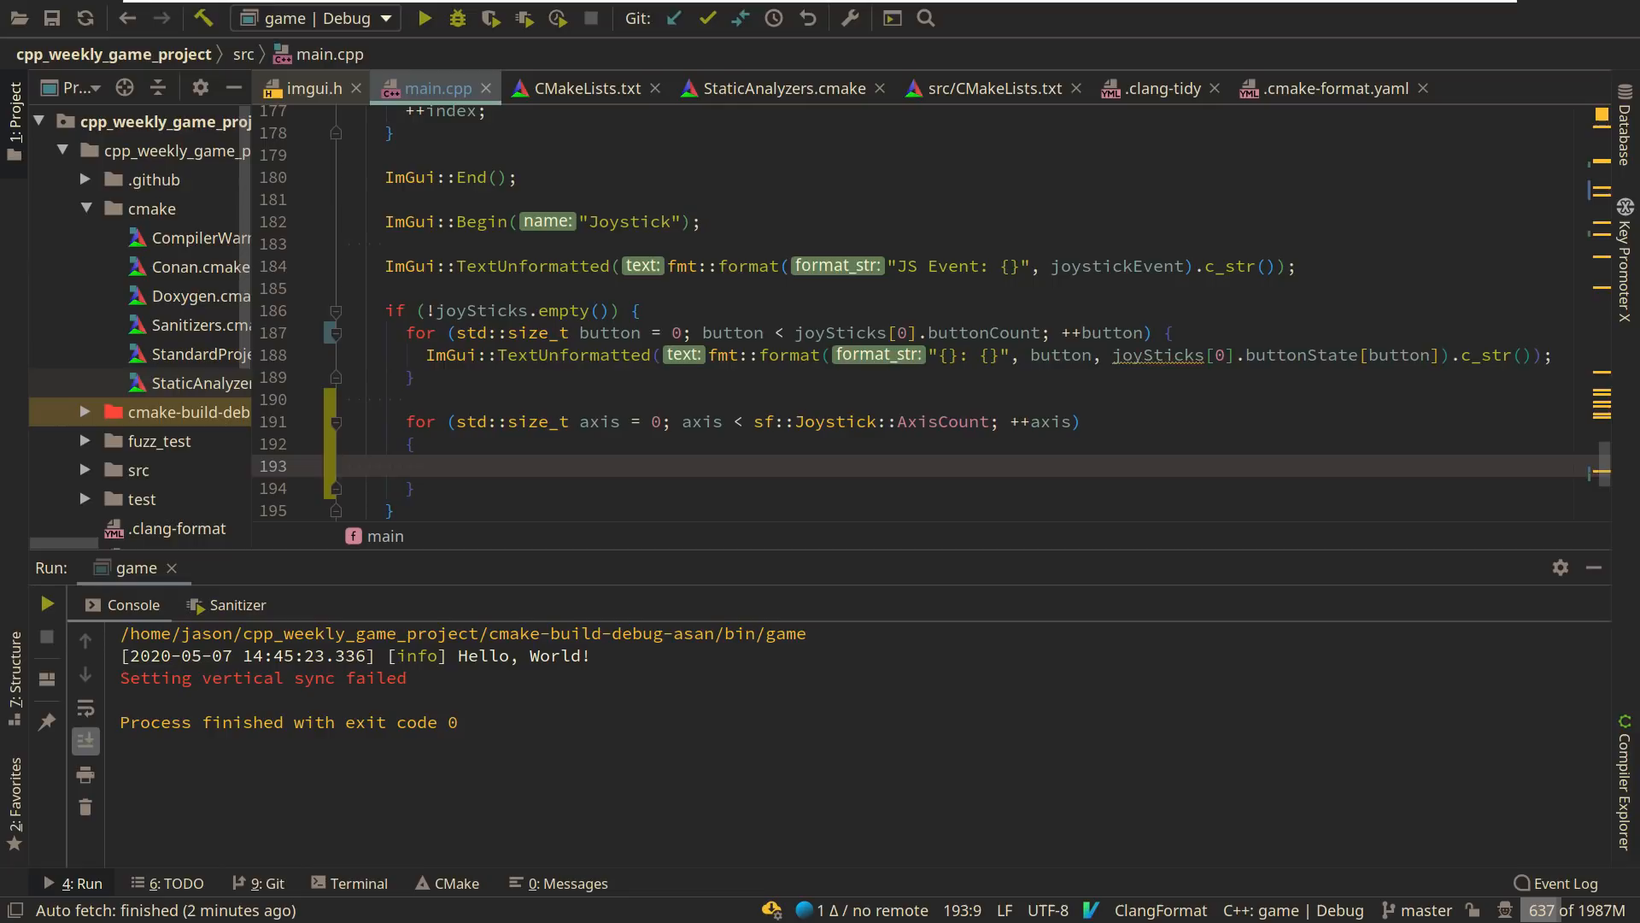
type("ImGui::TextUnformatted(fmt::format(\"{}: {}\"), axis")
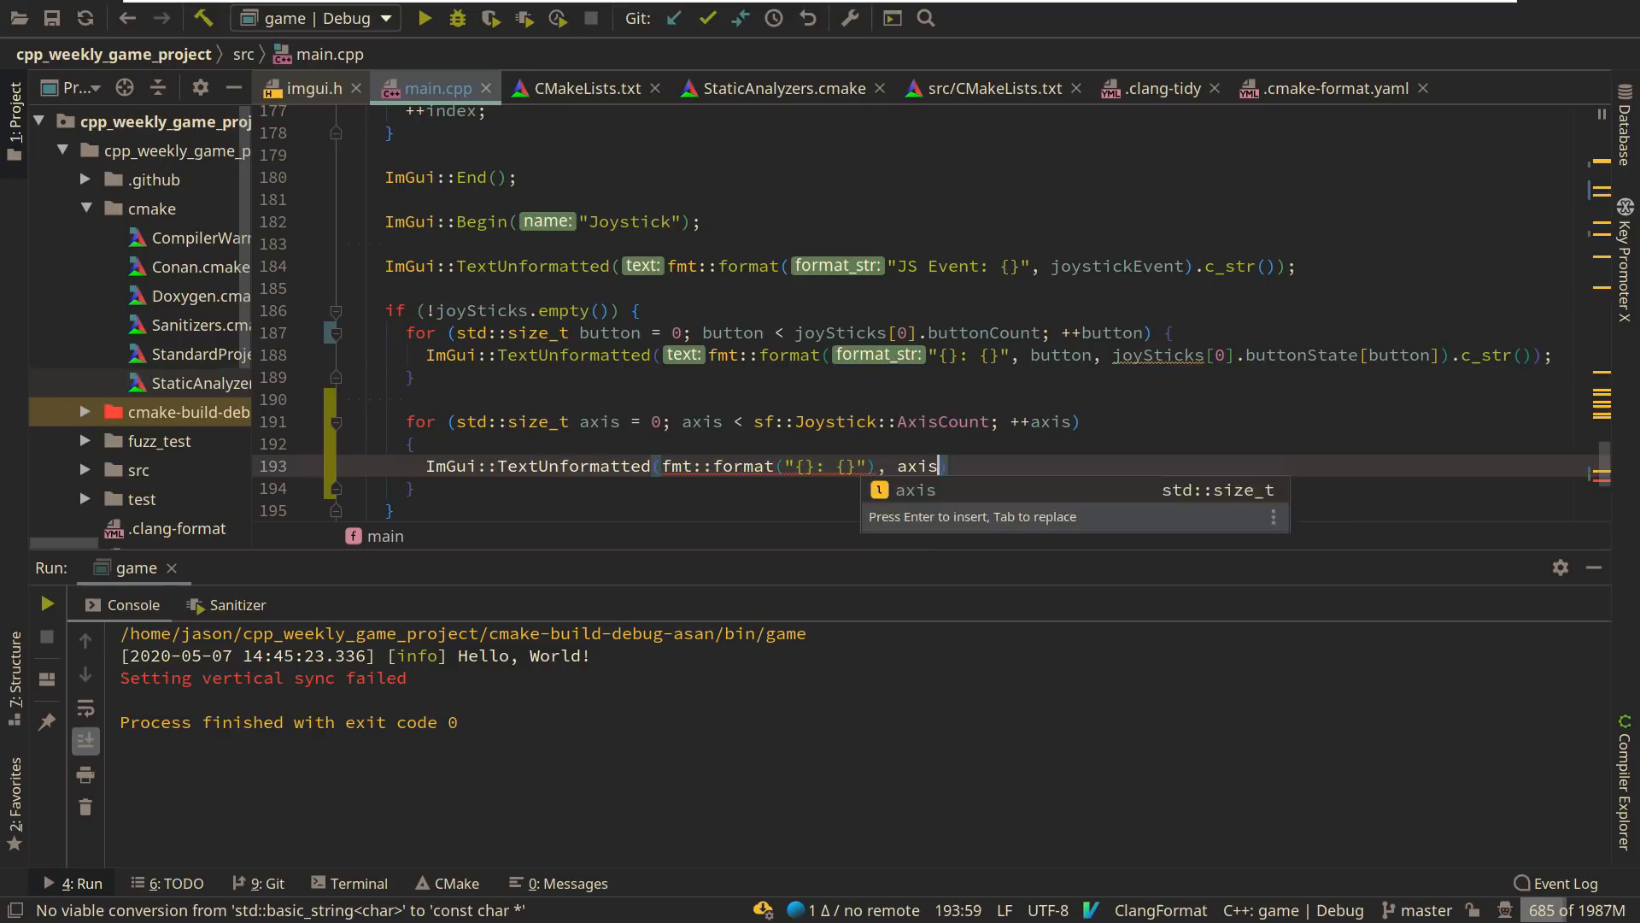
left_click(457, 18)
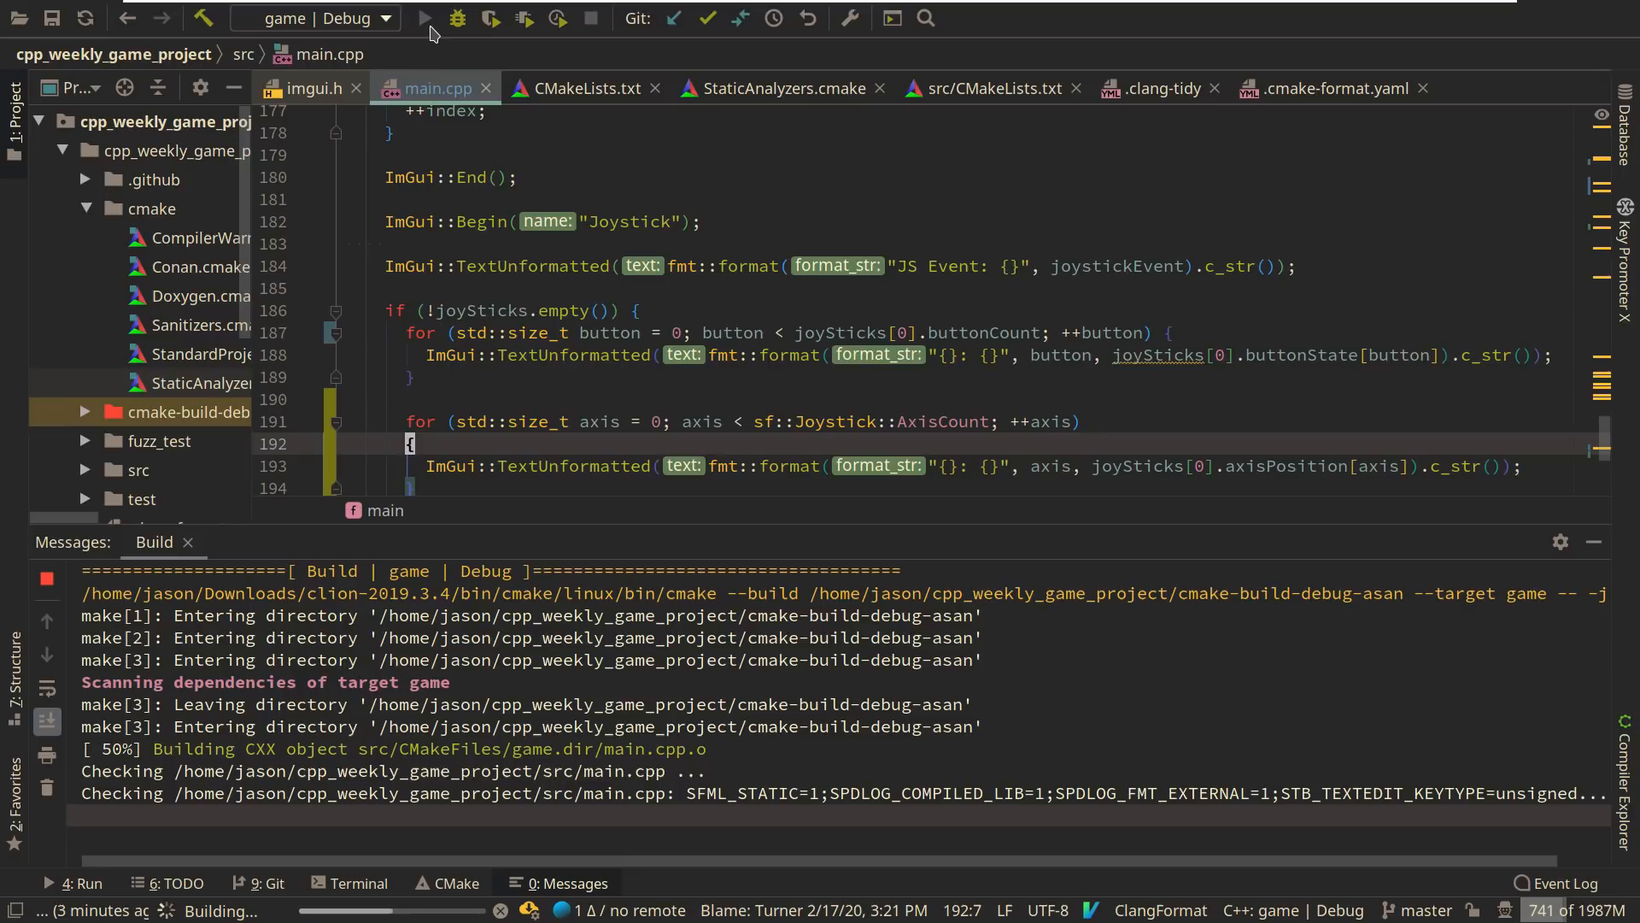
- Run the game and watch the Joystick window show buttons 0–10 and axes 0–7
left_click(424, 19)
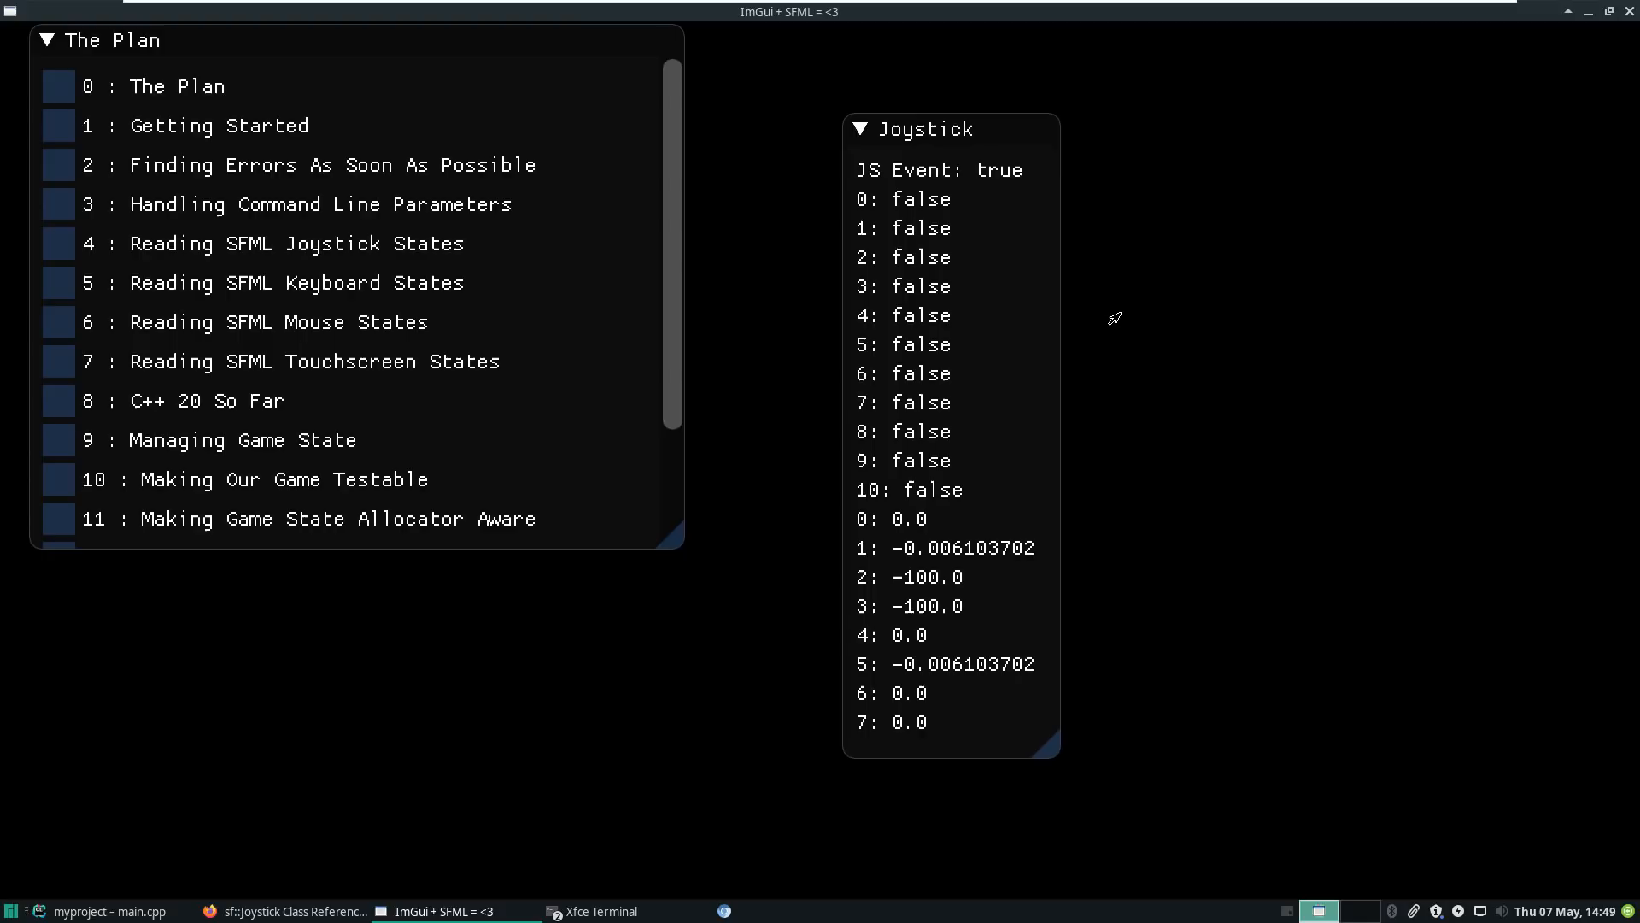
mouse_move(1041, 295)
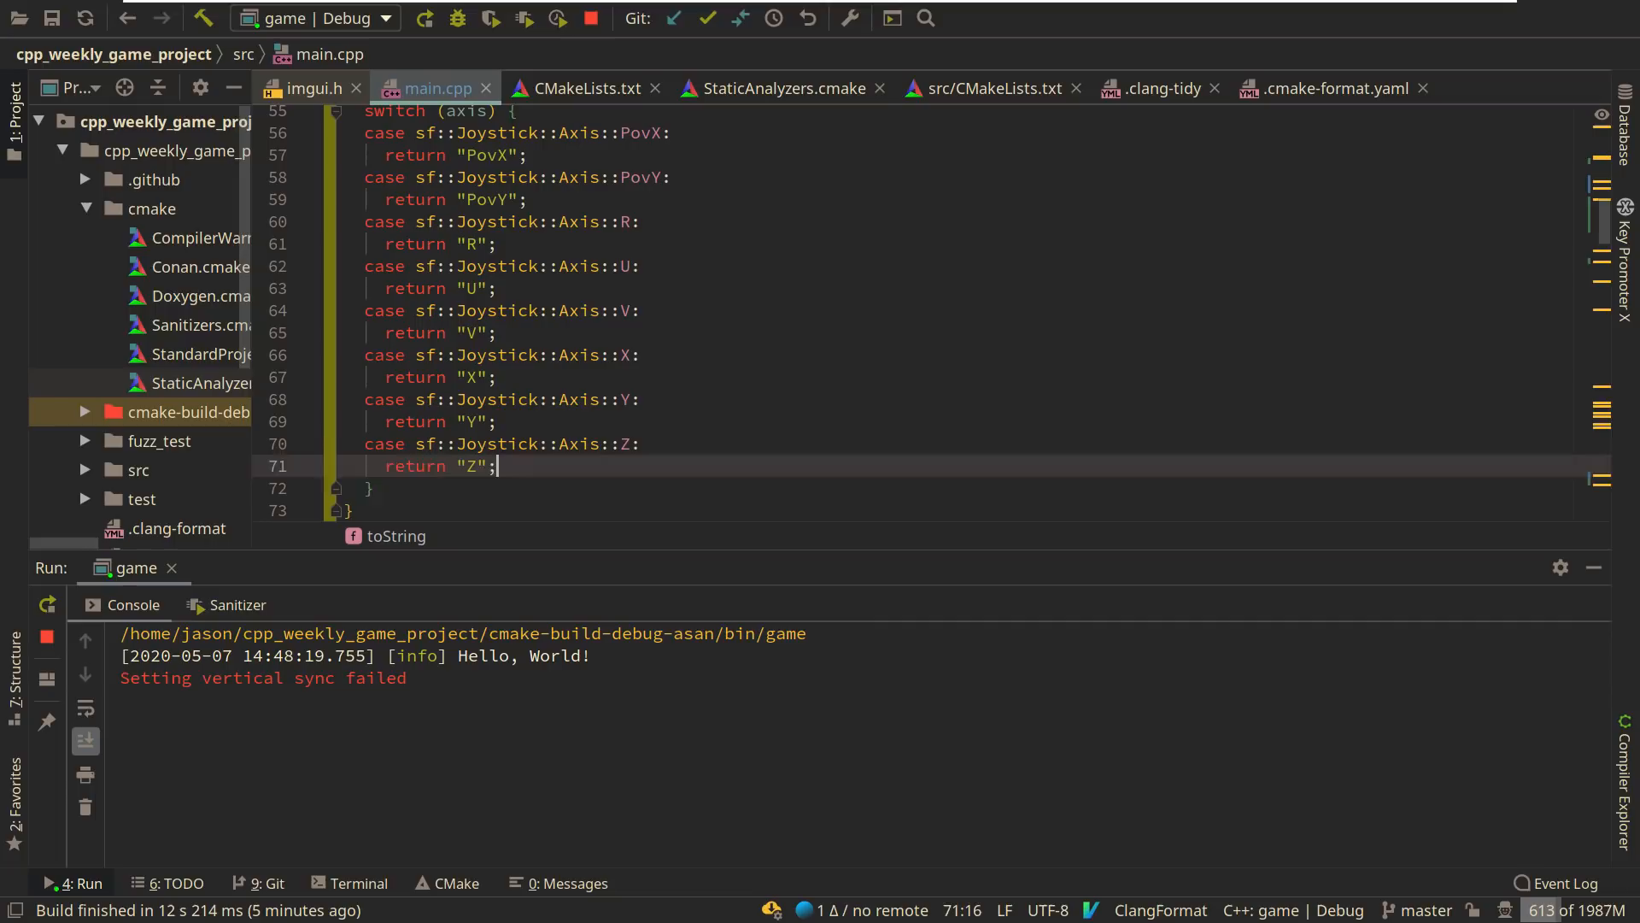
- Label axes with toString(static_cast<sf::Joystick::Axis>(axis)) and relaunch the game
scroll("up", 3)
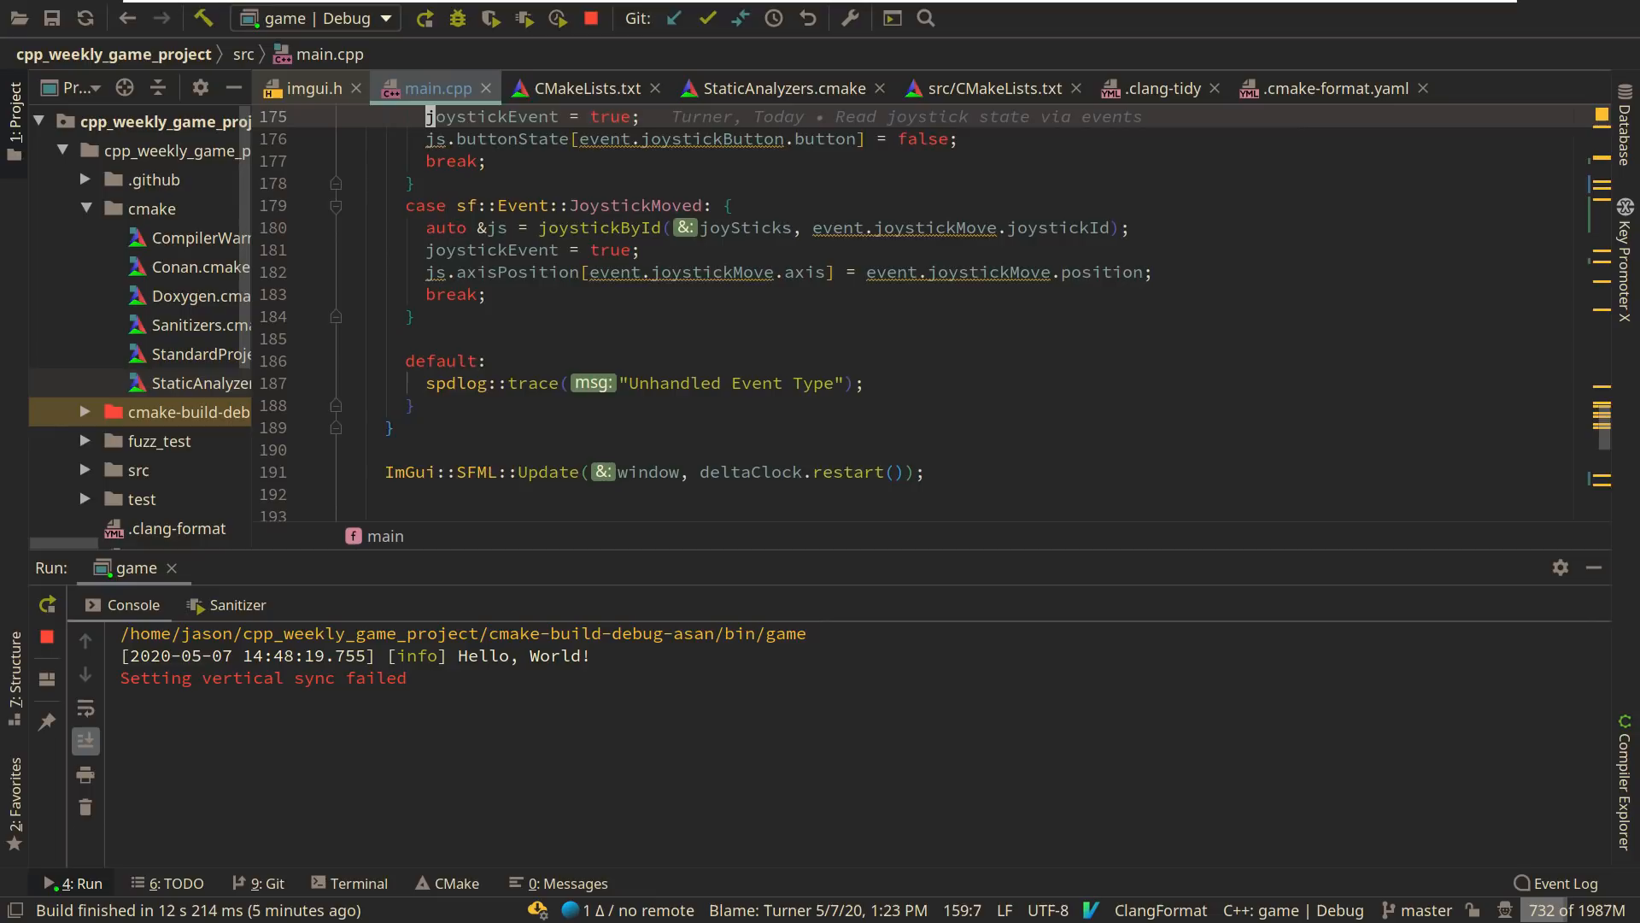
scroll("down", 3)
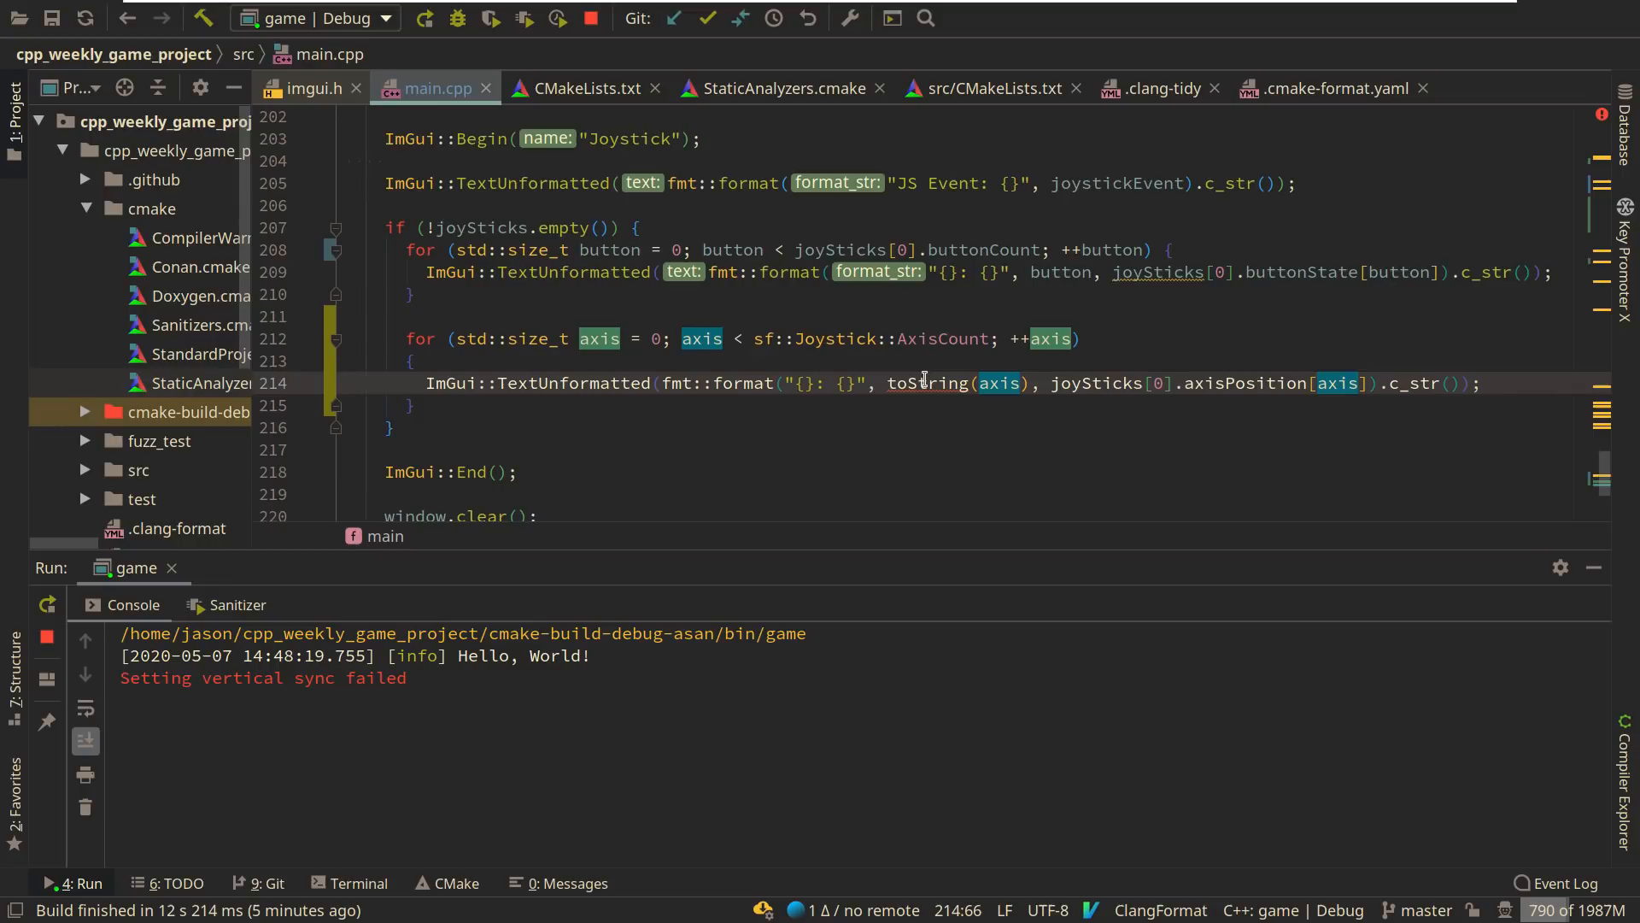
type("static_")
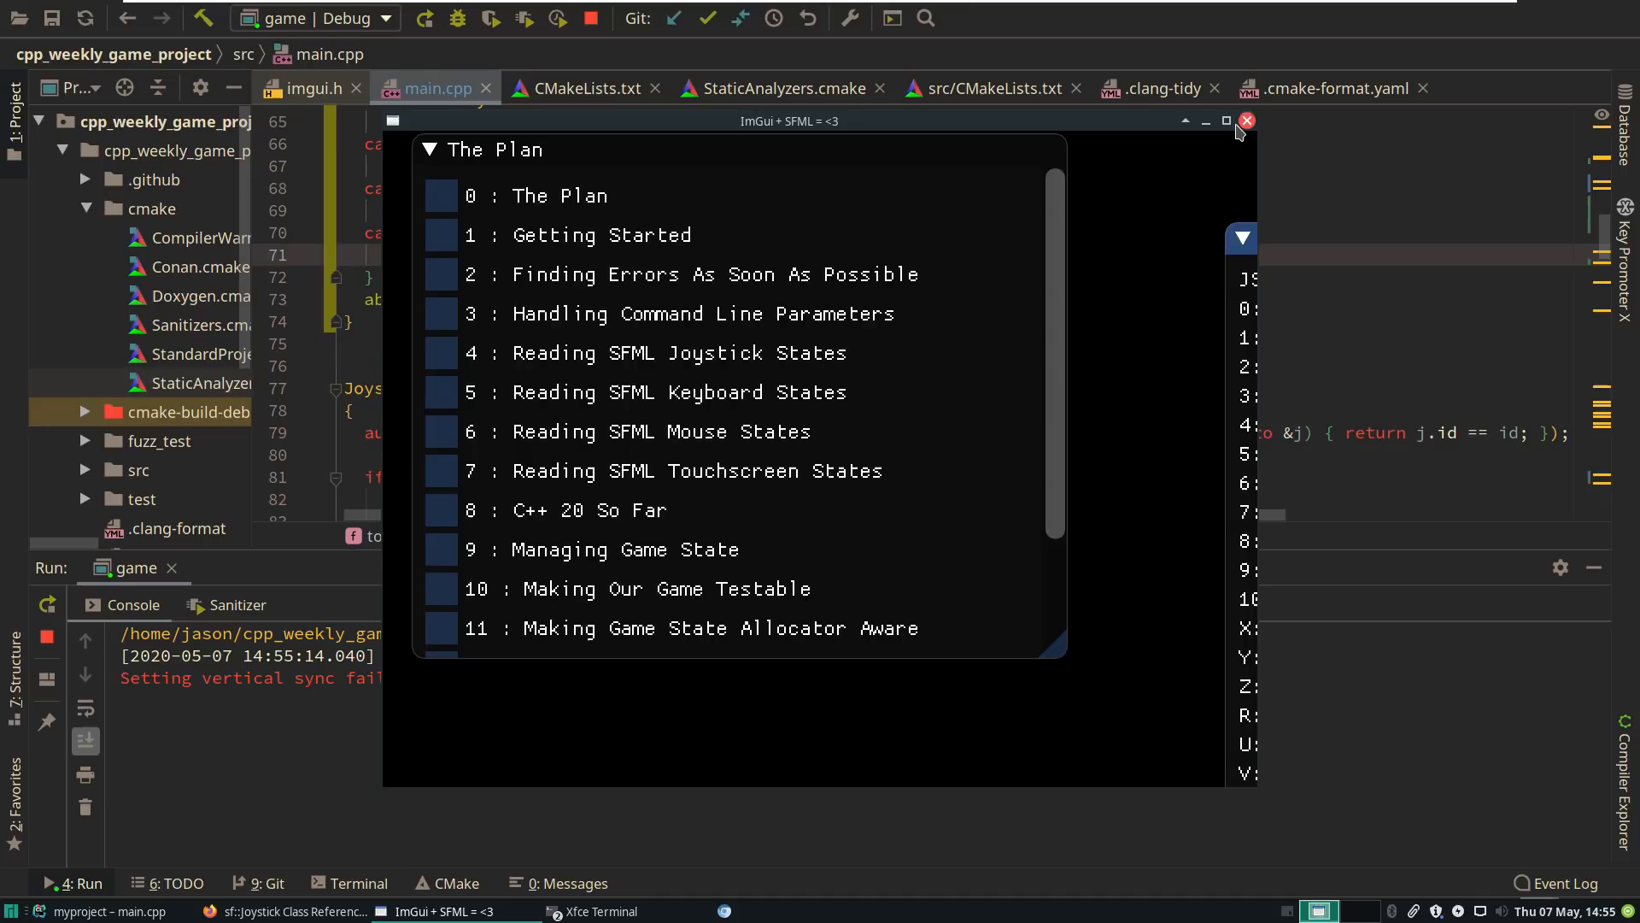
- Close the running game window
left_click(1225, 121)
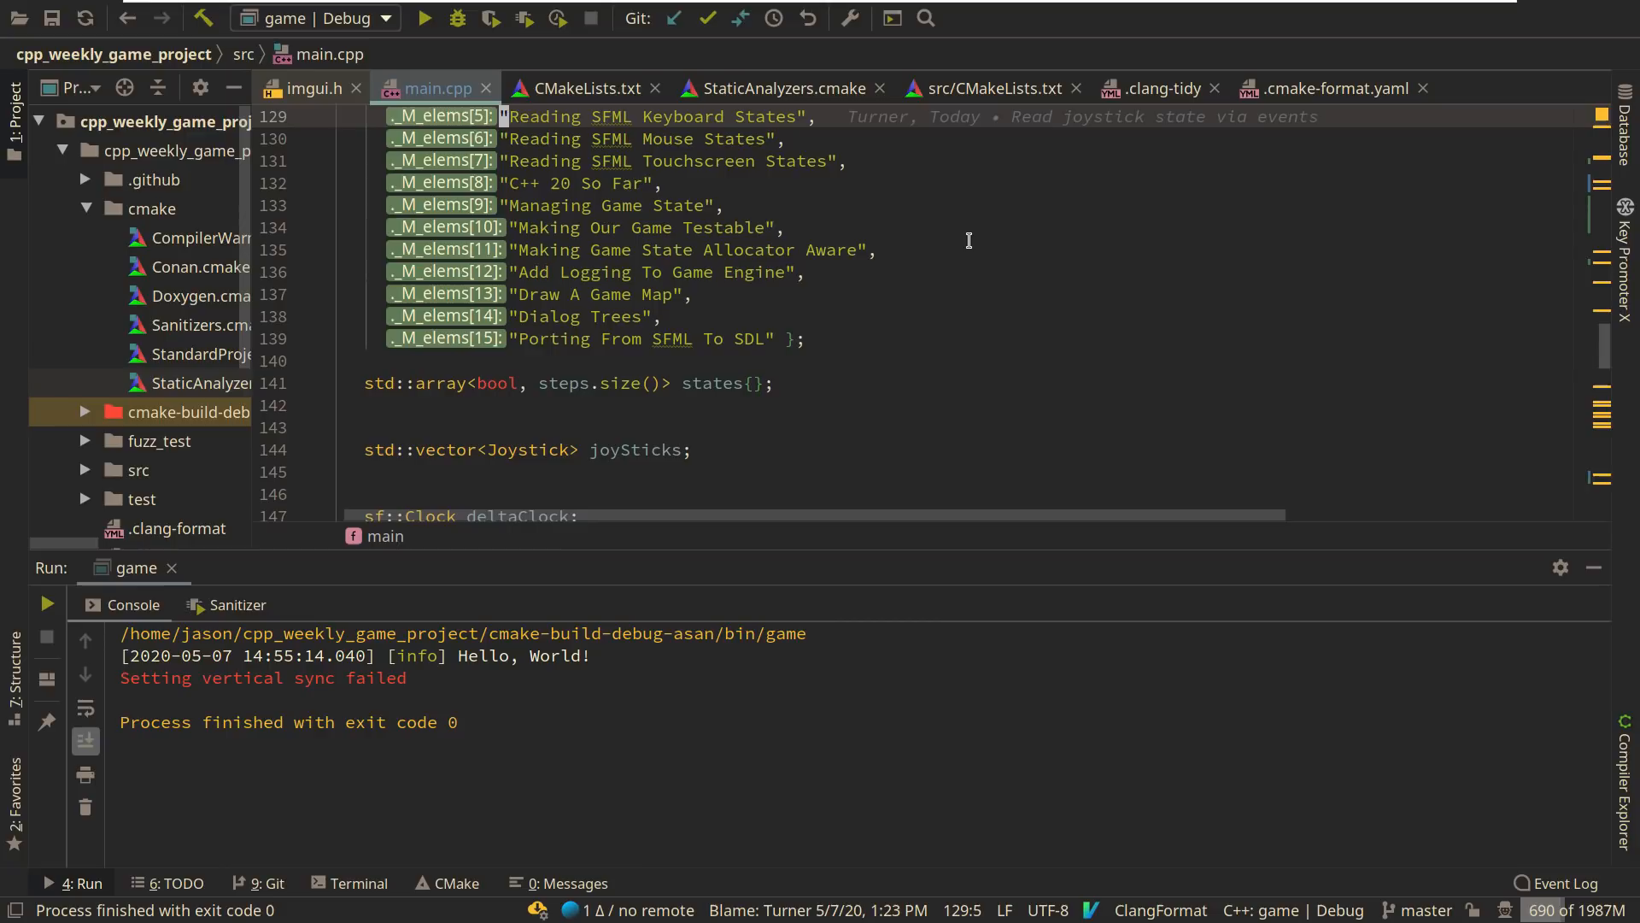
scroll("down", 3)
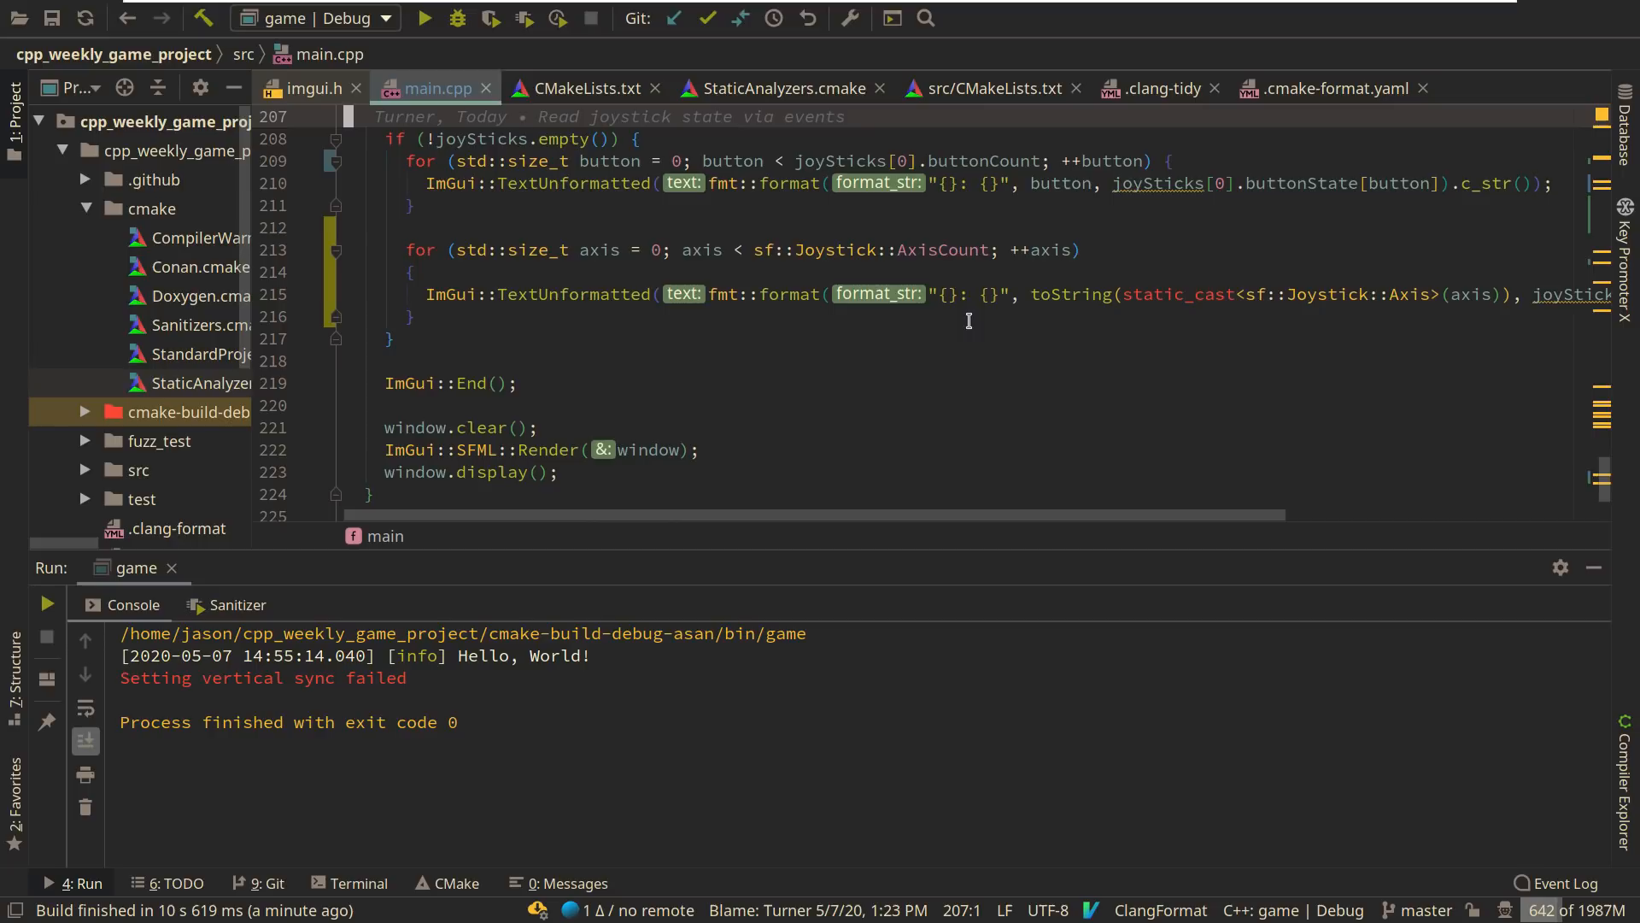
scroll("up", 3)
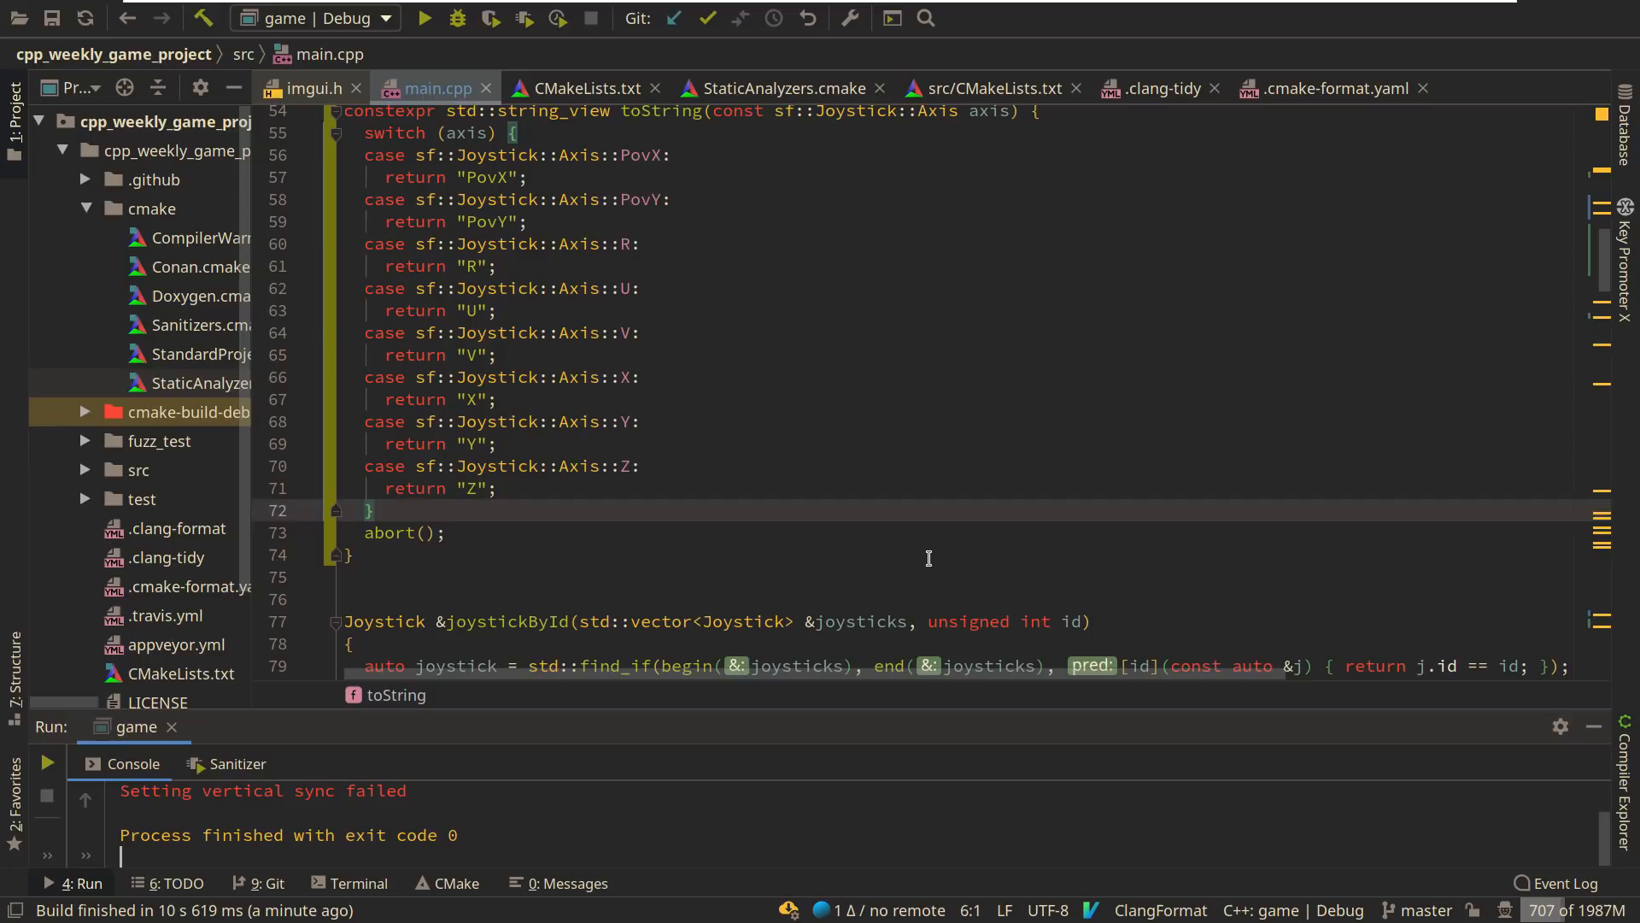
- Create an Input.hpp header in src with the .hpp extension, added to the game target
right_click(139, 469)
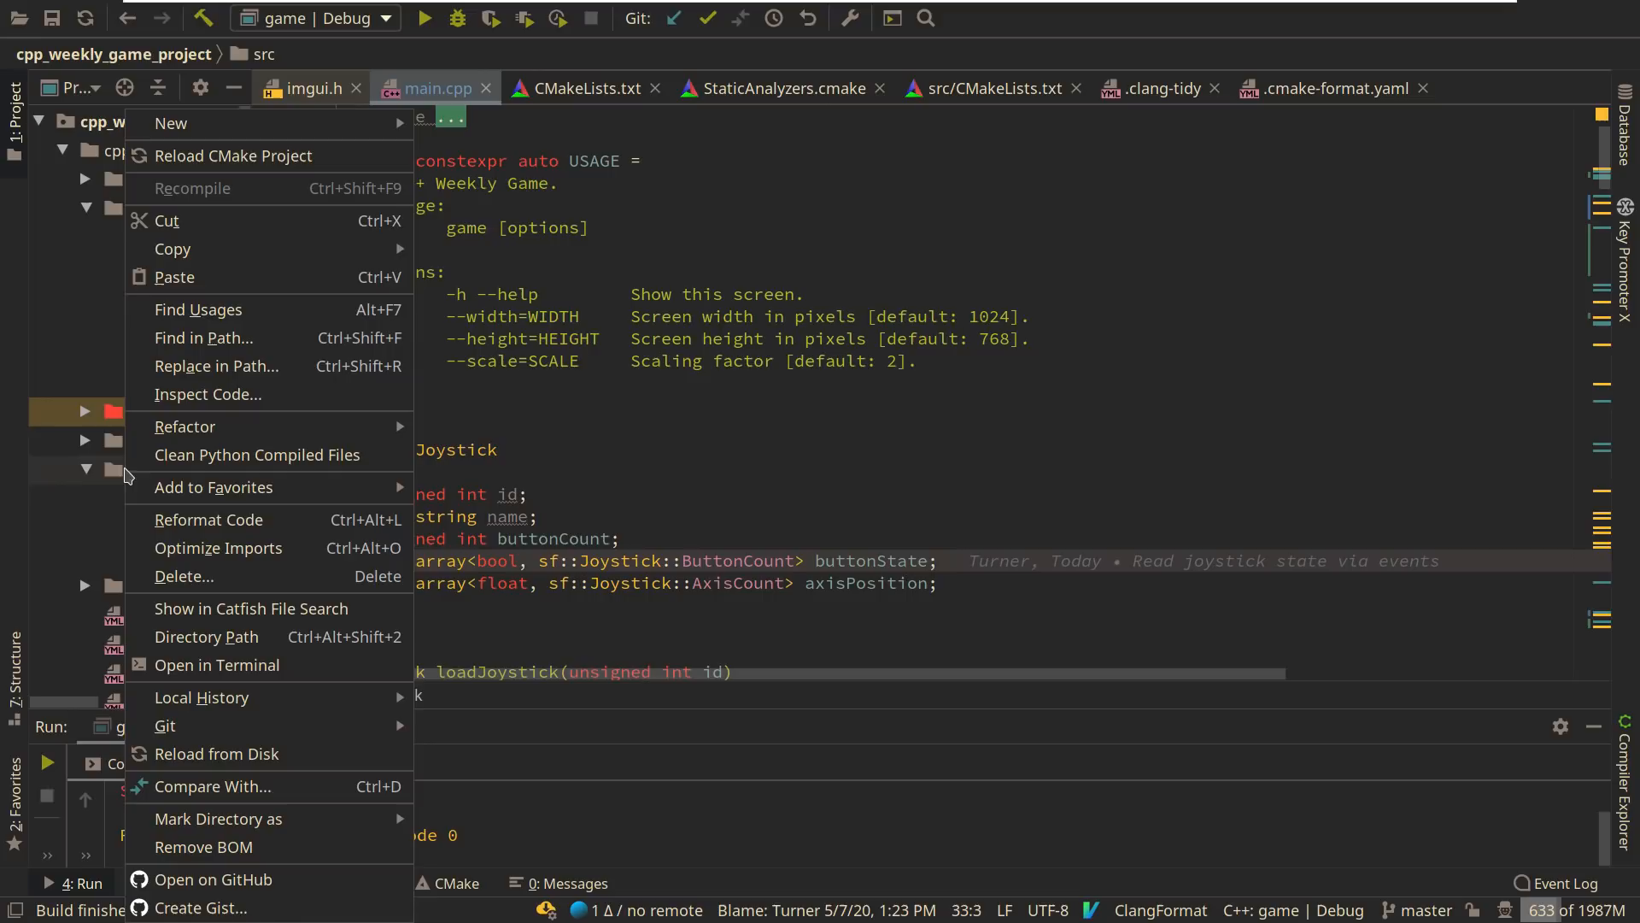
mouse_move(293, 425)
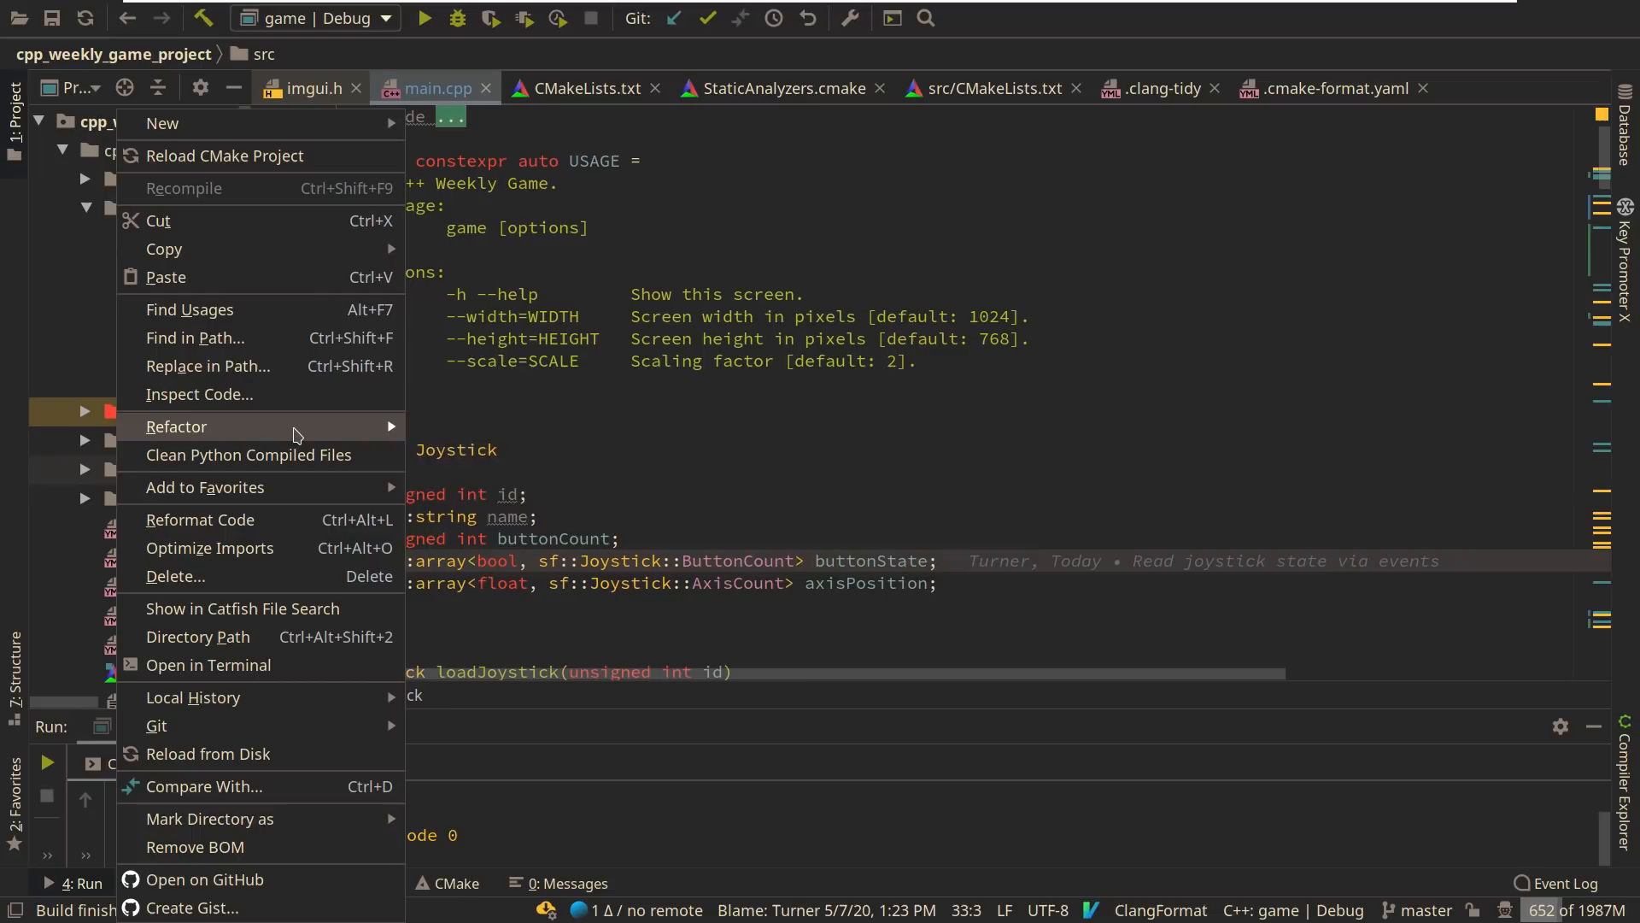
left_click(162, 123)
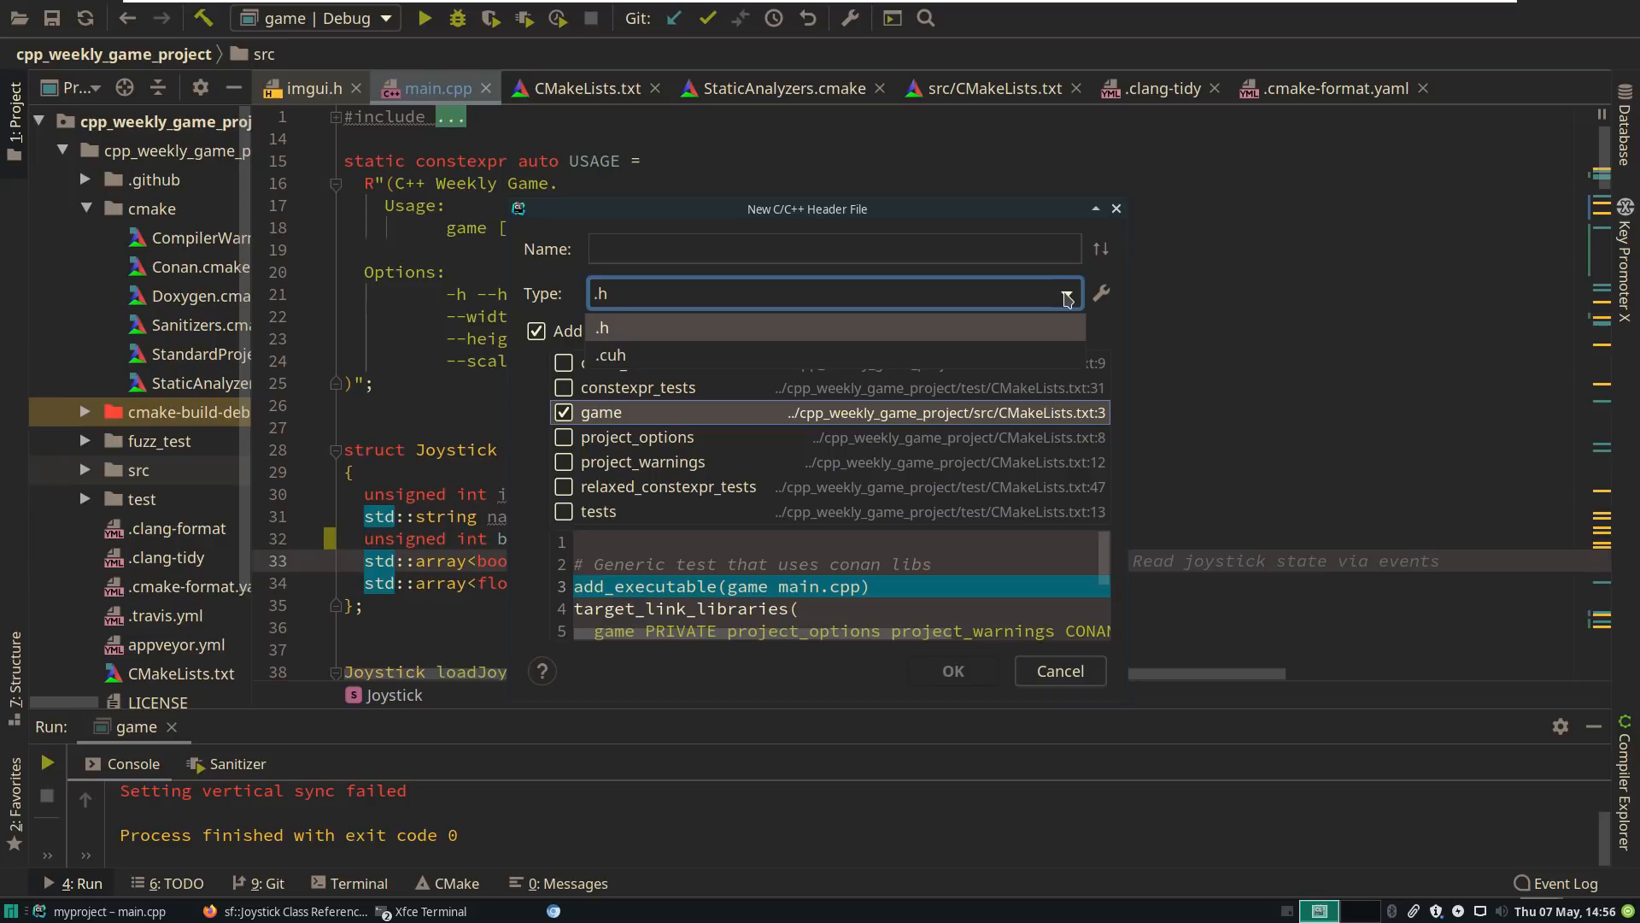
left_click(1100, 294)
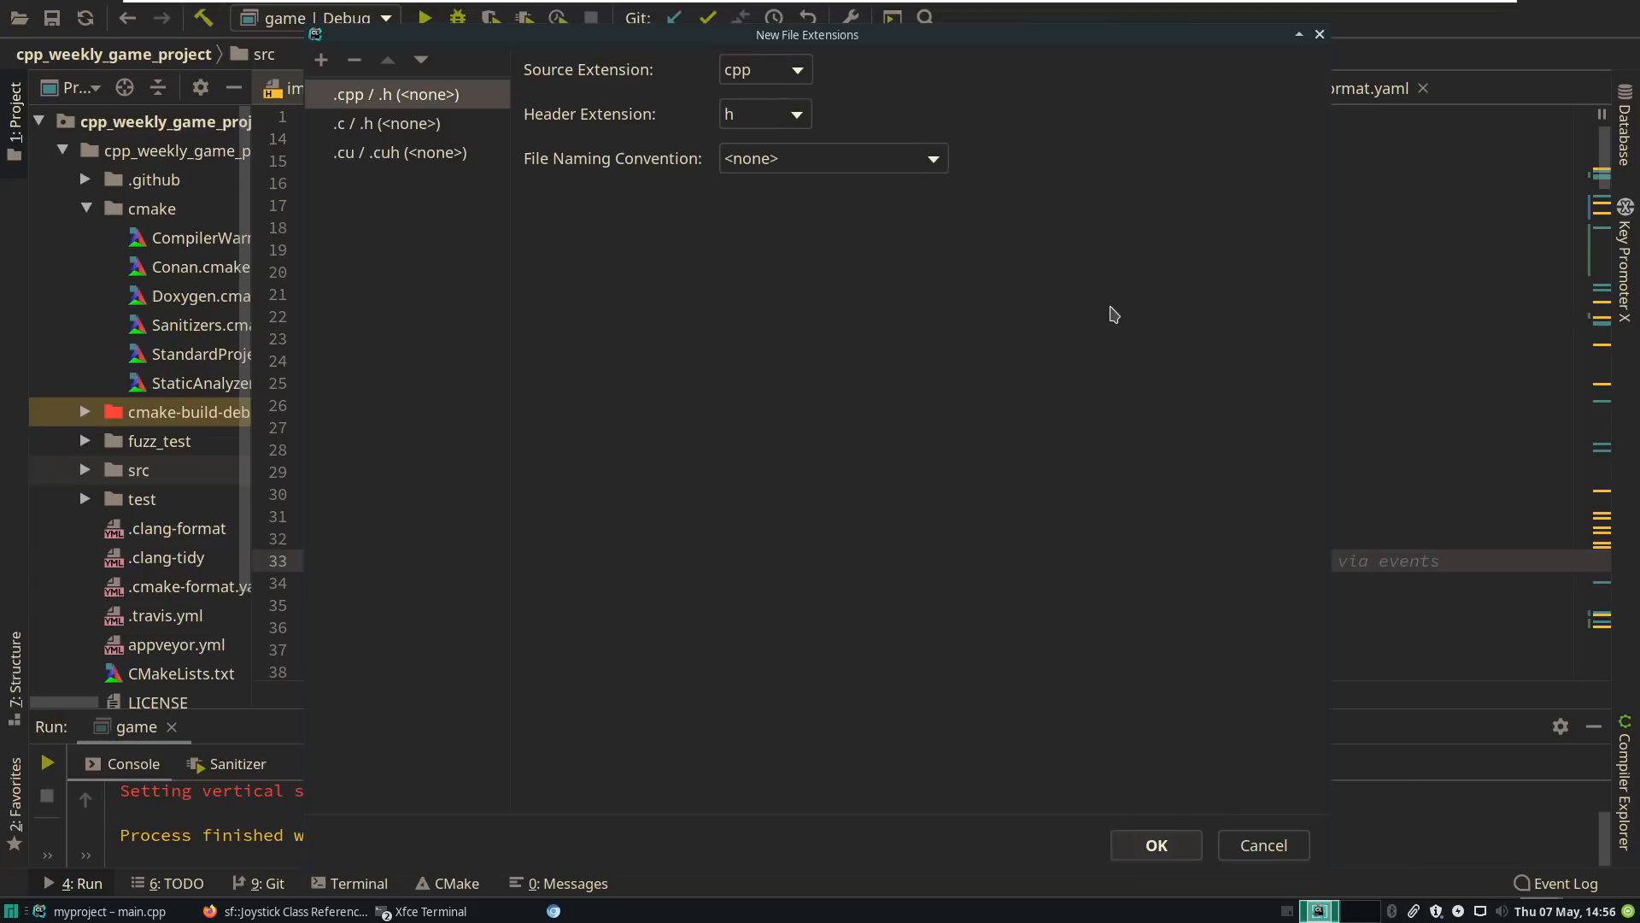
left_click(1155, 844)
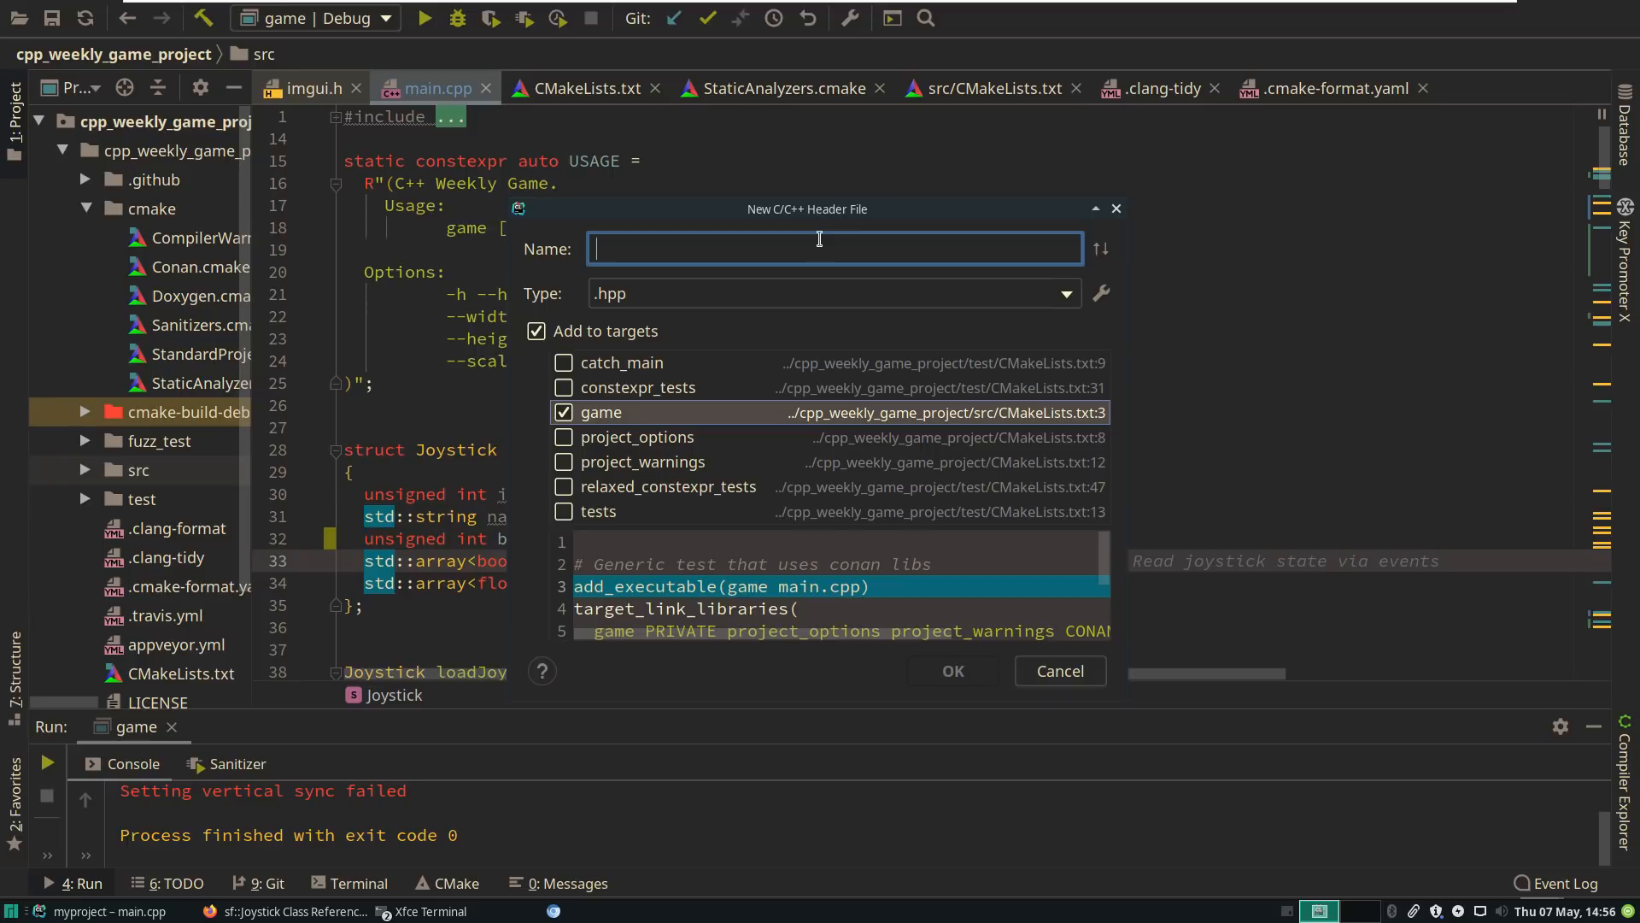
type("Input")
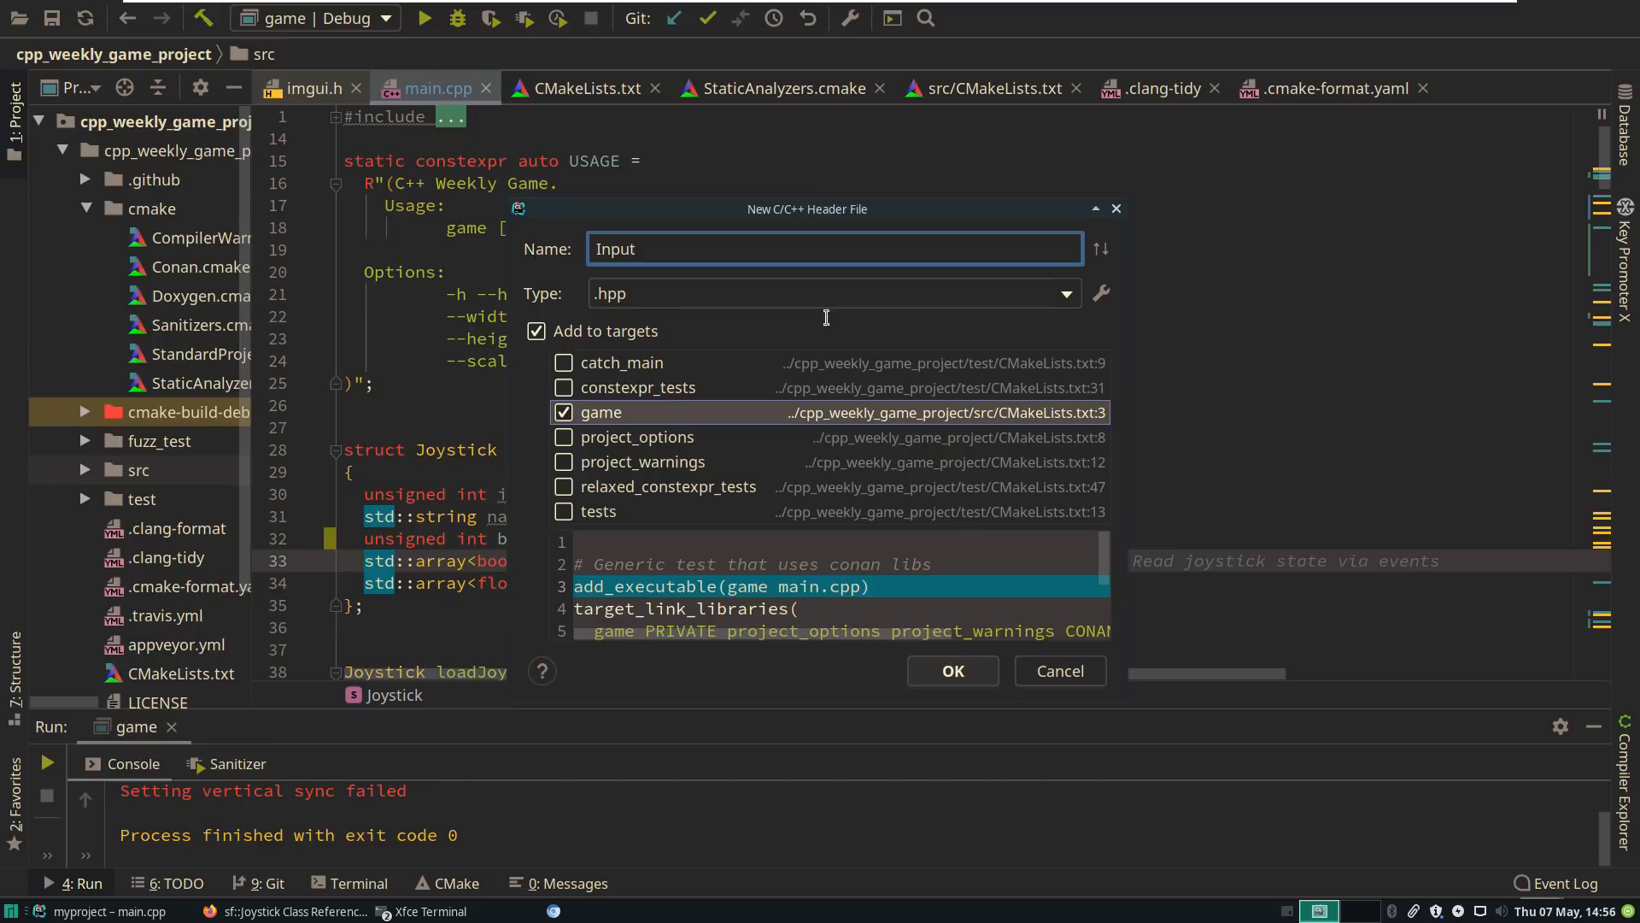
left_click(951, 670)
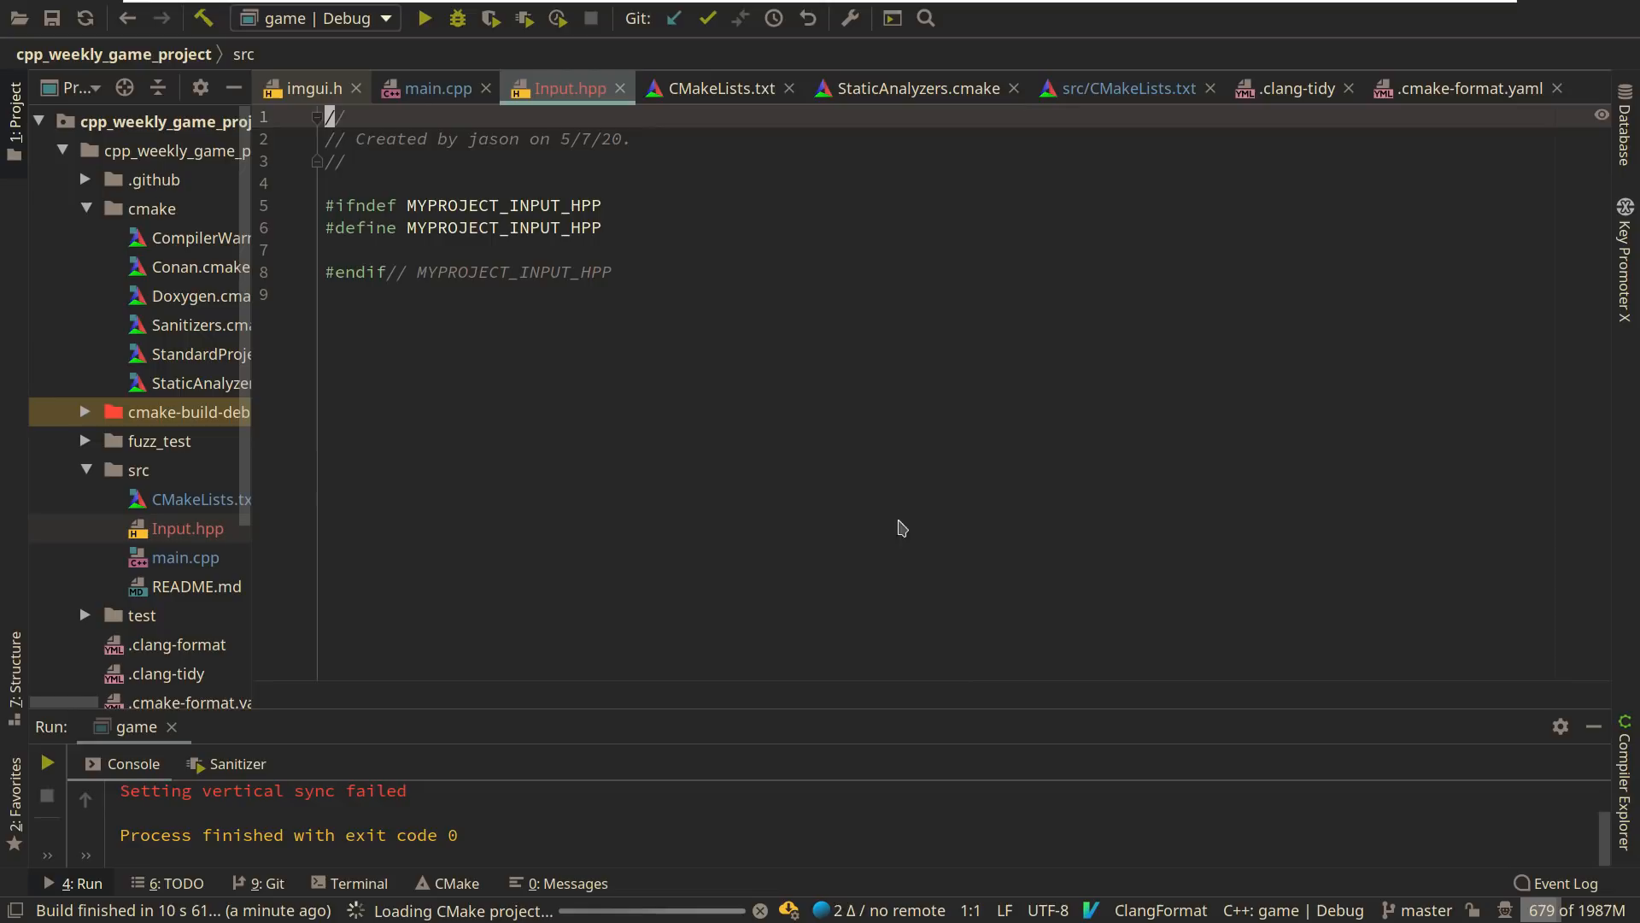
- Move the joystick struct into Input.hpp, include it in main.cpp, and review the event loop
type("ns")
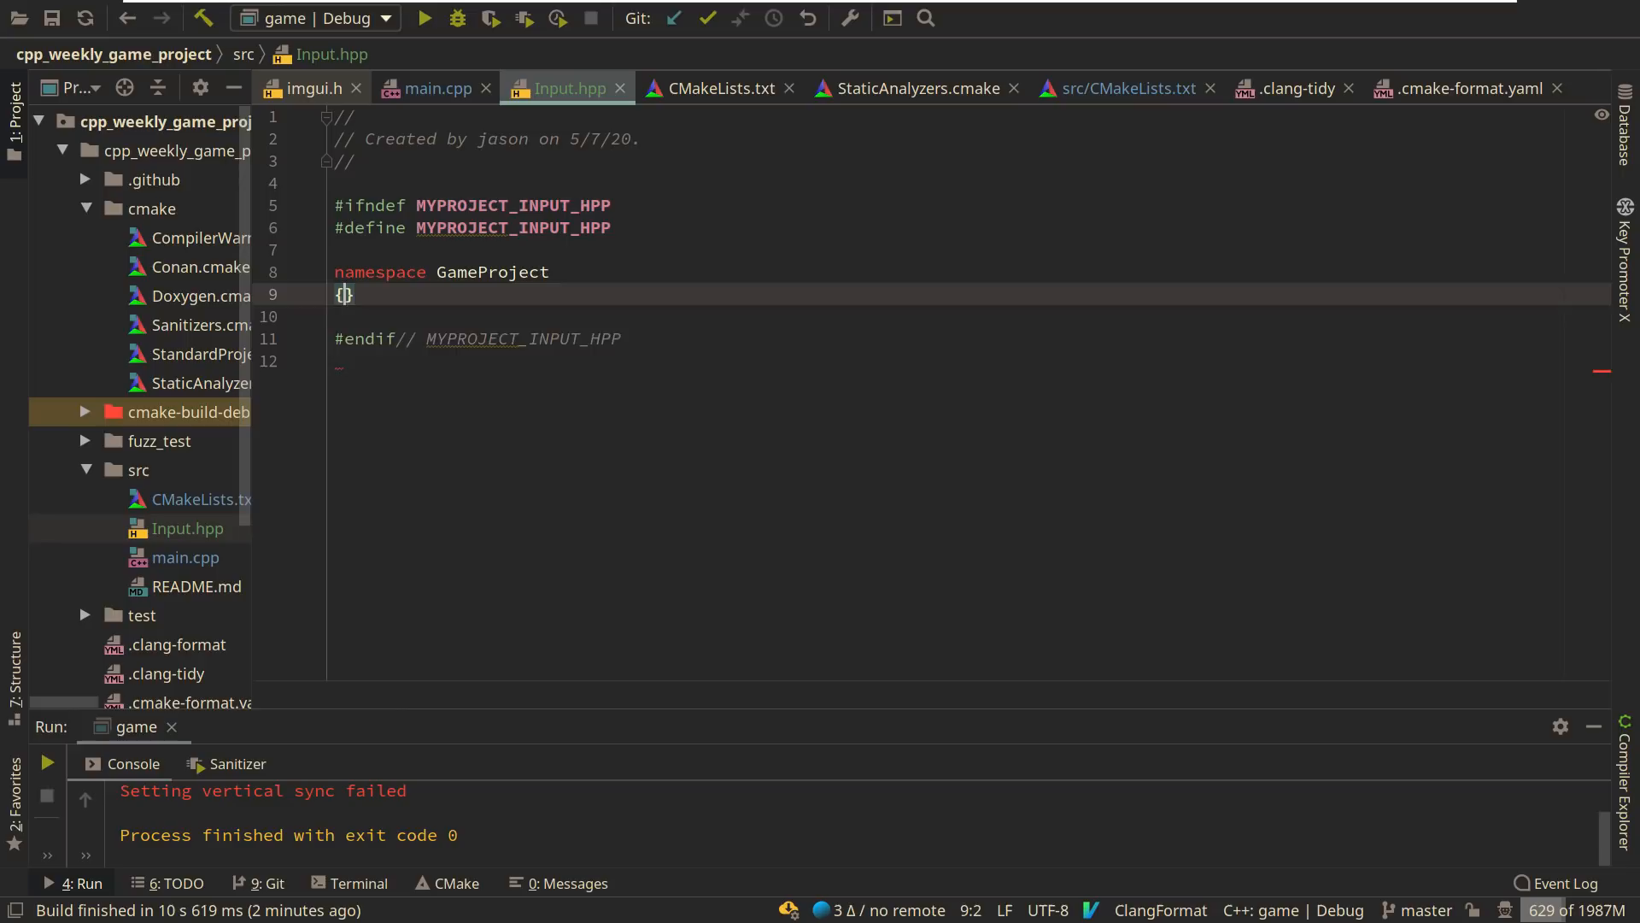
left_click(437, 88)
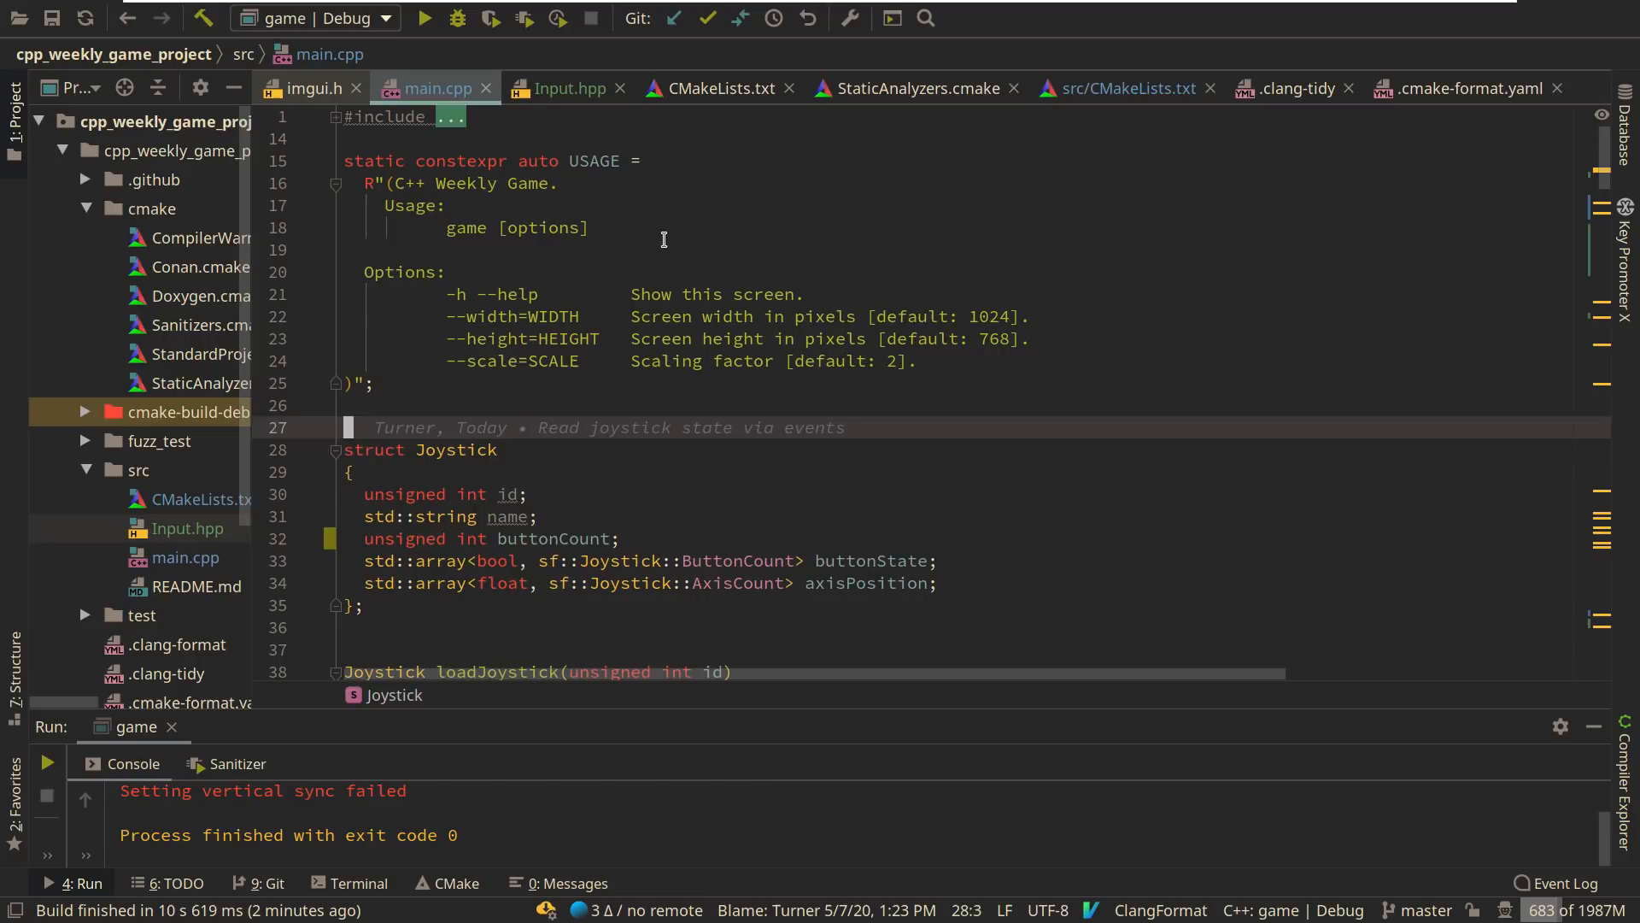
left_click(564, 88)
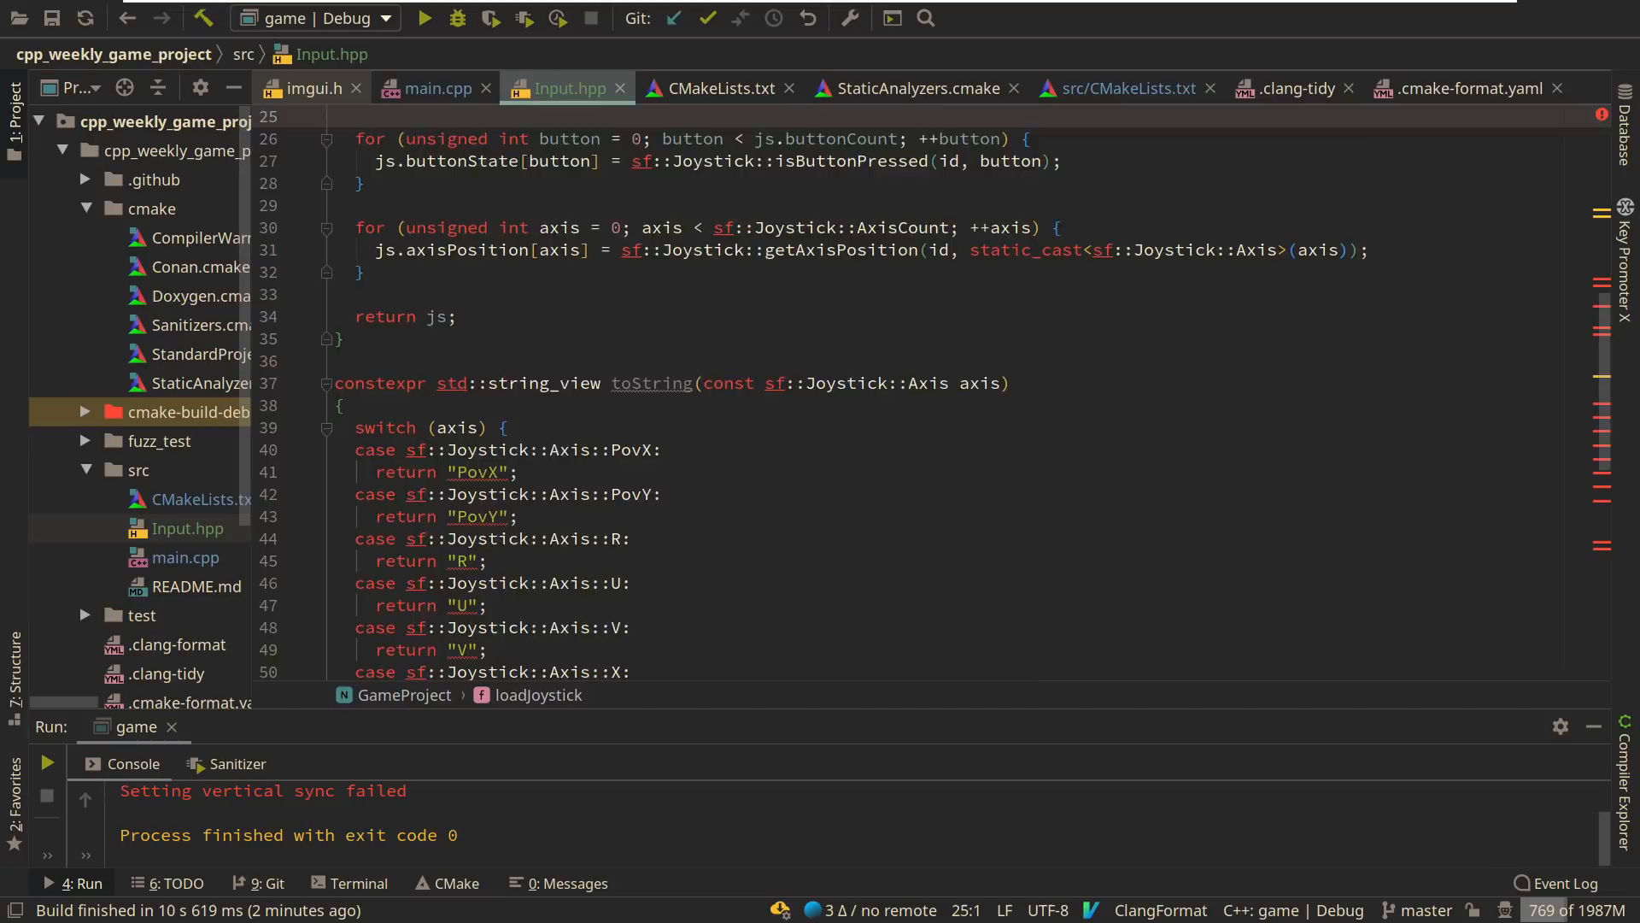
left_click(436, 87)
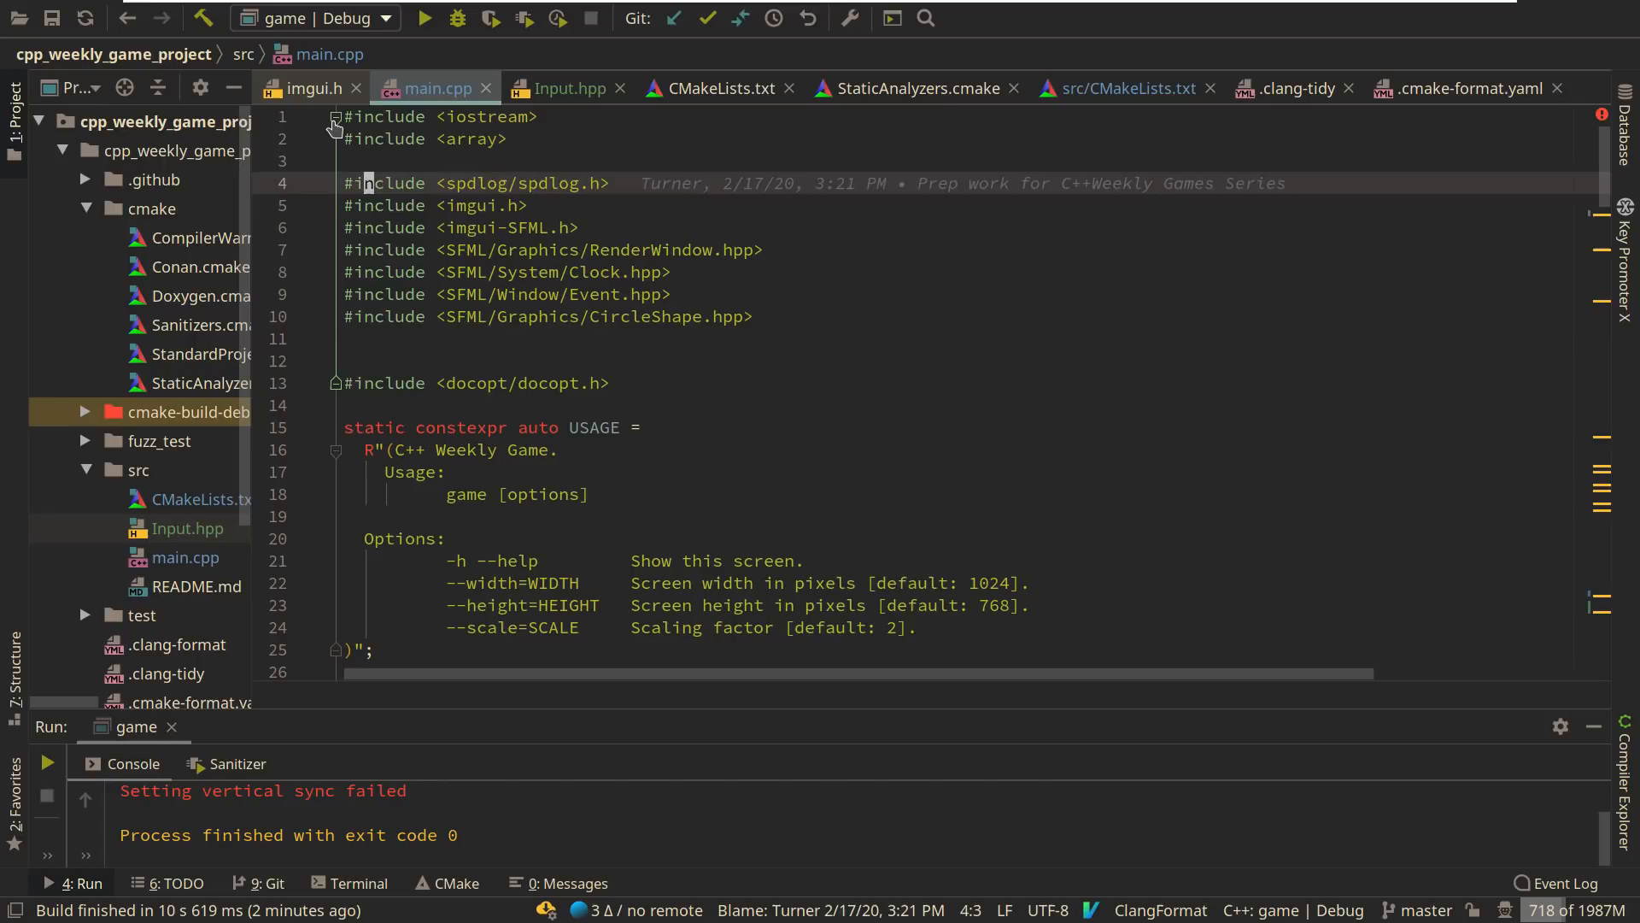
left_click(568, 88)
type("#i")
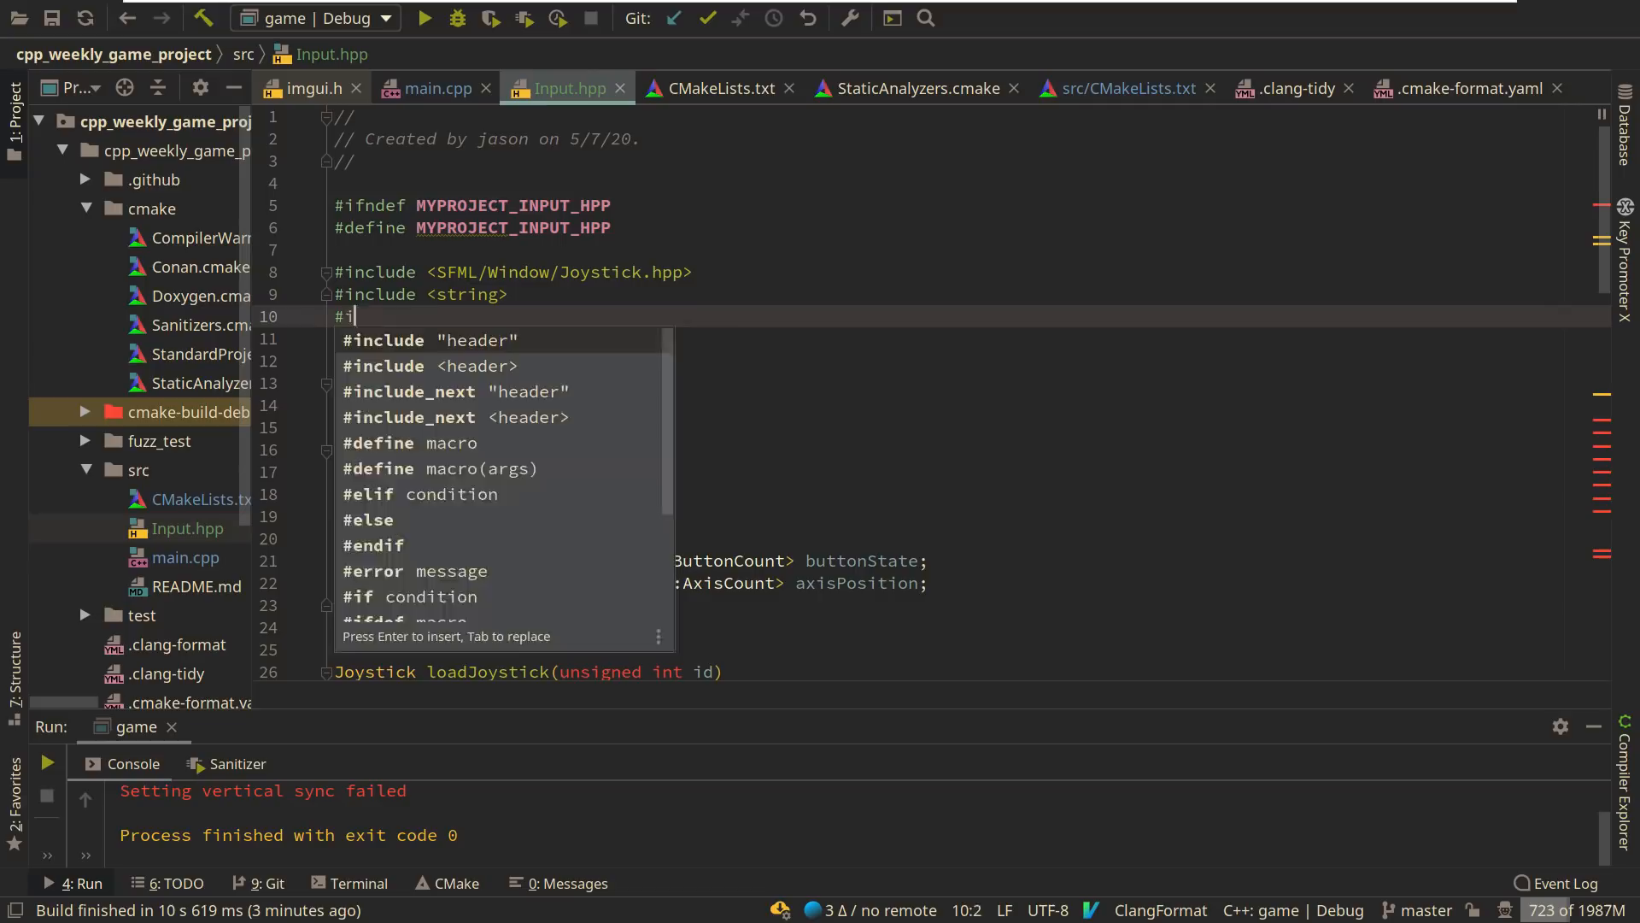
left_click(434, 88)
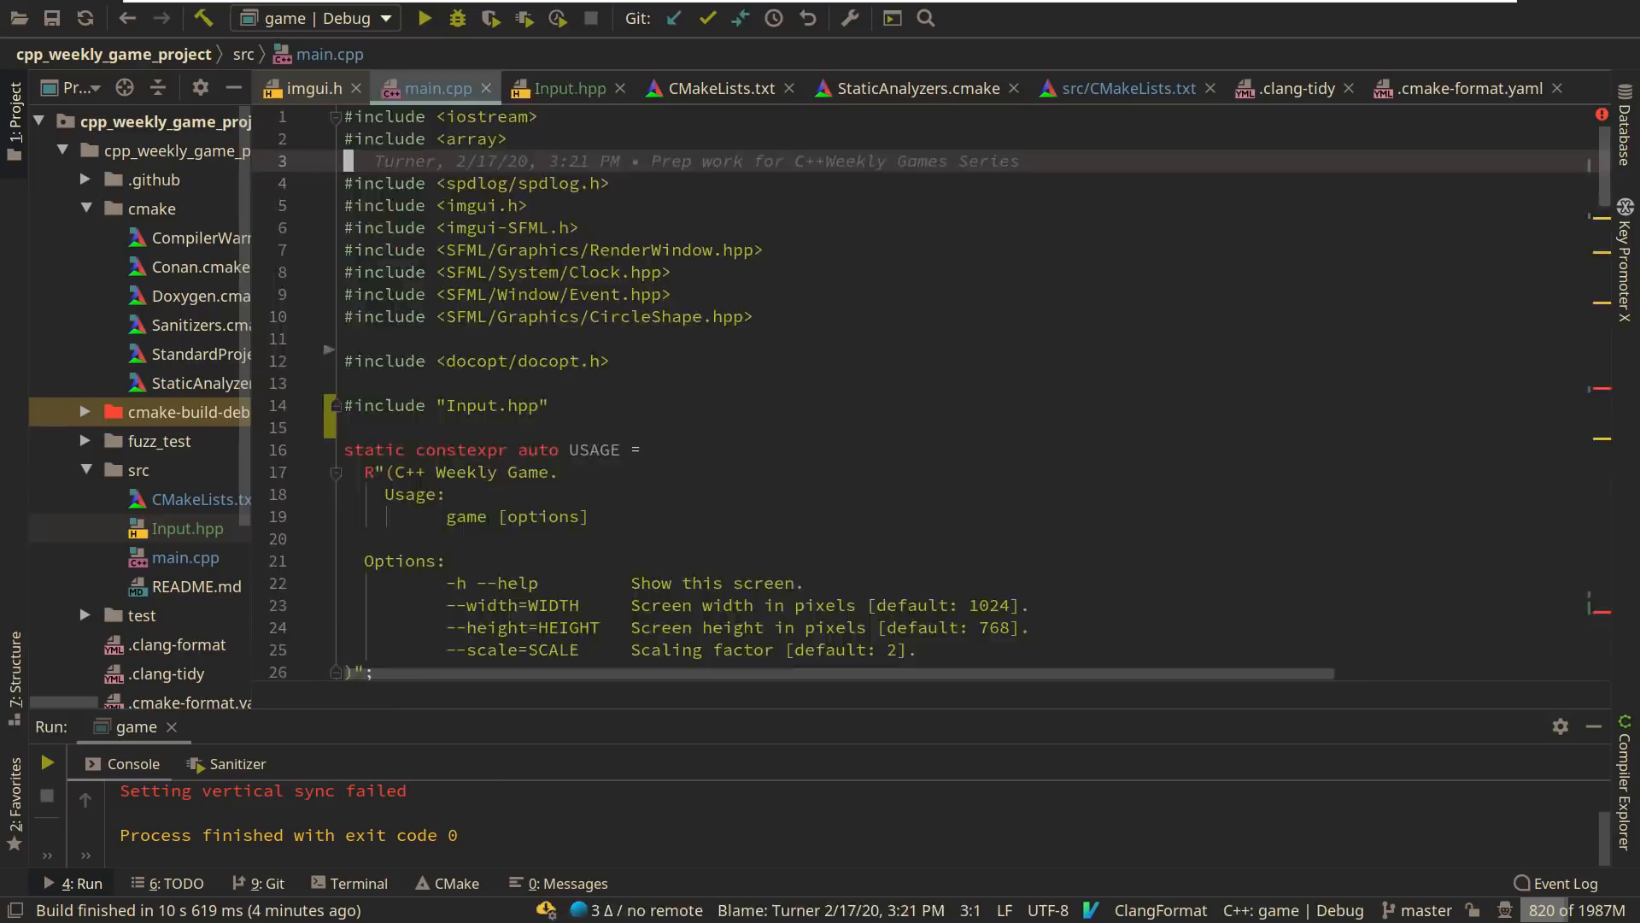
scroll("down", 3)
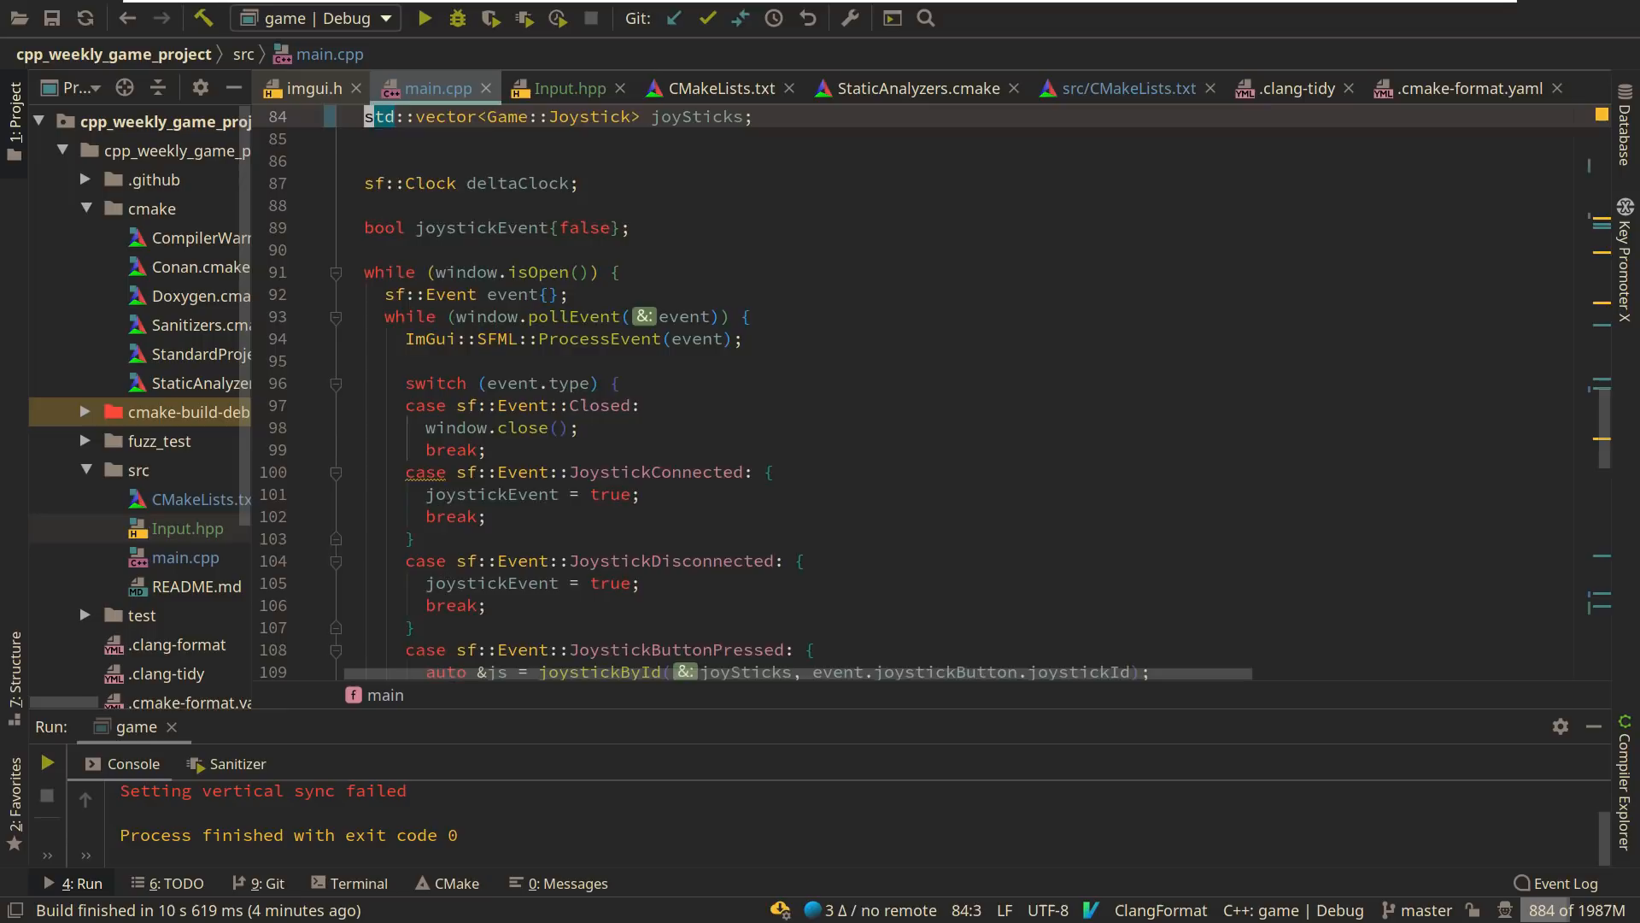
scroll("down", 3)
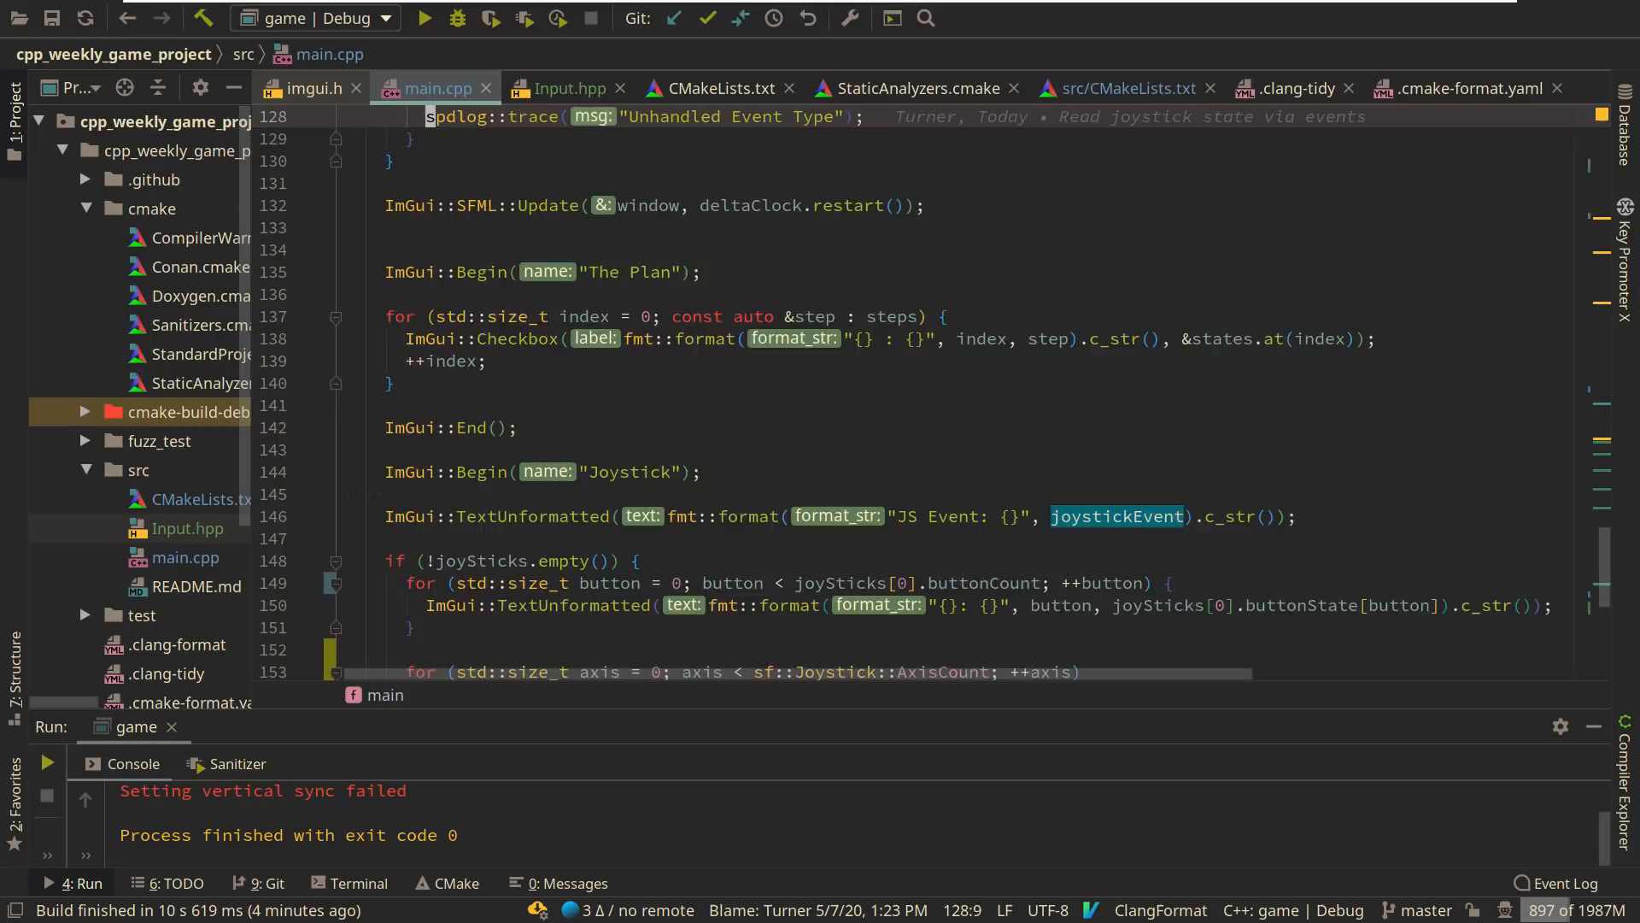
scroll("down", 3)
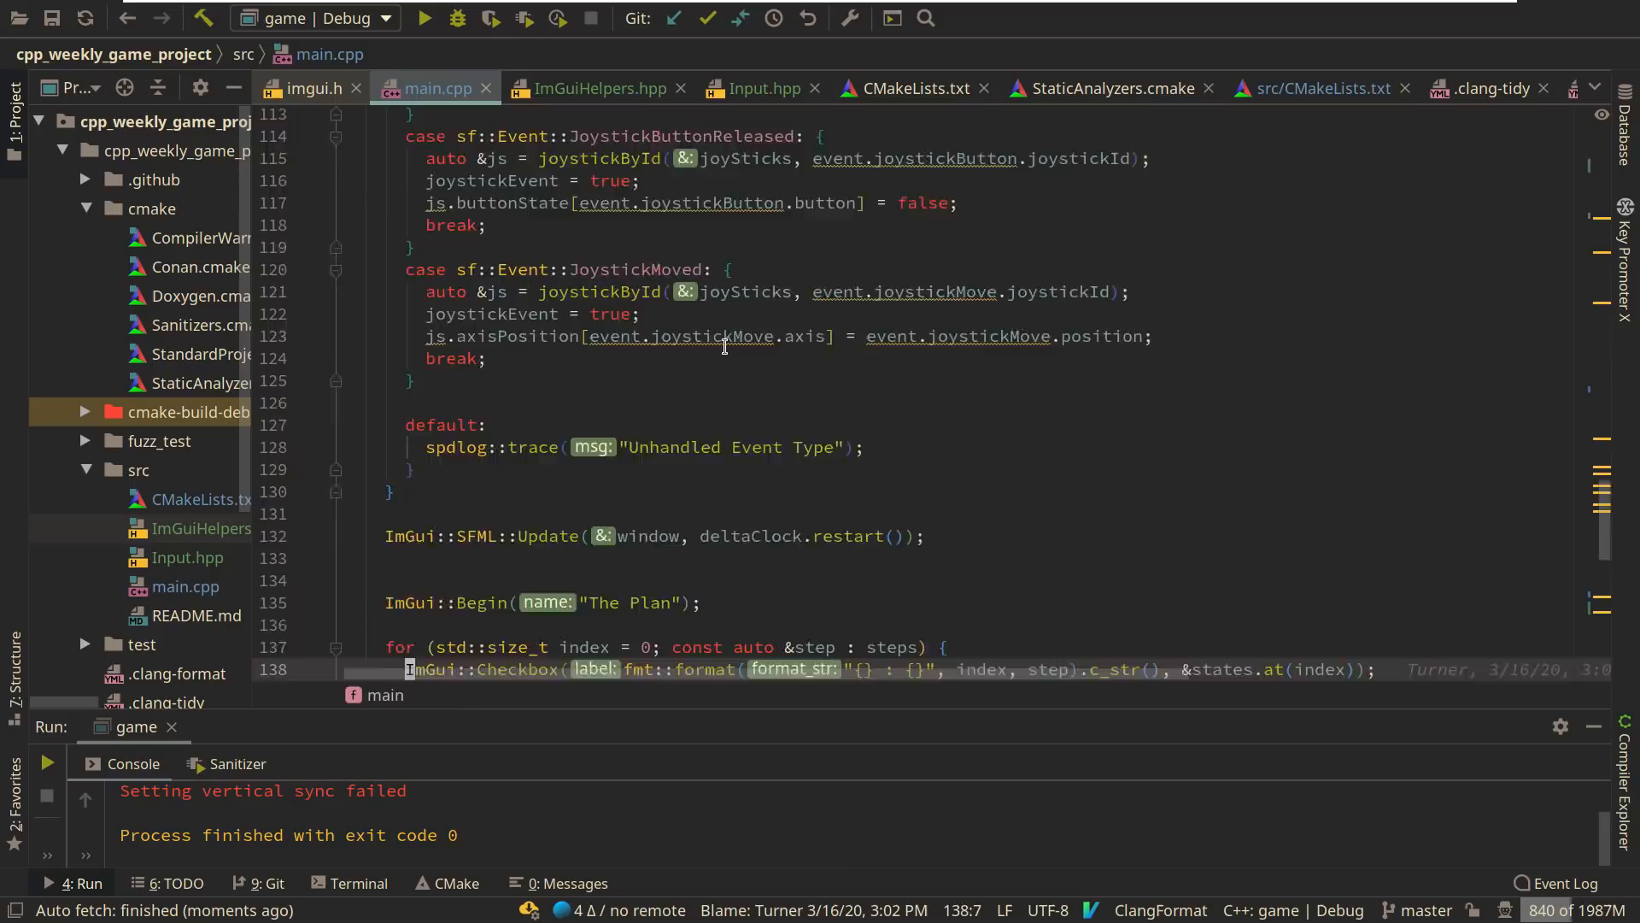
- Declare namespace ImGuiHelper with a variadic static Text(std::string_view, Param&&...) template
left_click(588, 88)
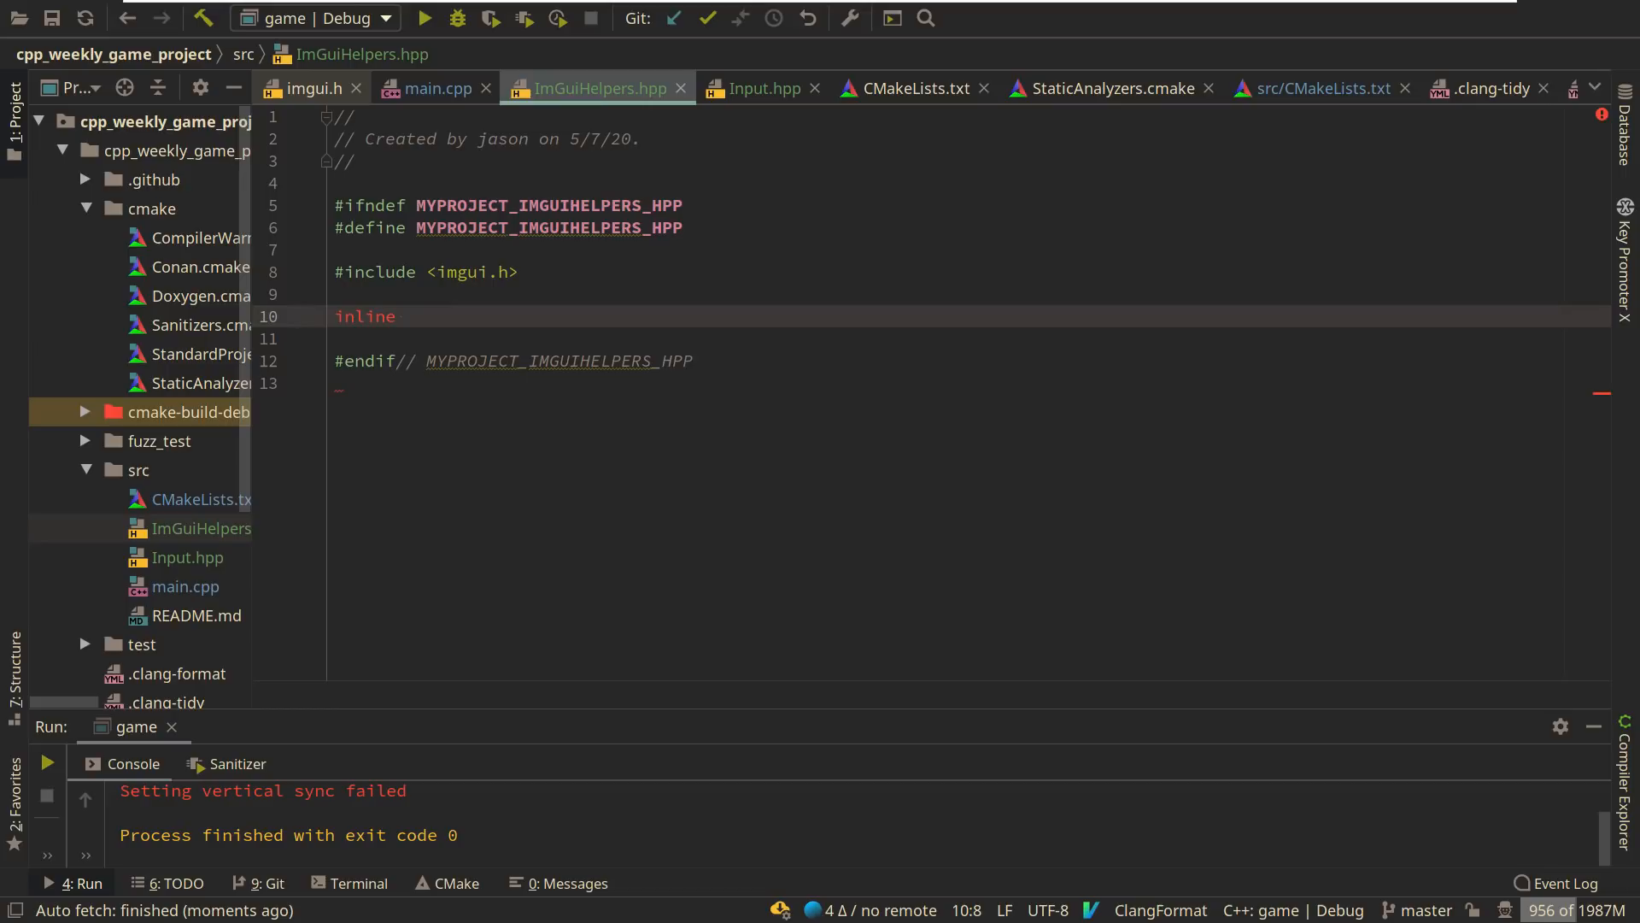
key("BackSpace")
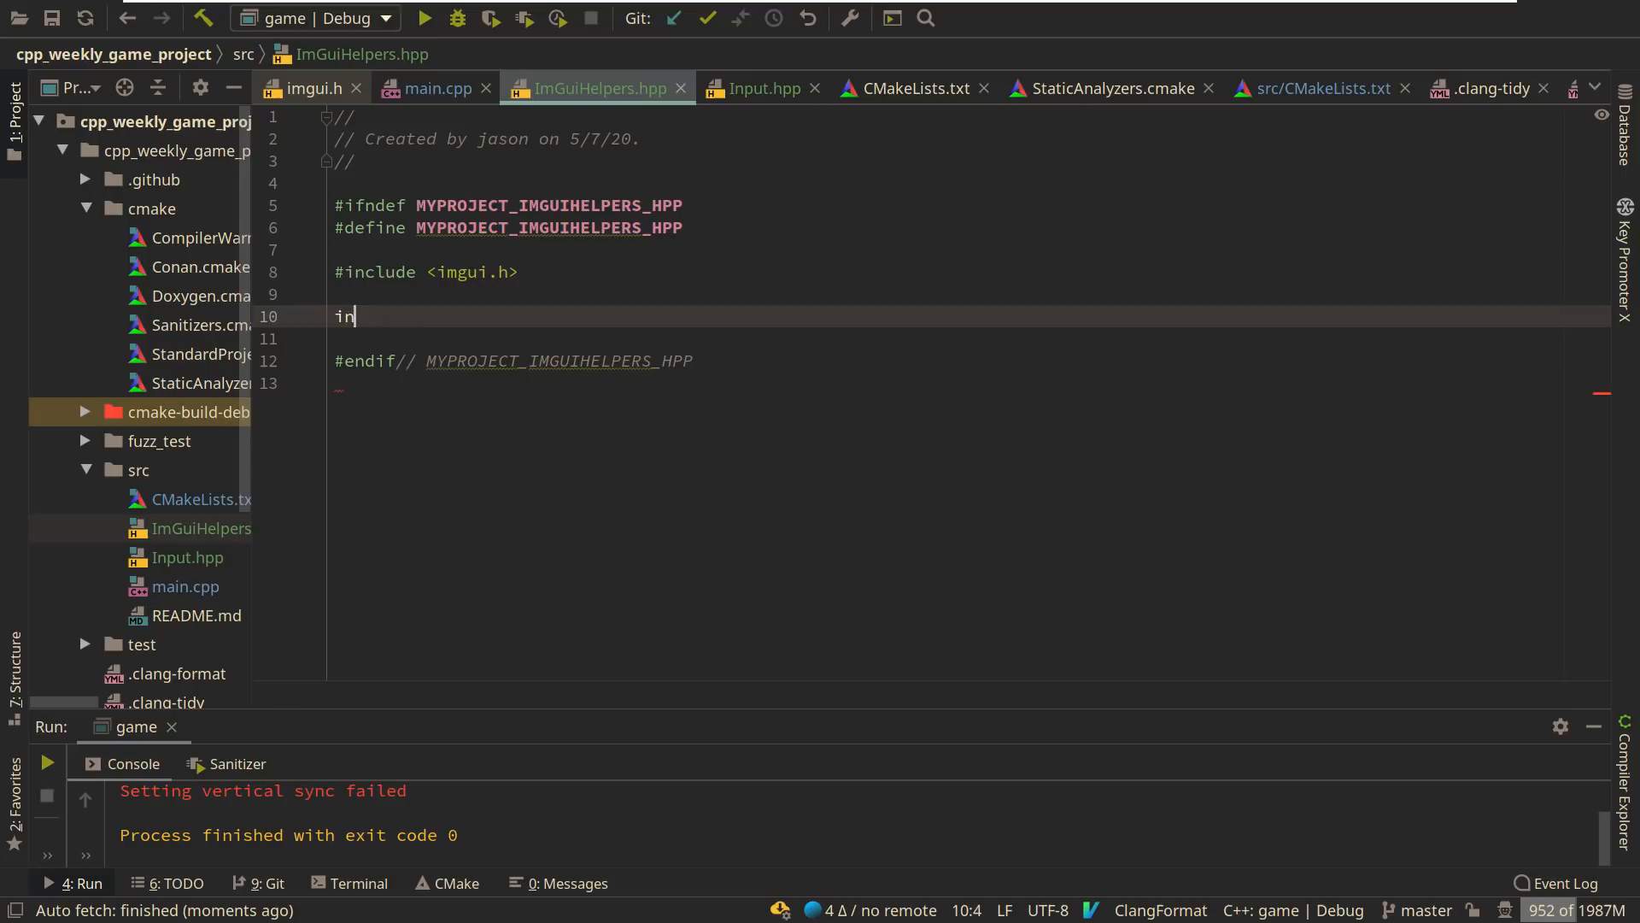
left_click(761, 88)
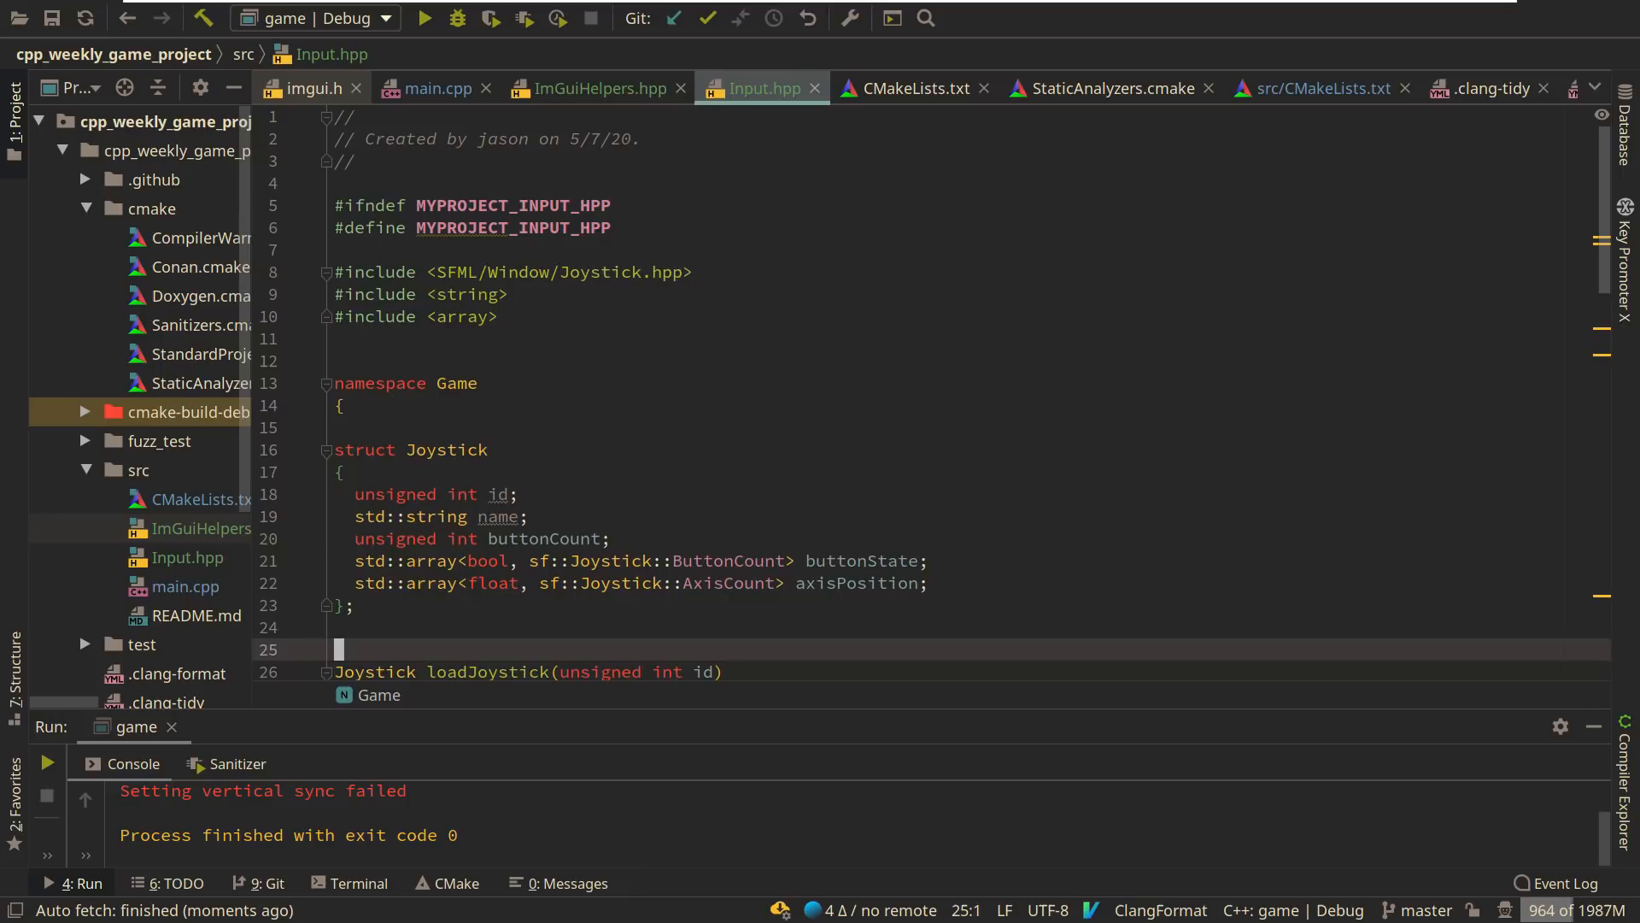
left_click(438, 88)
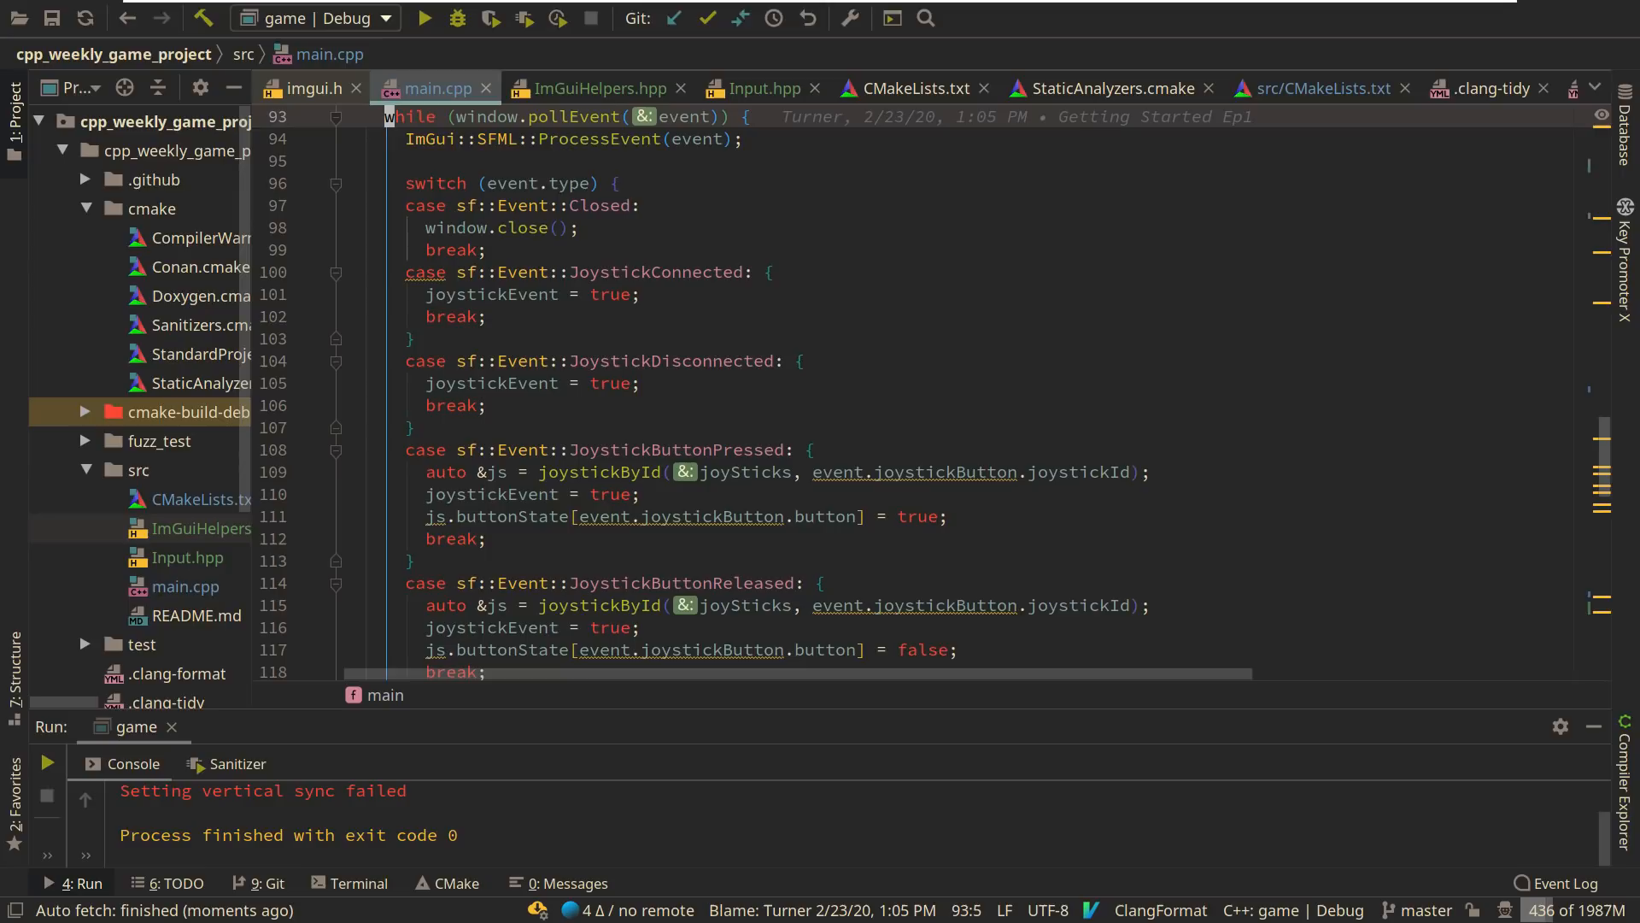
left_click(586, 88)
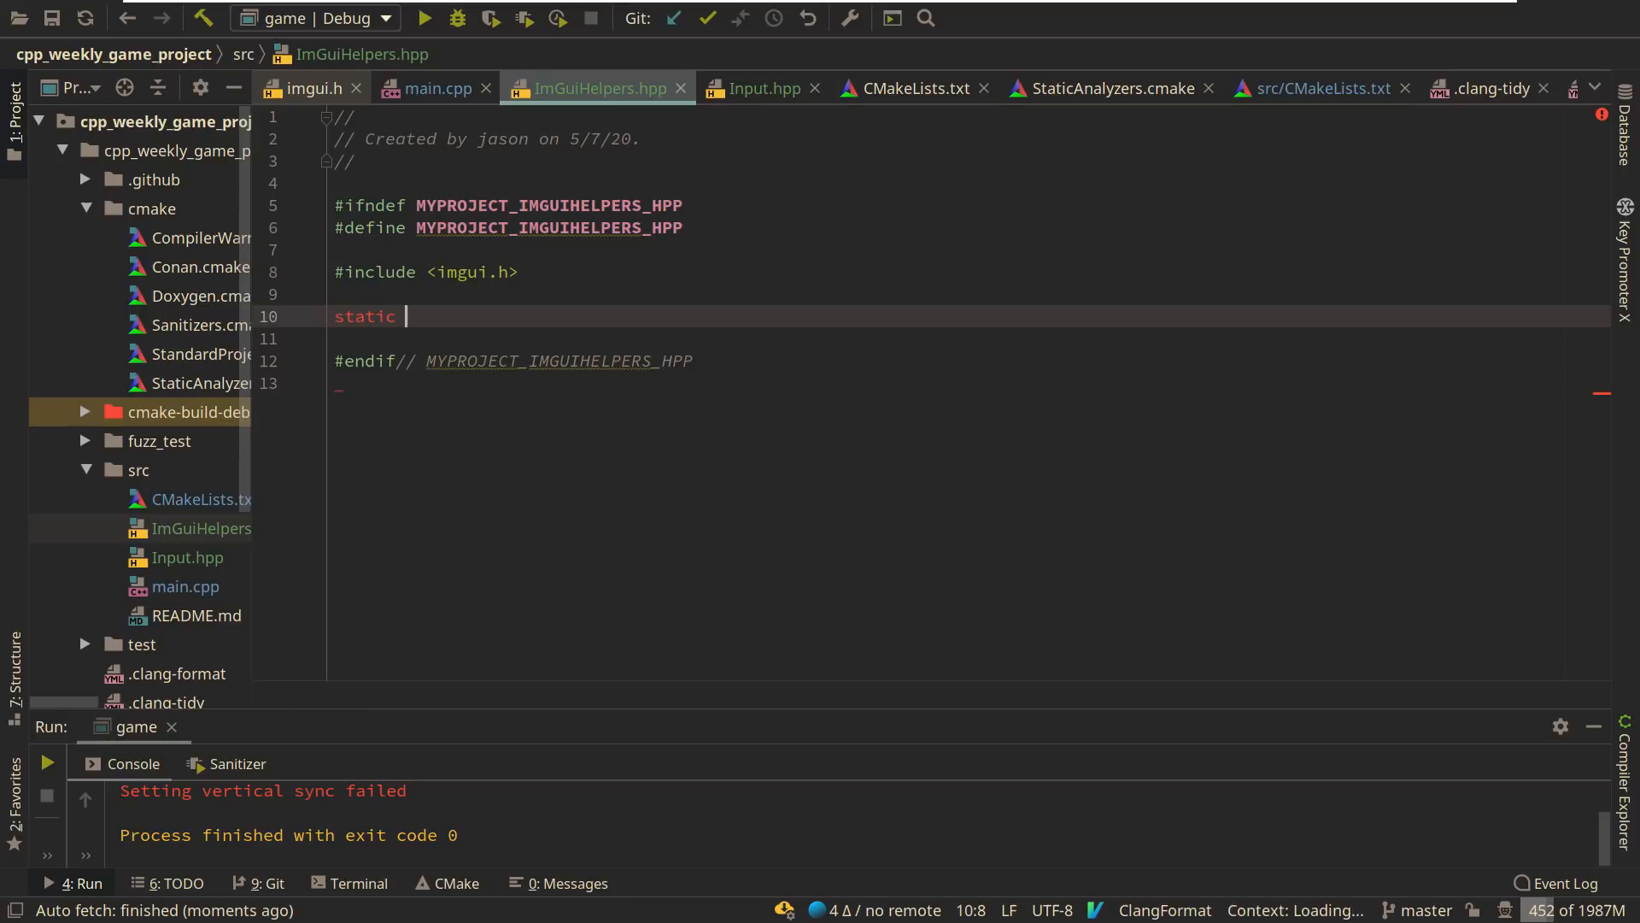
left_click(436, 88)
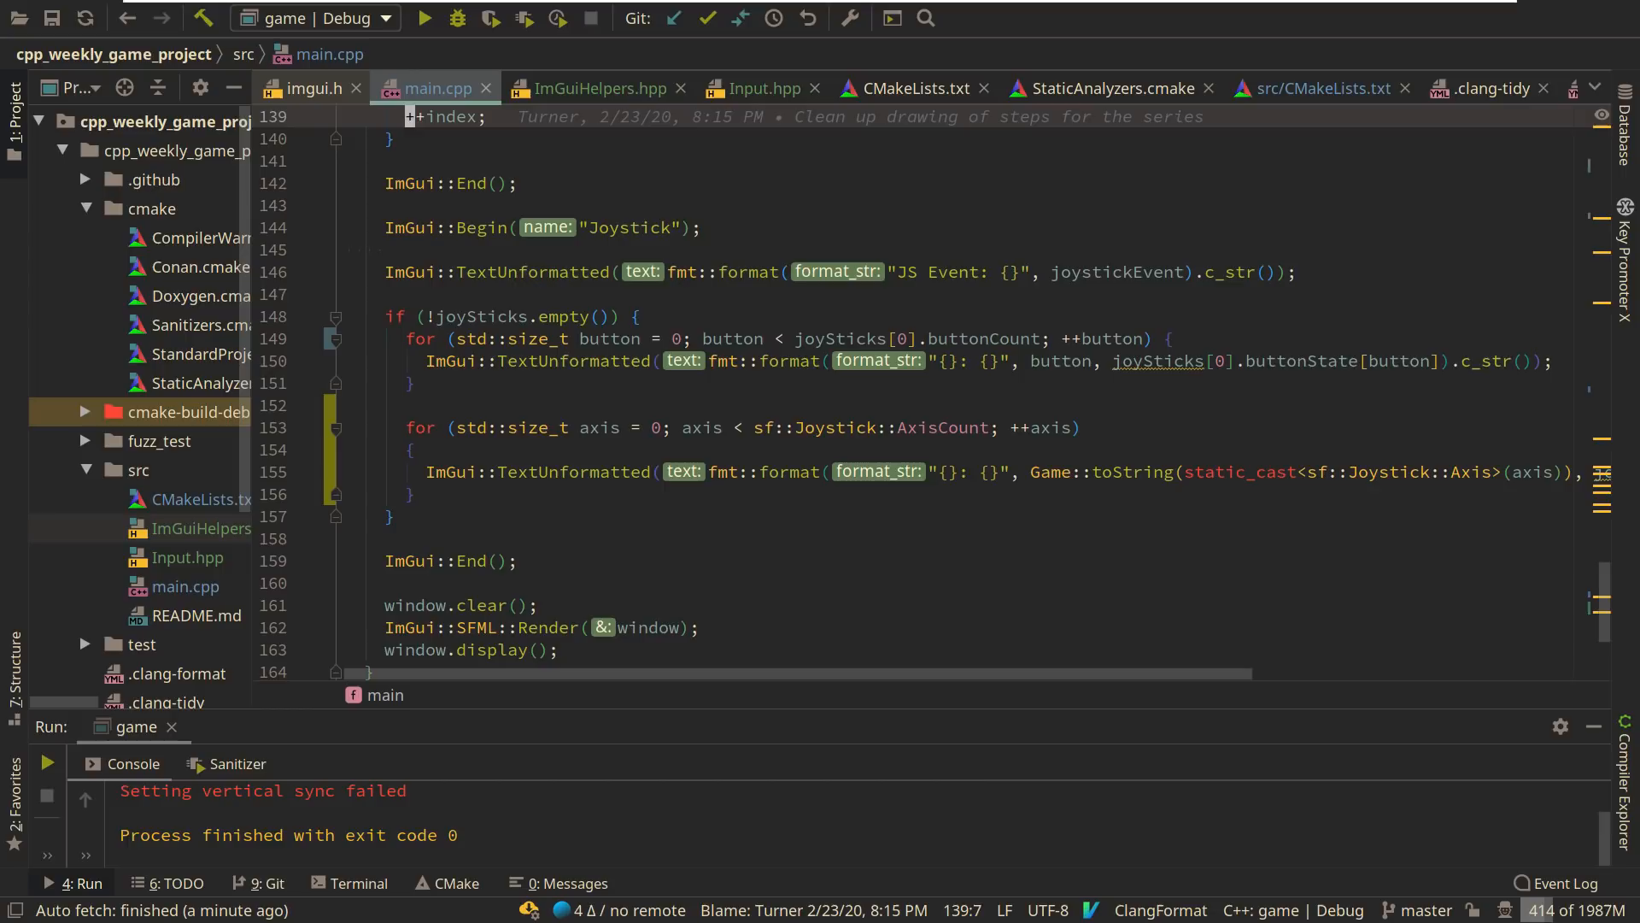
left_click(595, 88)
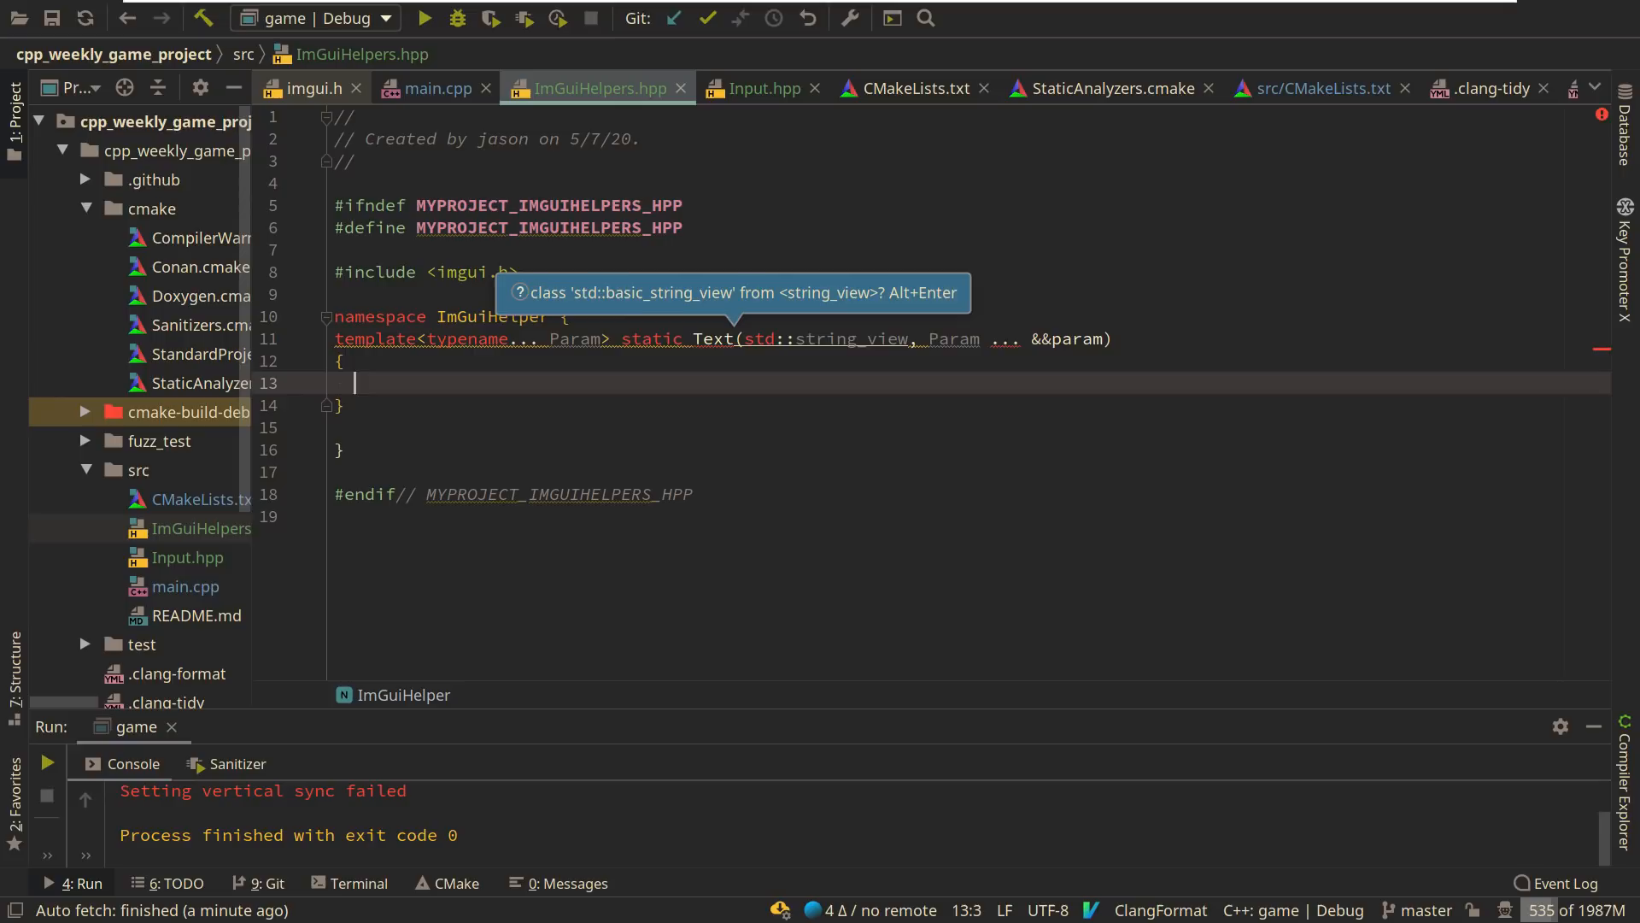
- Include <string_view> and <fmt/format.h> below imgui.h, checking main.cpp's fmt::format call
type("#inclue")
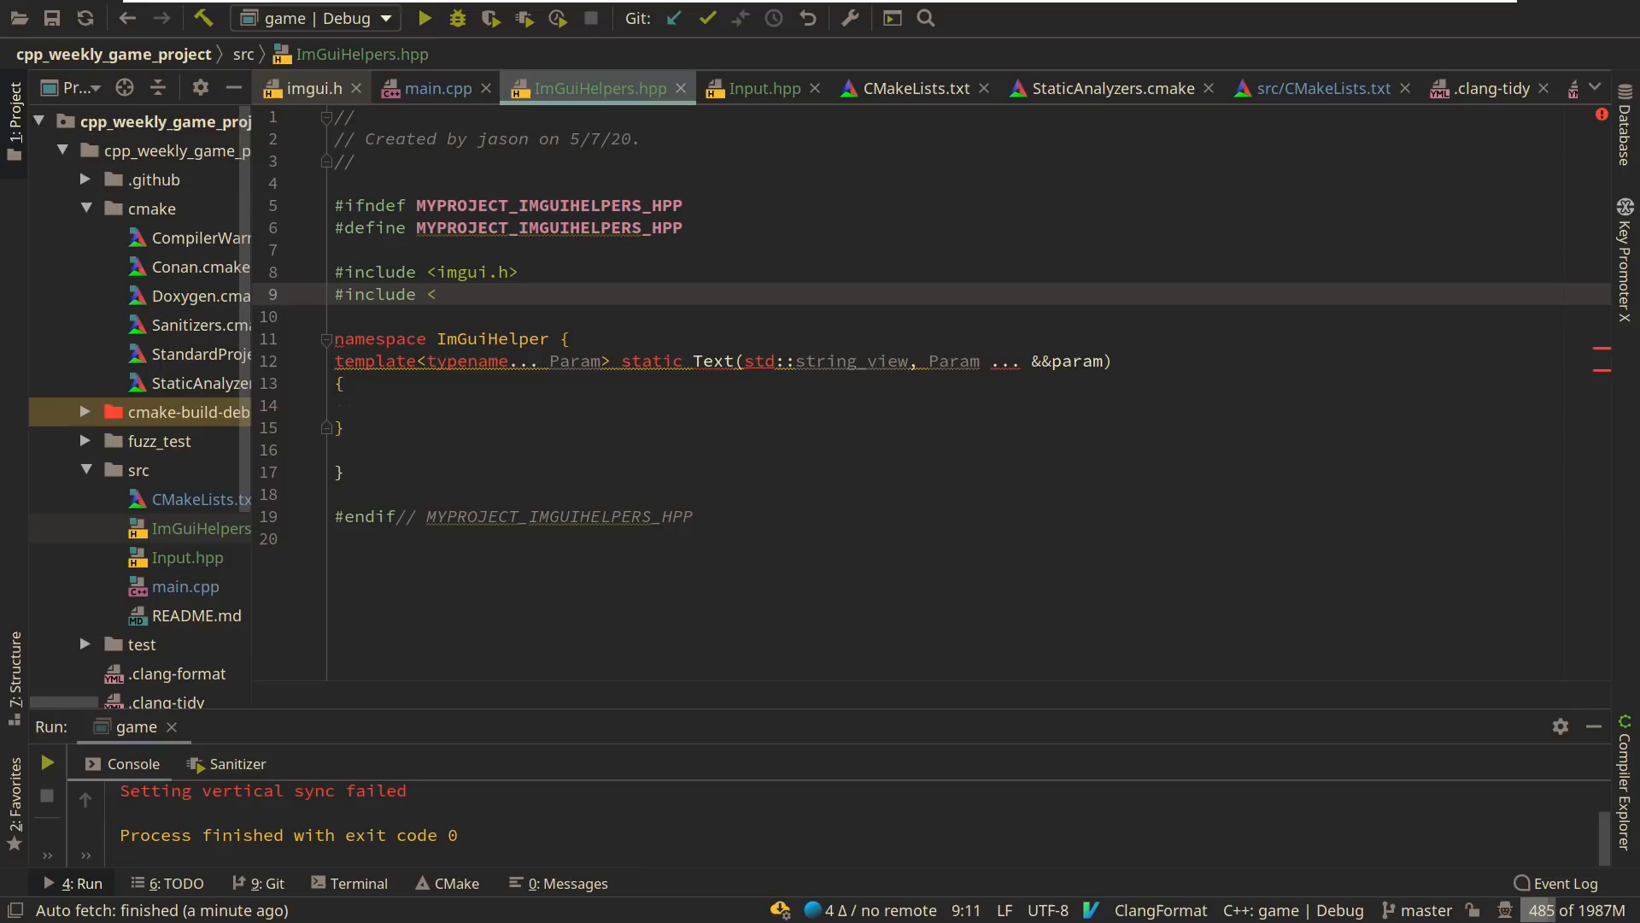
type("string_view>")
type("#include <for")
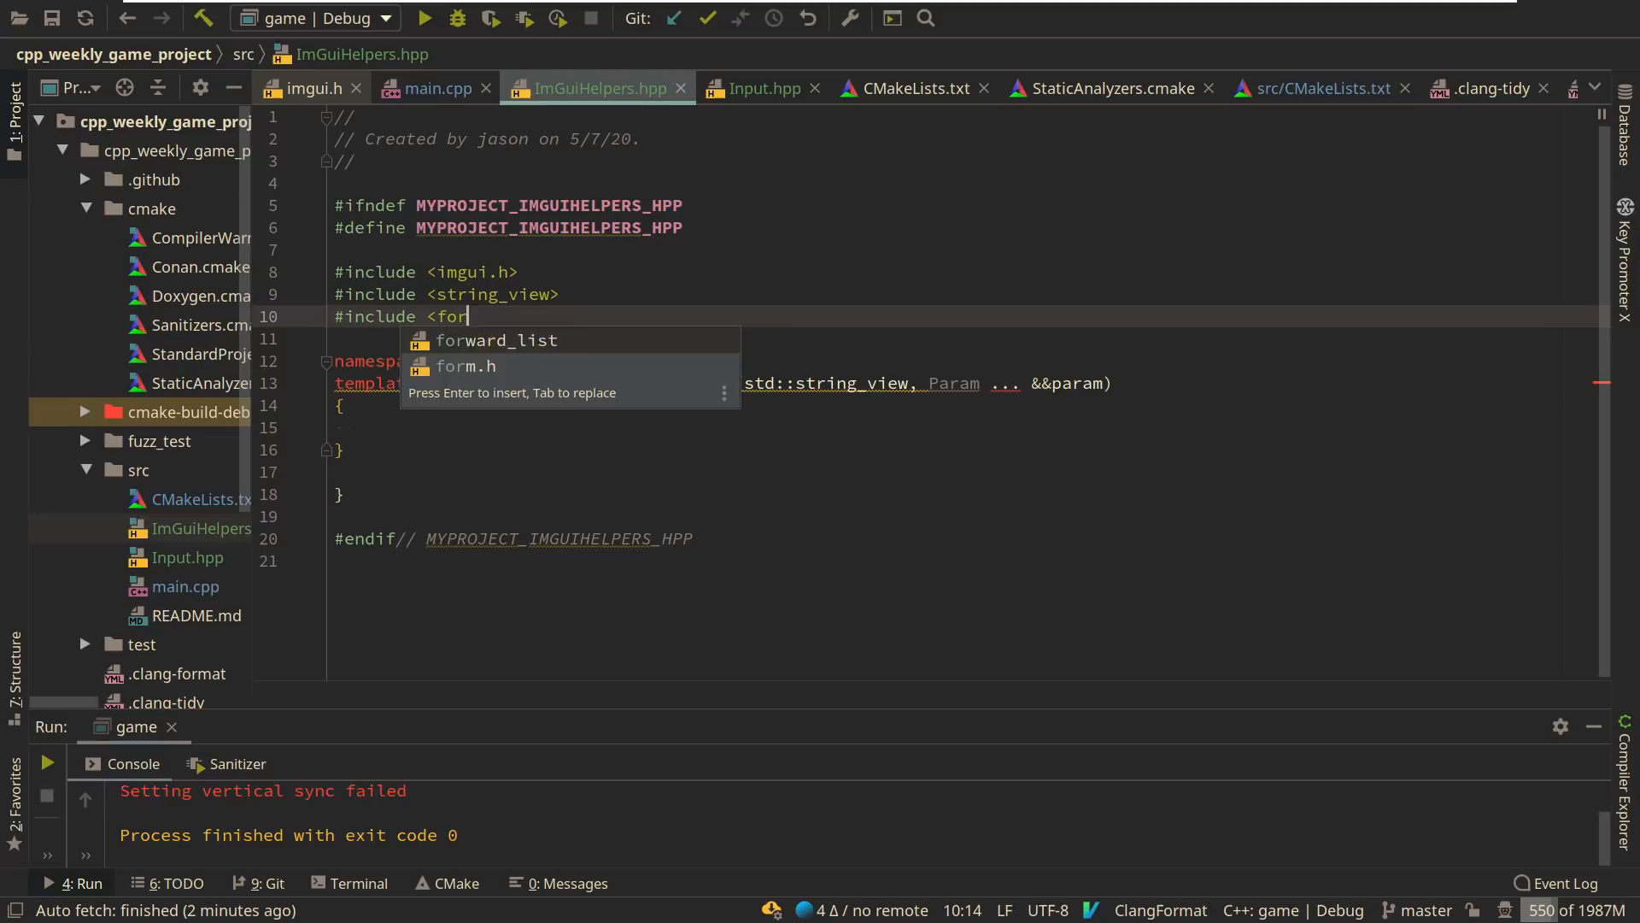
left_click(438, 88)
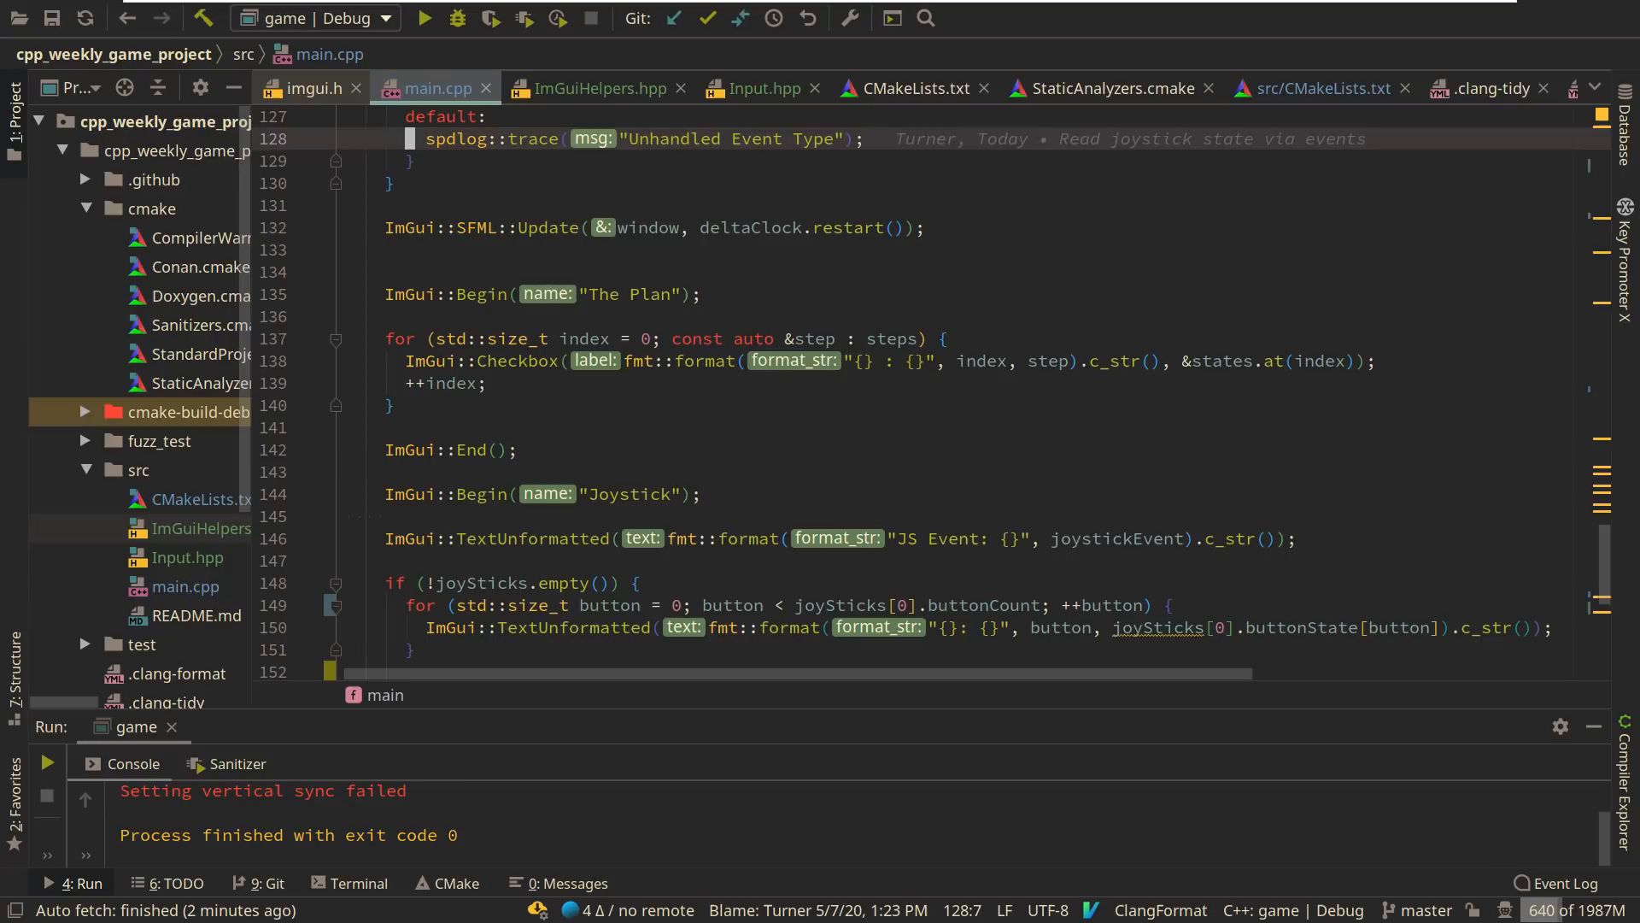
left_click(591, 539)
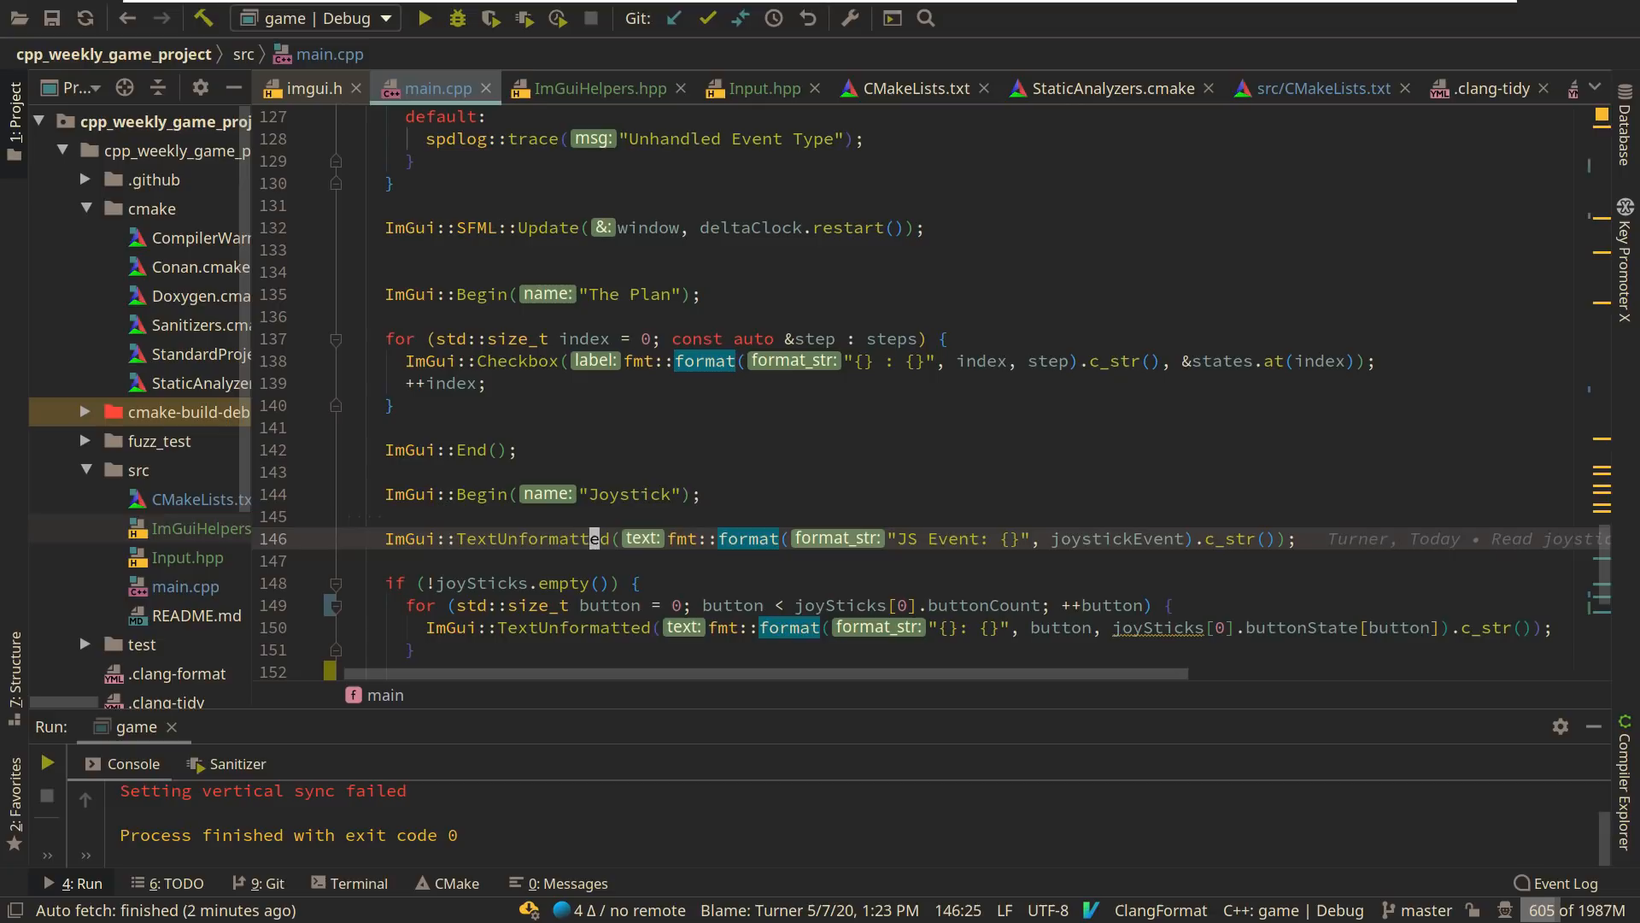
left_click(595, 88)
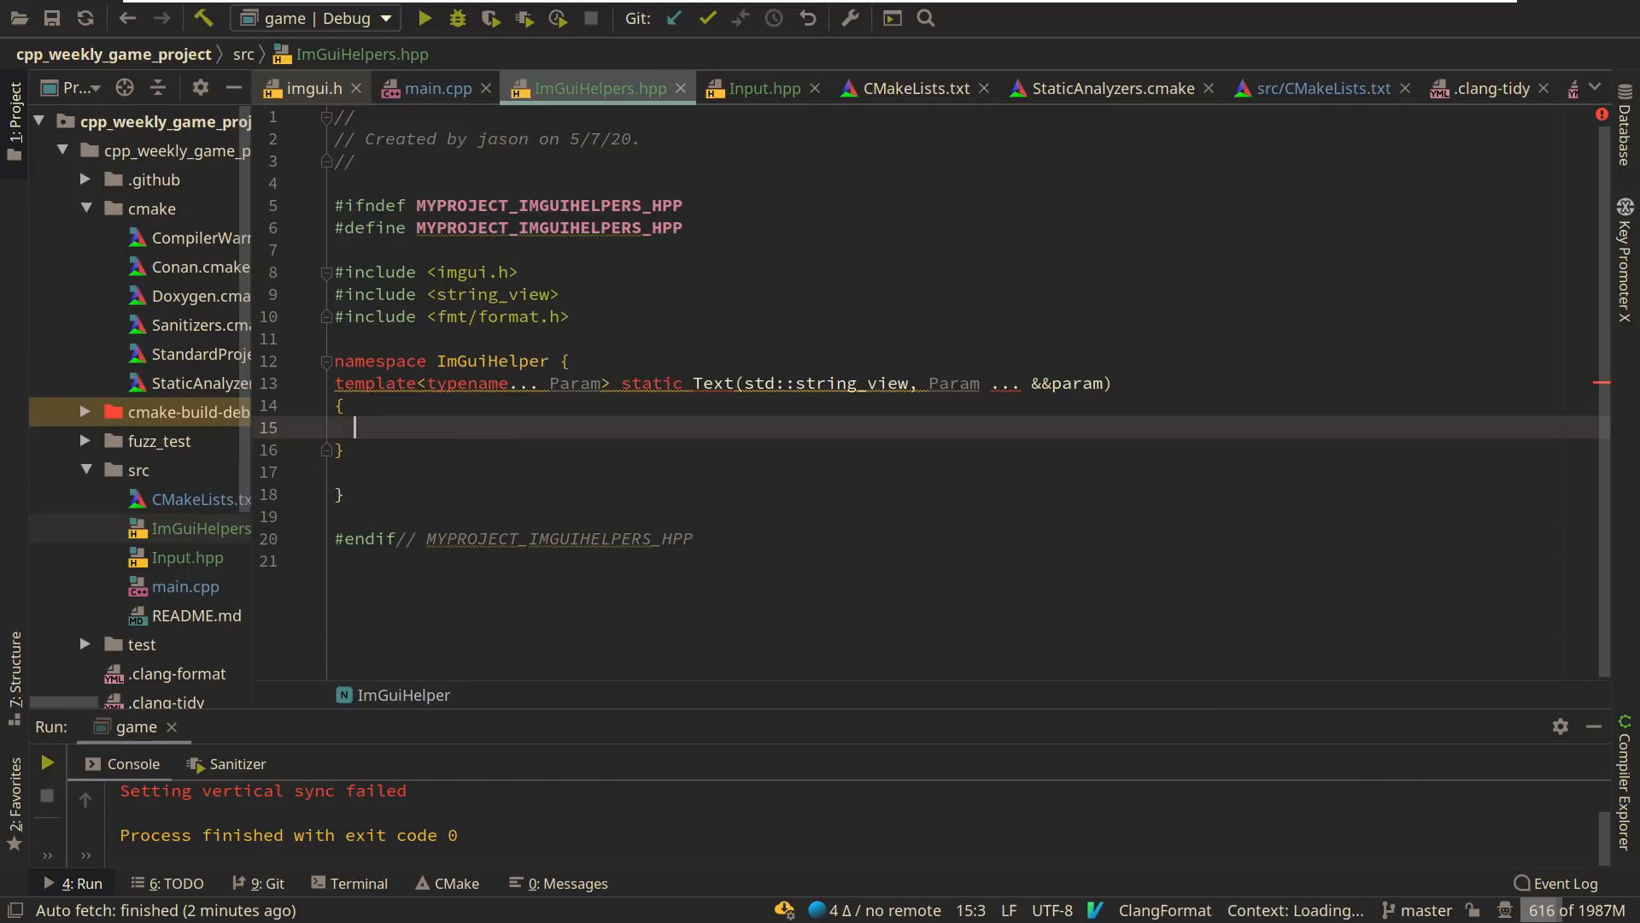
- Write the Text body: ImGui::TextUnformatted(fmt::format(format, std::forward<Param>(param)).c_str());
type("ImGui::TextUnformatted(fmt")
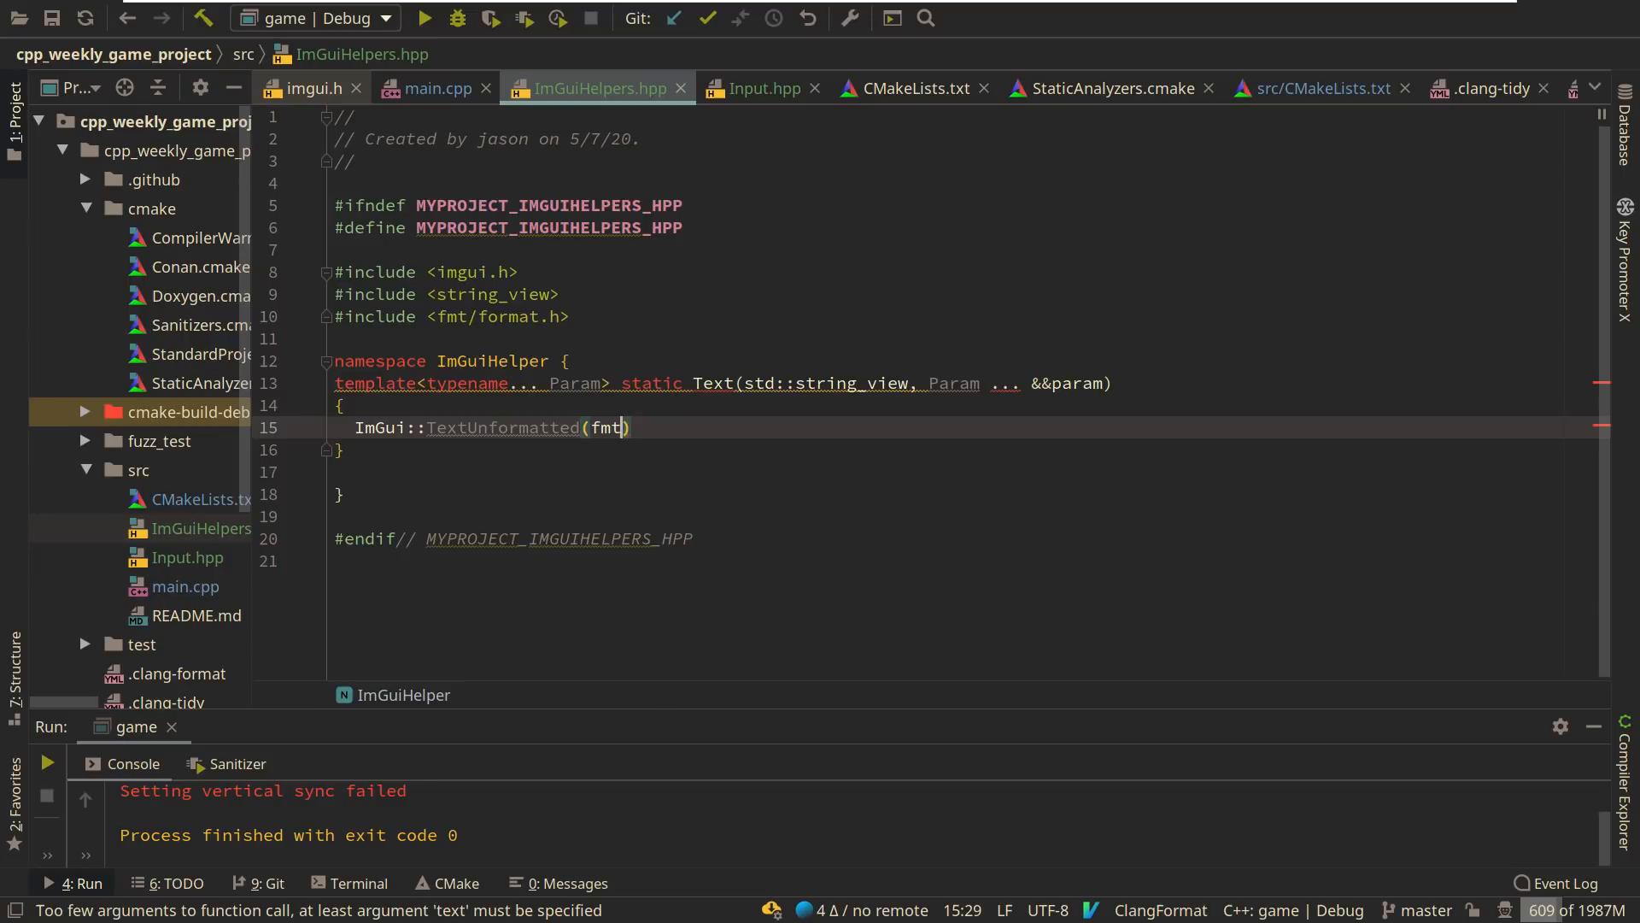
type("::format()")
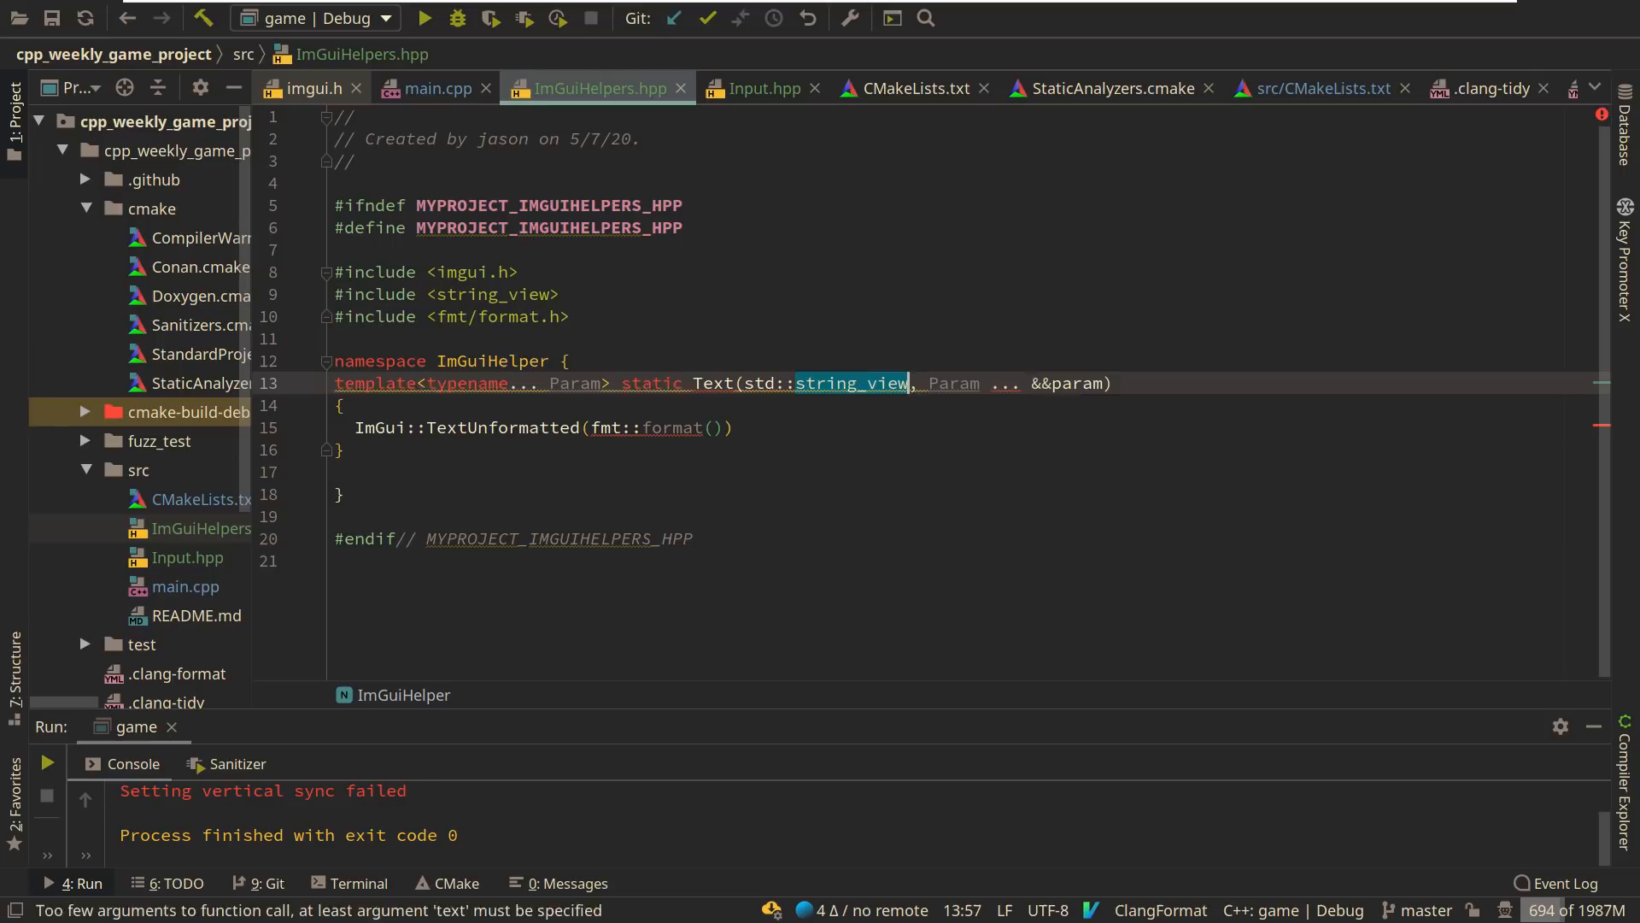
type("sv")
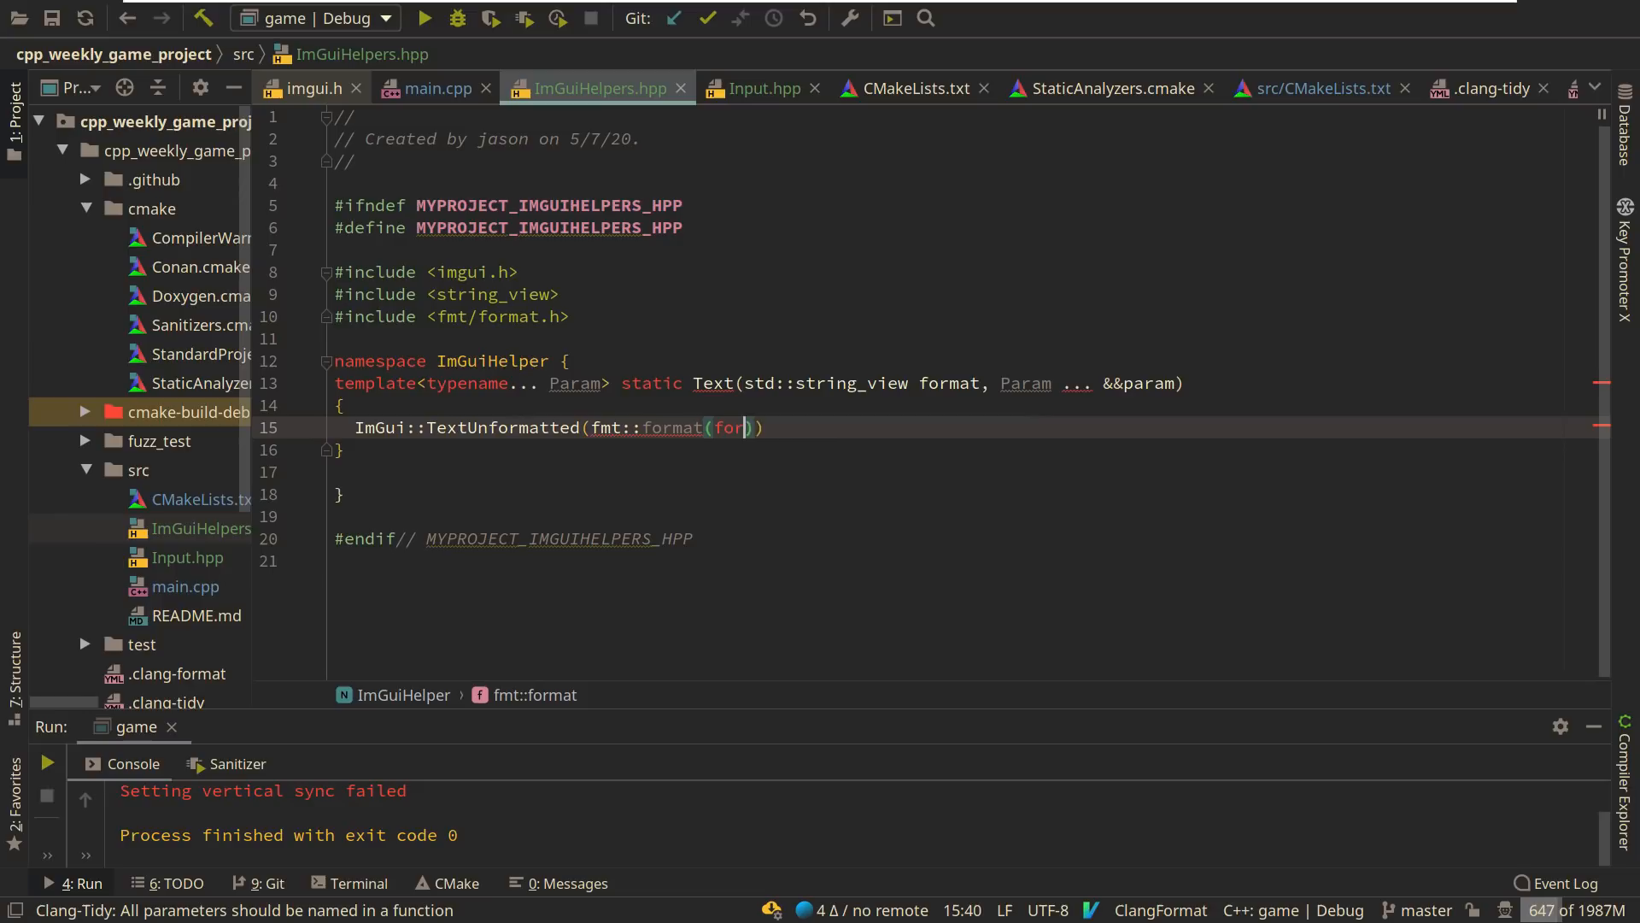
type("format, std::forward<Para")
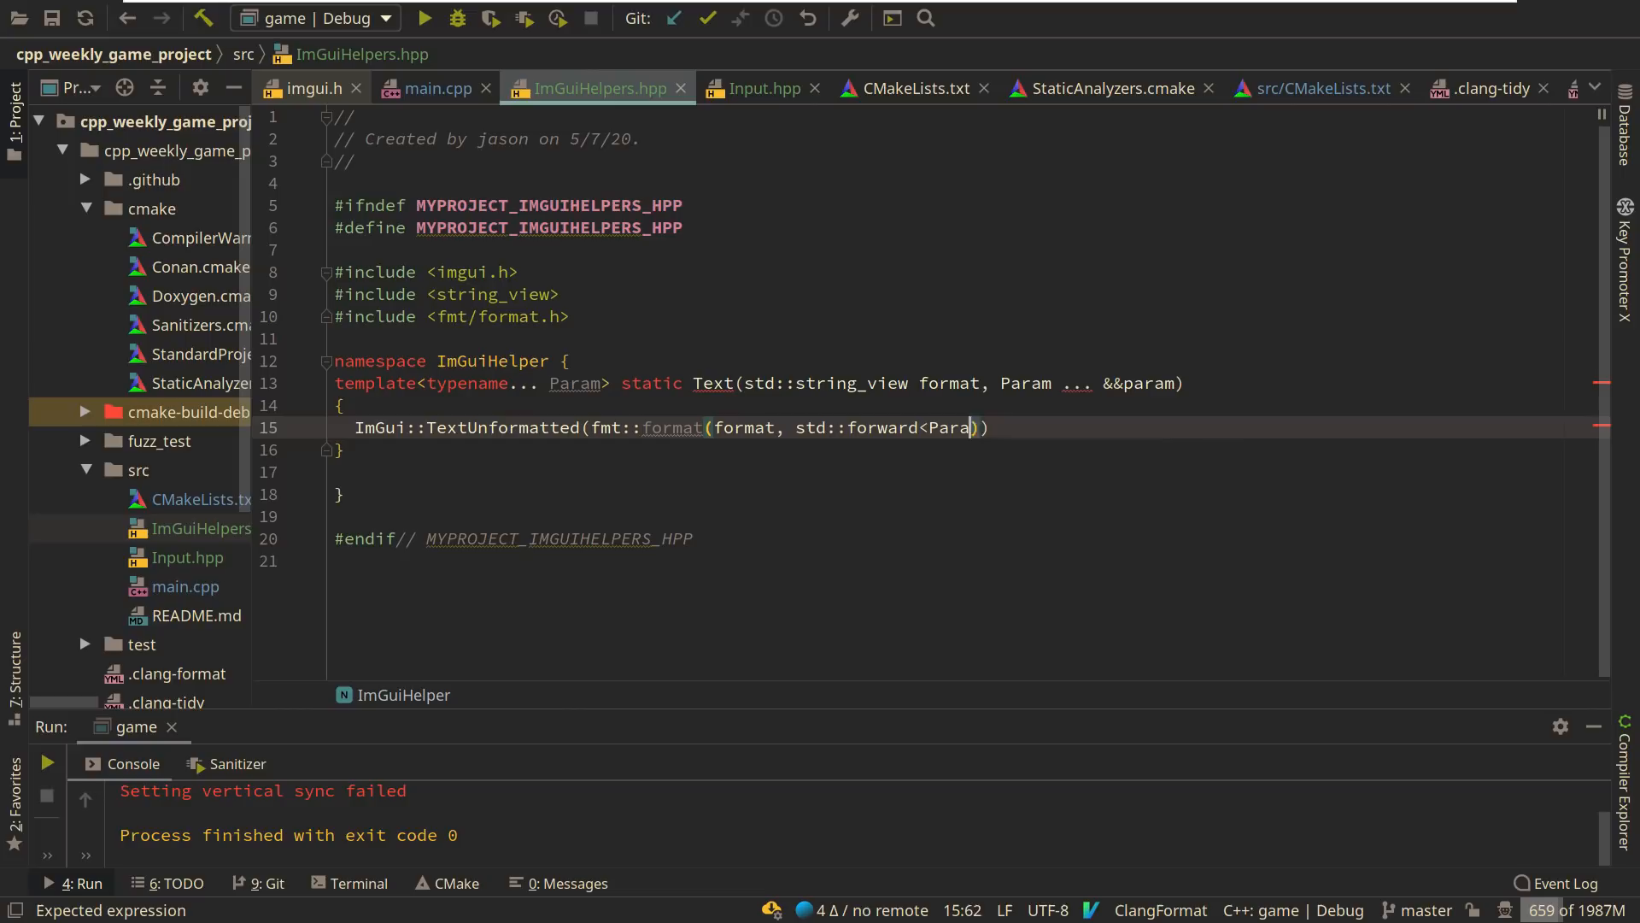
type("m>(param));")
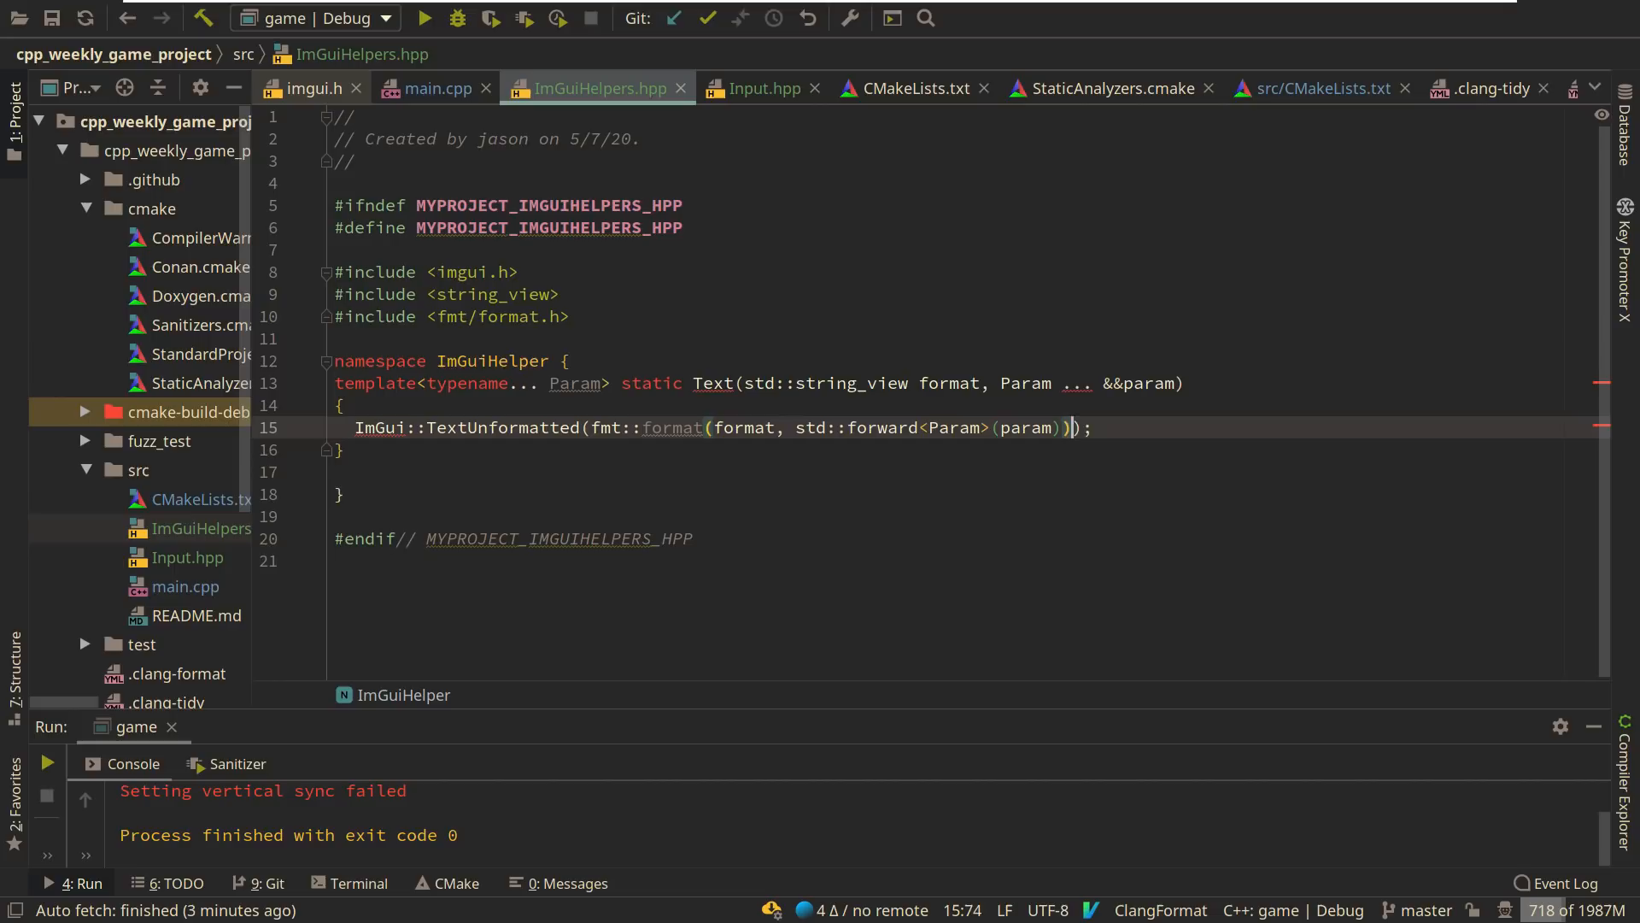
type(".c_str()")
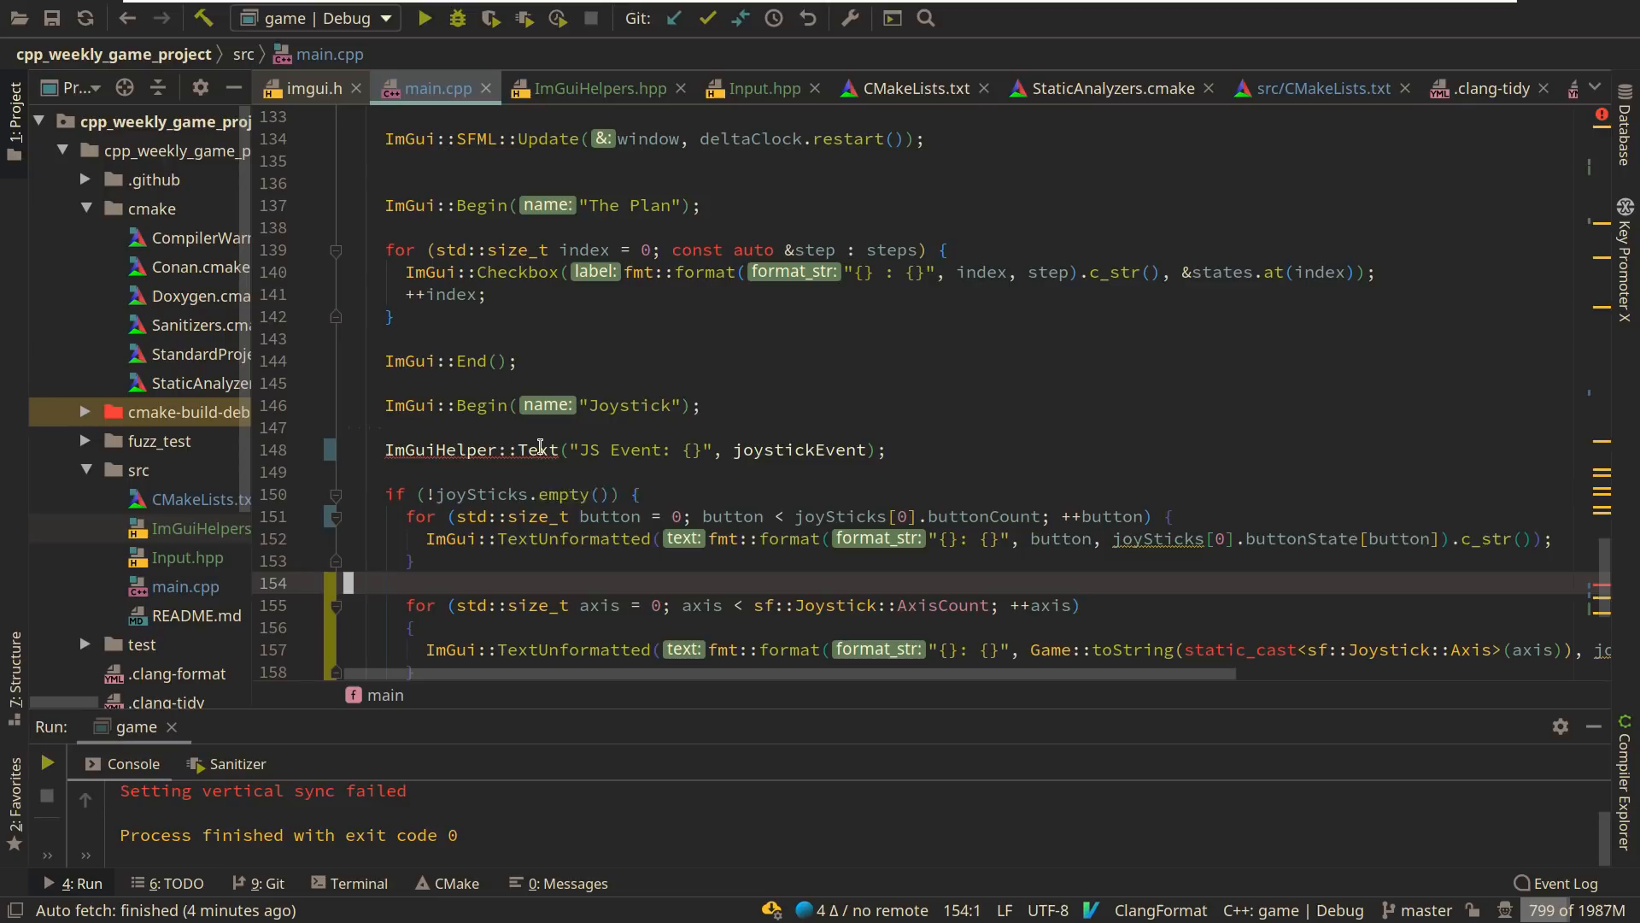
- Switch editor tabs to replace the JS Event line with ImGuiHelper::Text("JS Event: {}", joystickEvent)
left_click(591, 88)
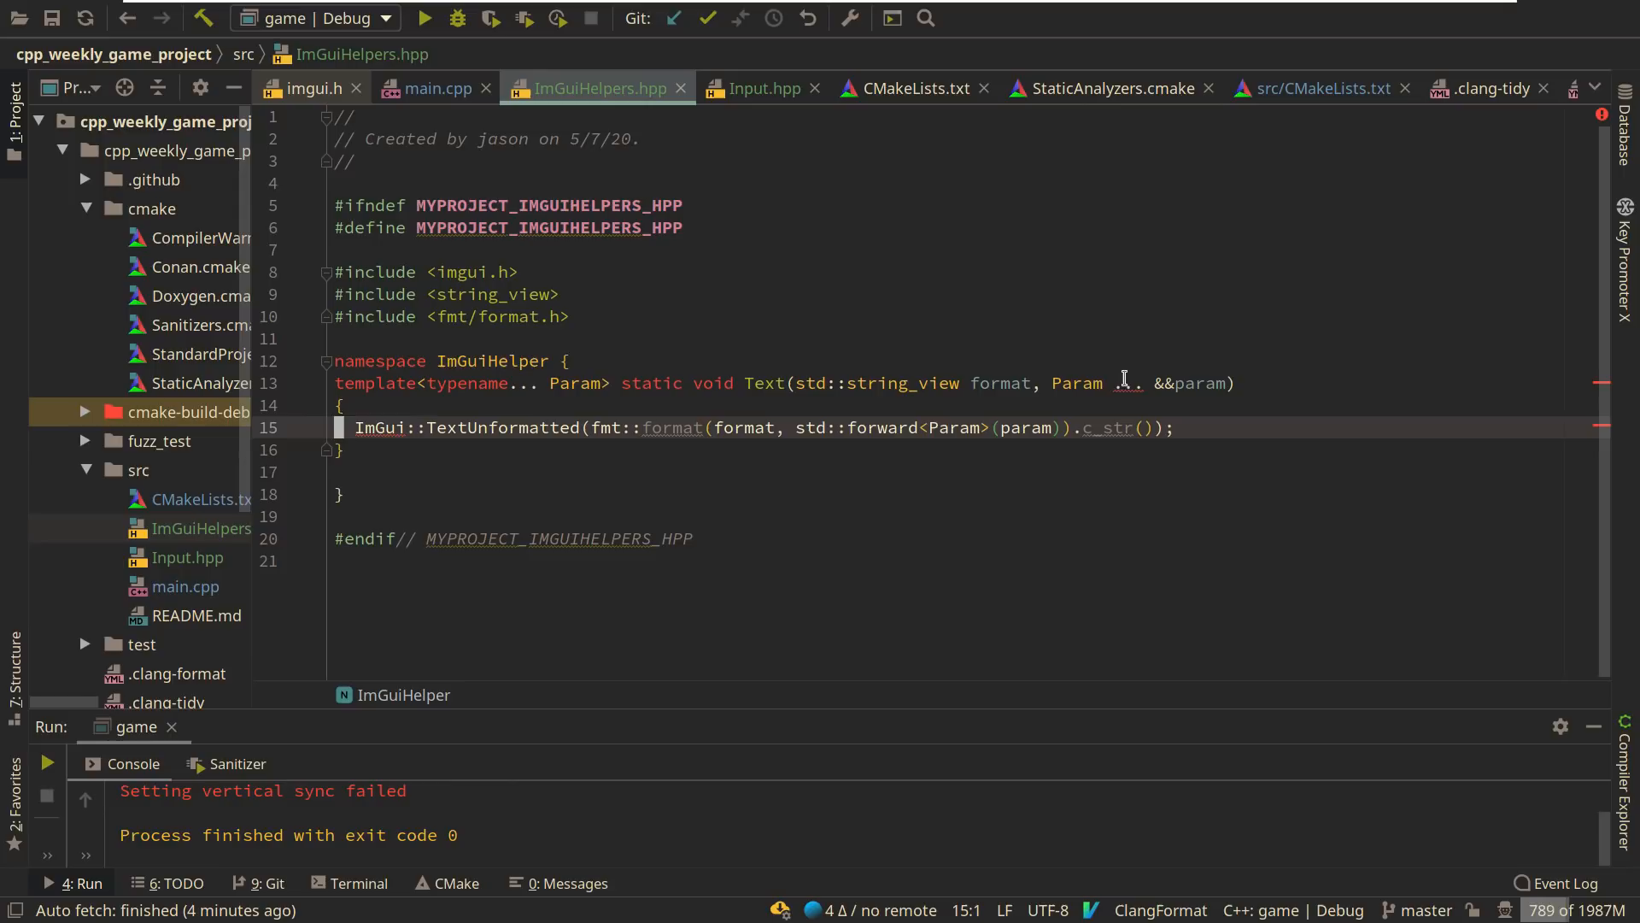
- Fix the misplaced ellipsis to read 'Param && ... param' and expand the forwarded pack
double_click(1187, 383)
type("...")
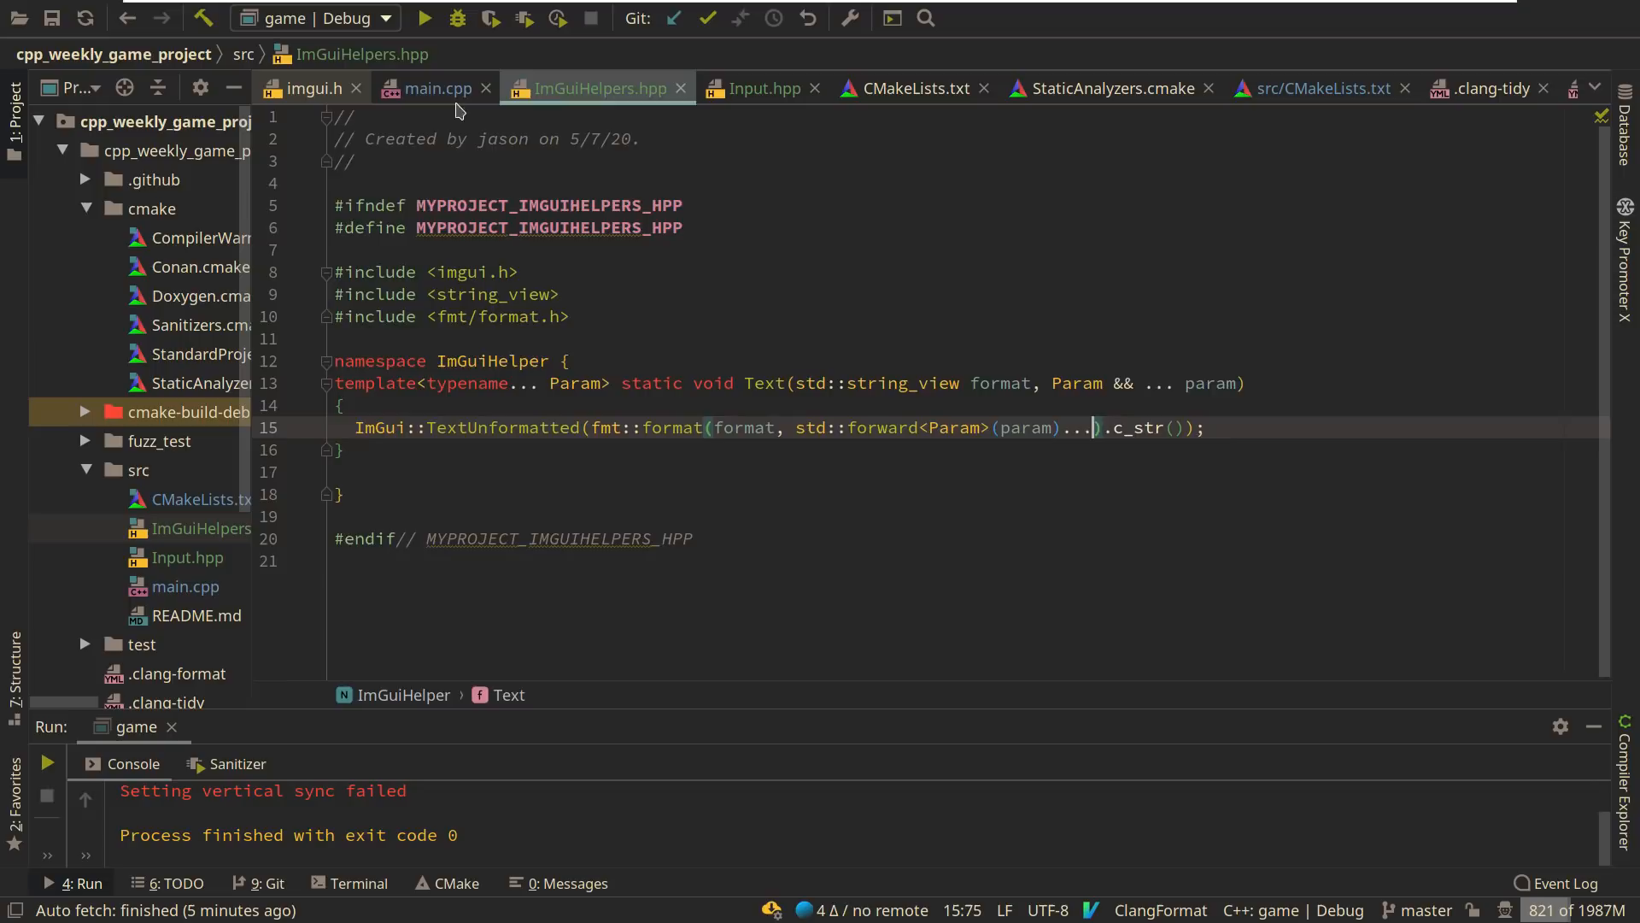
- Review main.cpp's Joystick ImGui window code and the joystick event switch cases
left_click(435, 88)
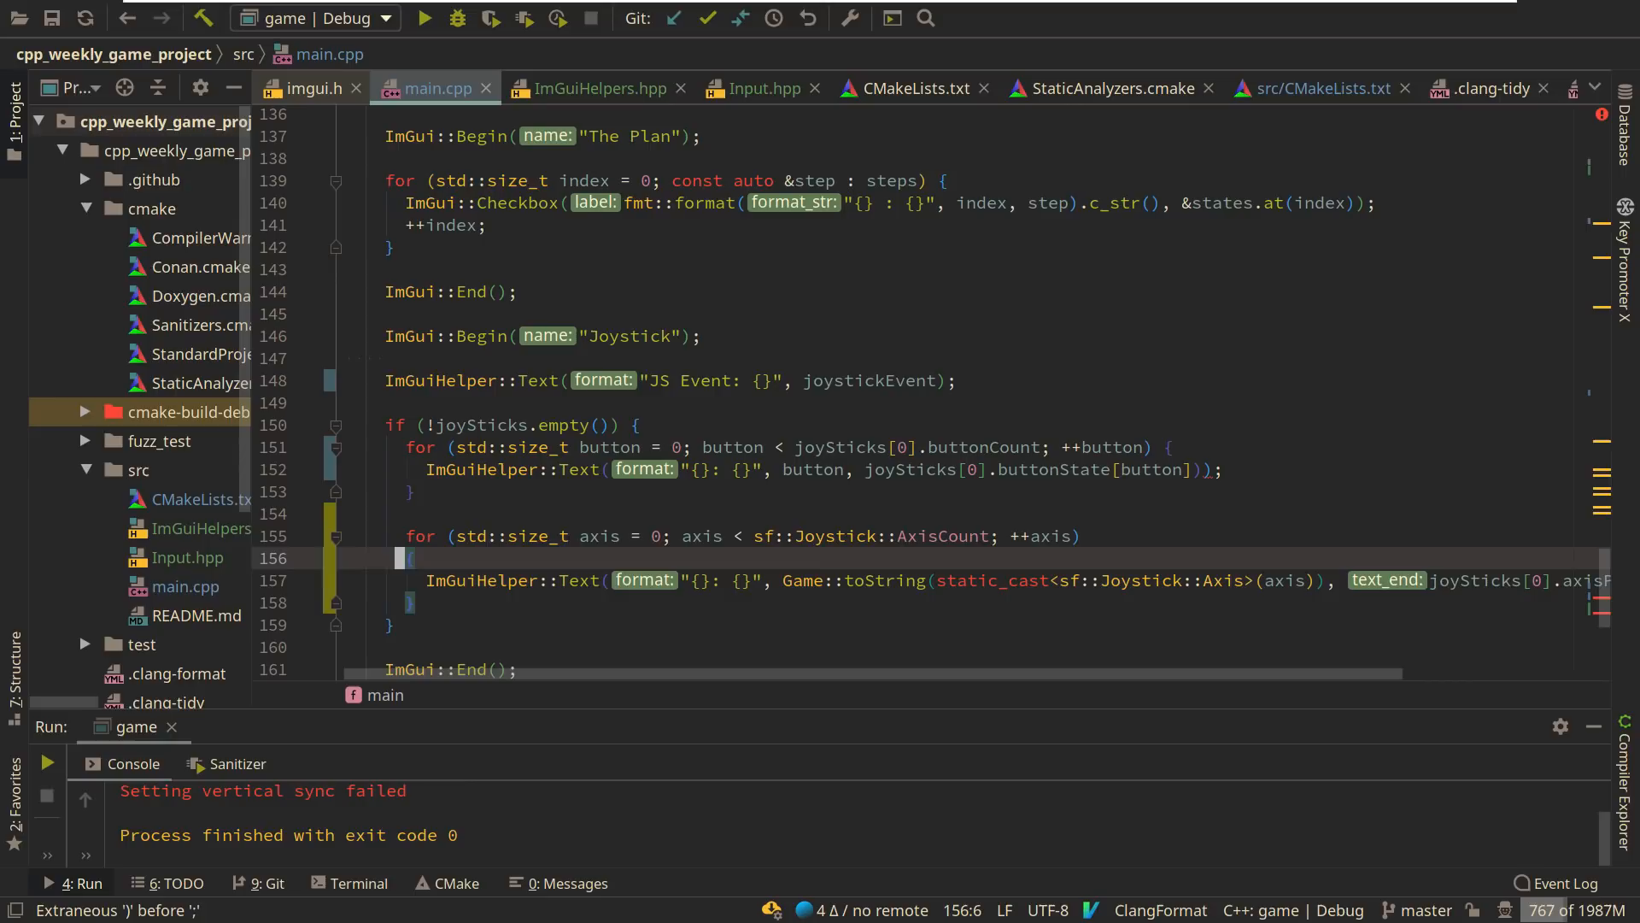
mouse_move(766, 401)
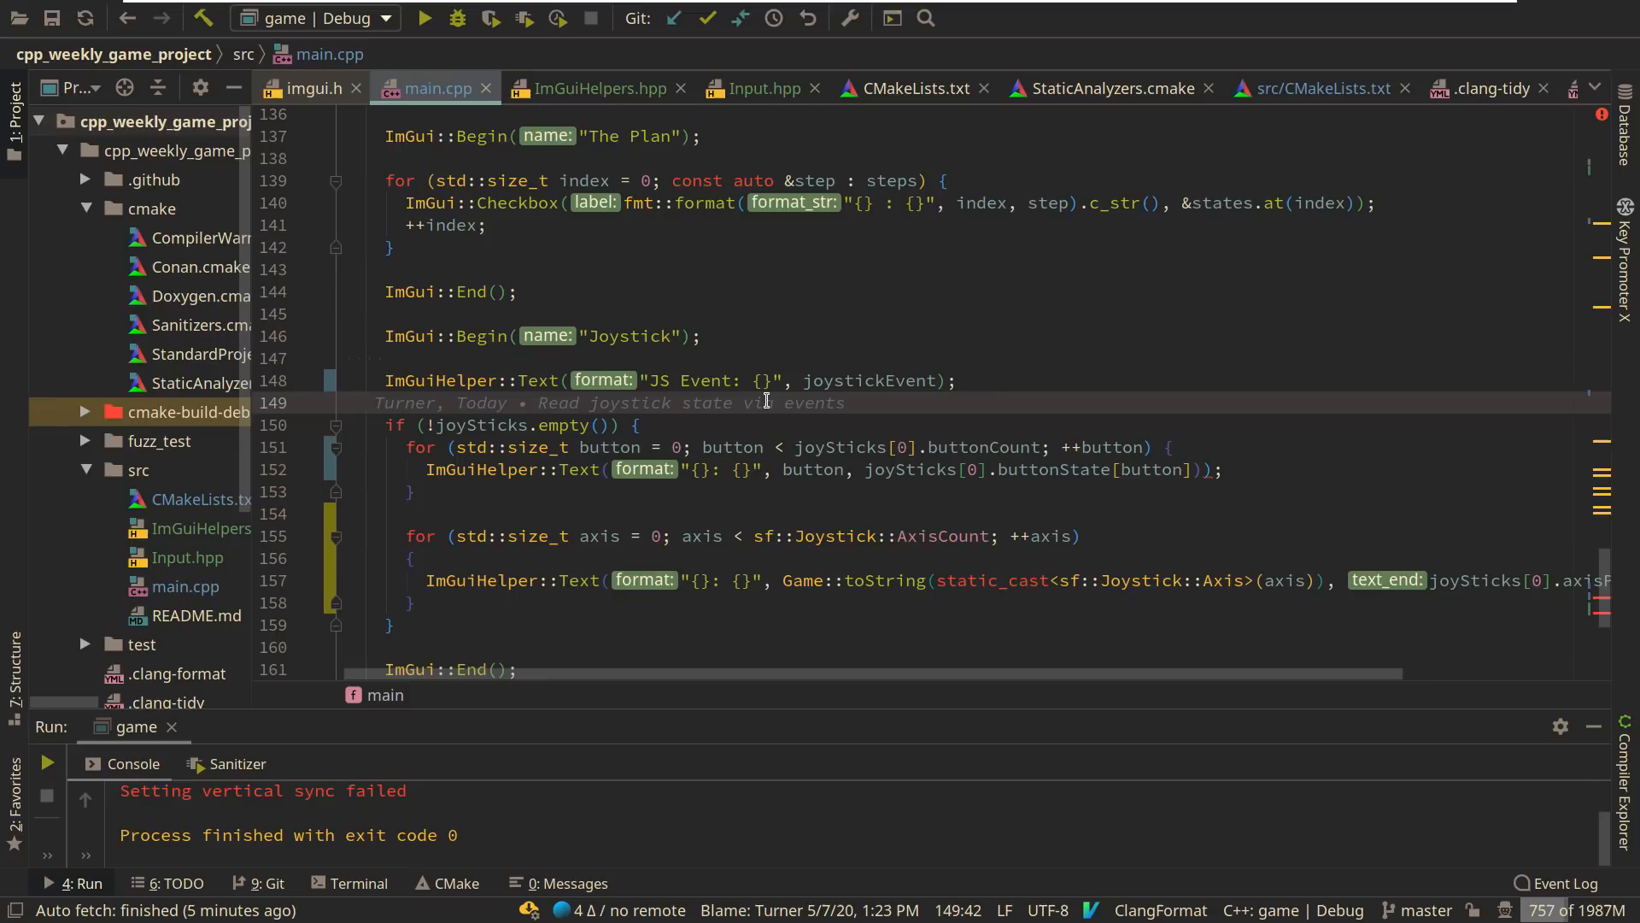
scroll("up", 3)
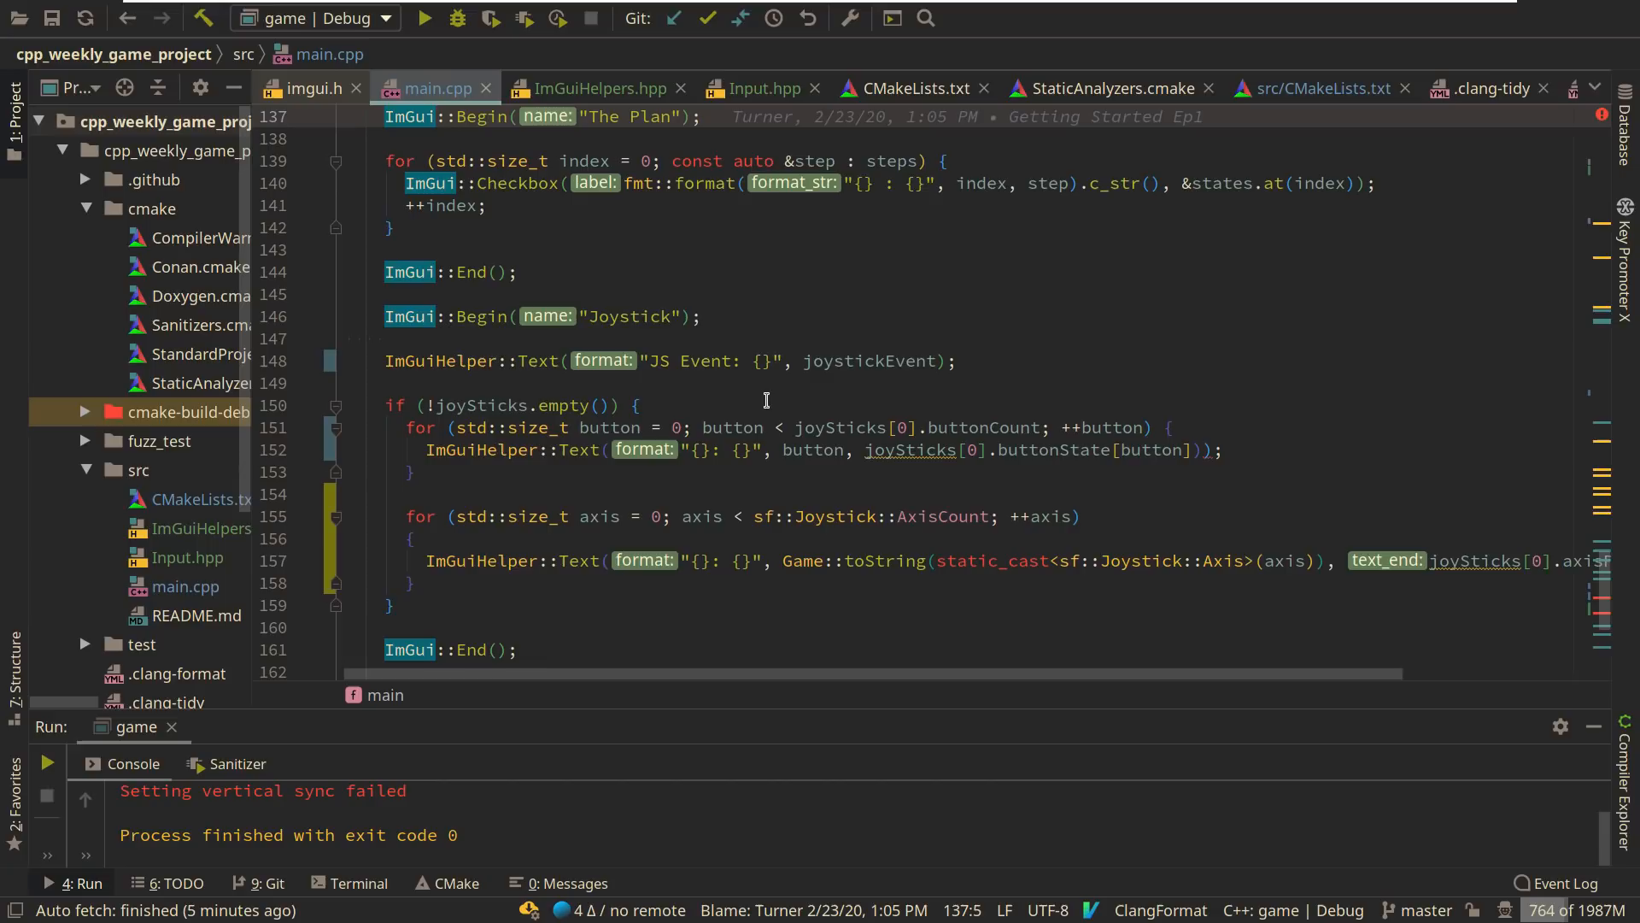
scroll("up", 3)
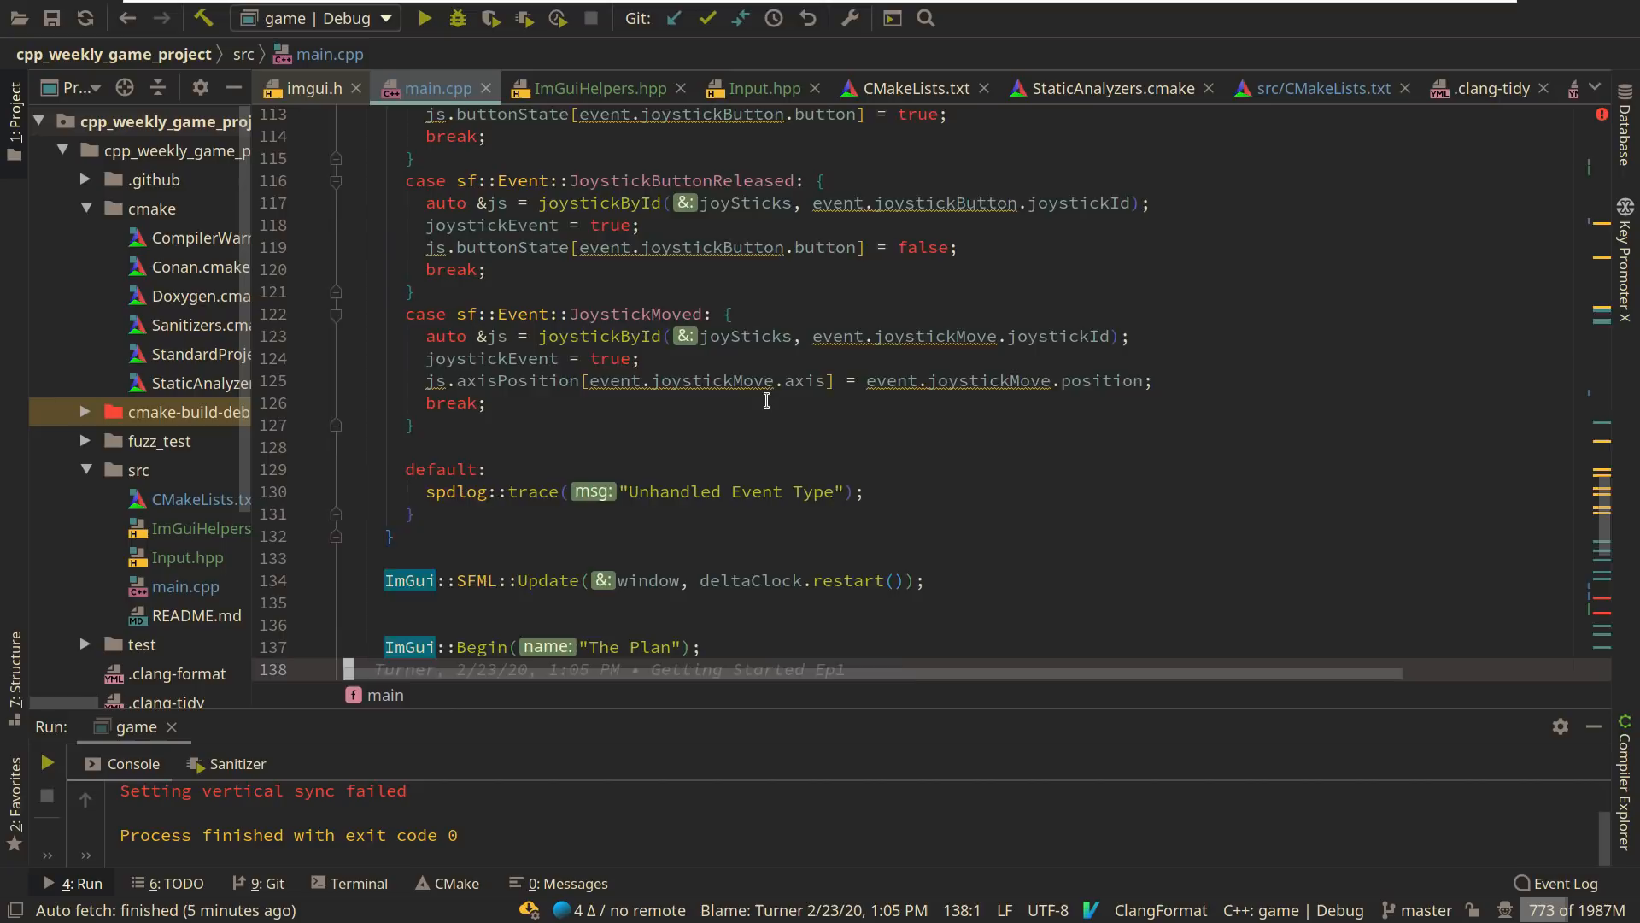
left_click(759, 88)
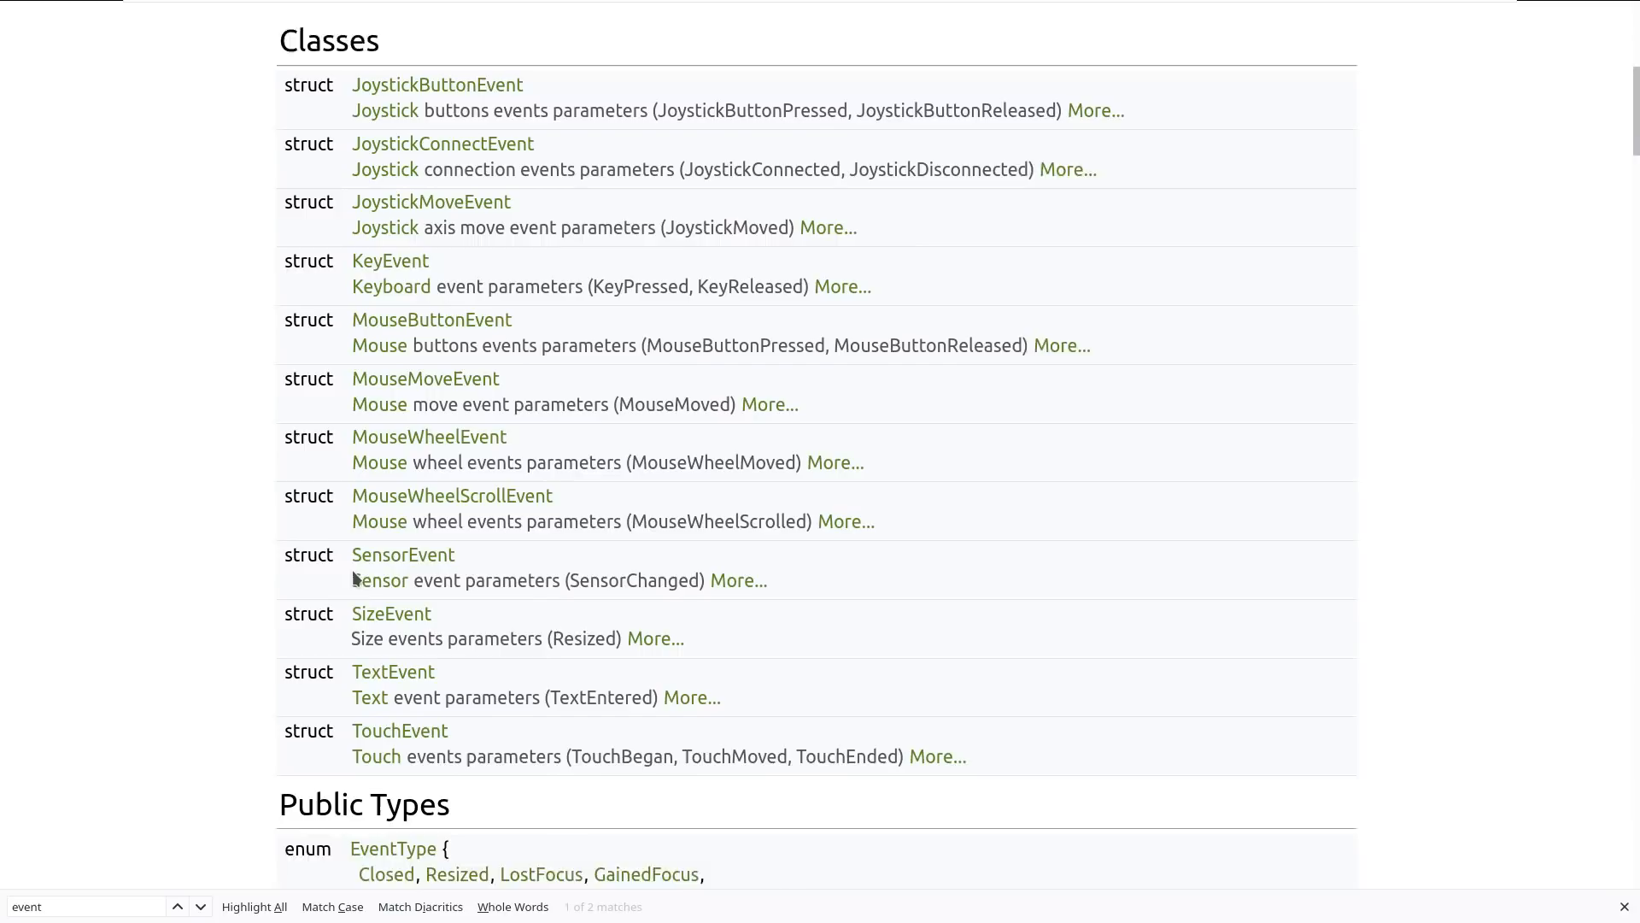
- Open the sf::Event::KeyEvent struct reference and scroll through its attributes
left_click(391, 261)
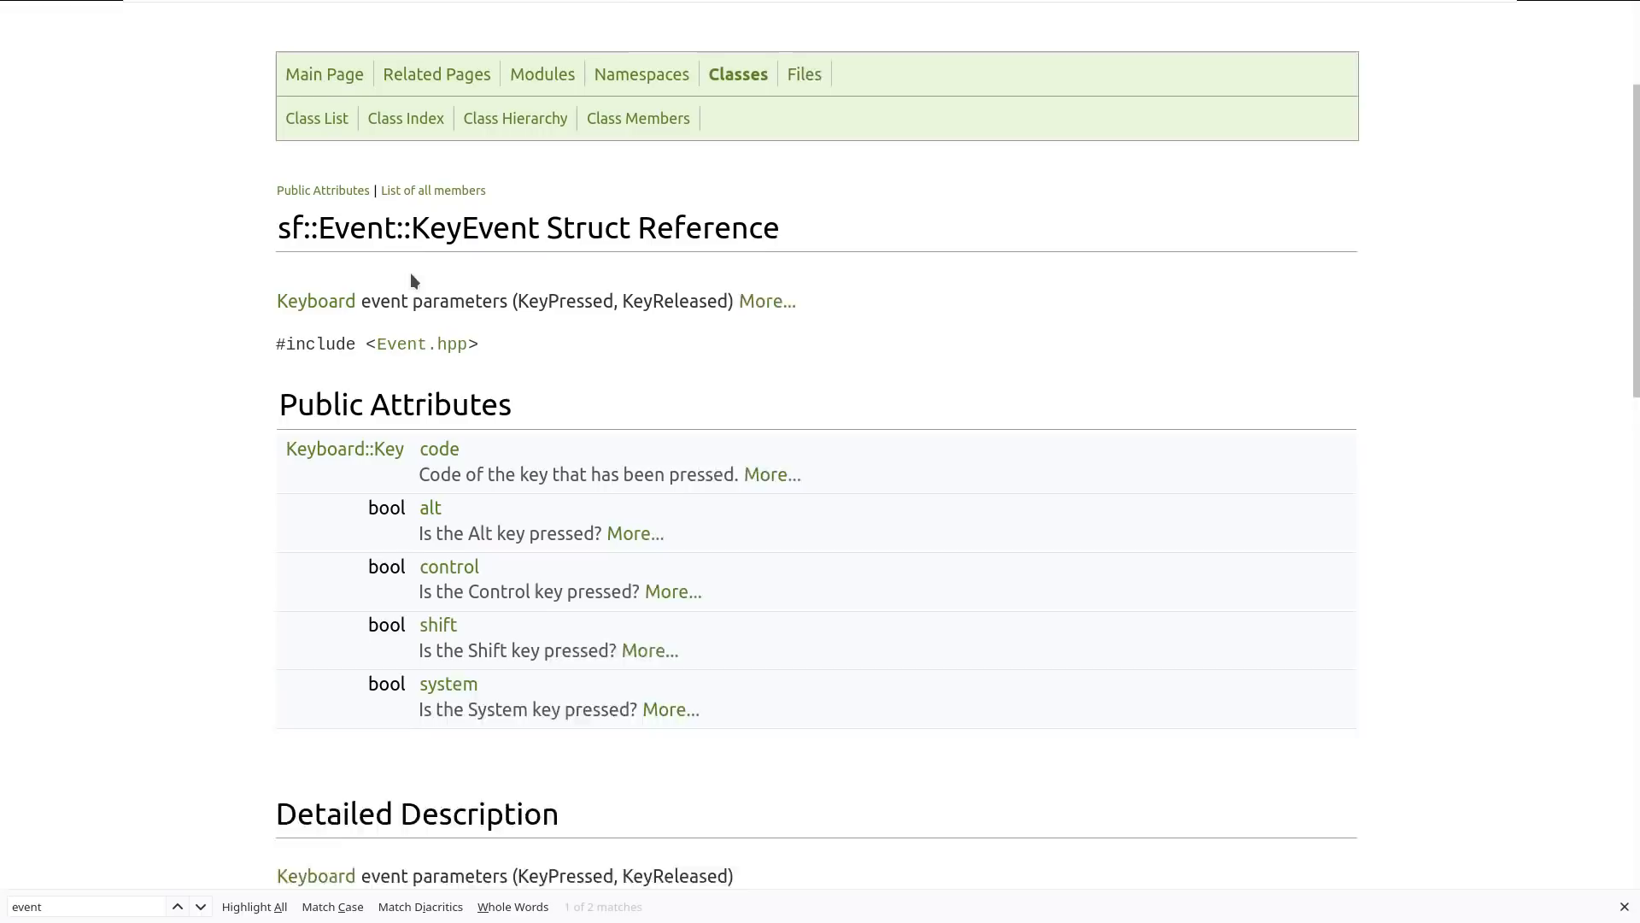
scroll("down", 3)
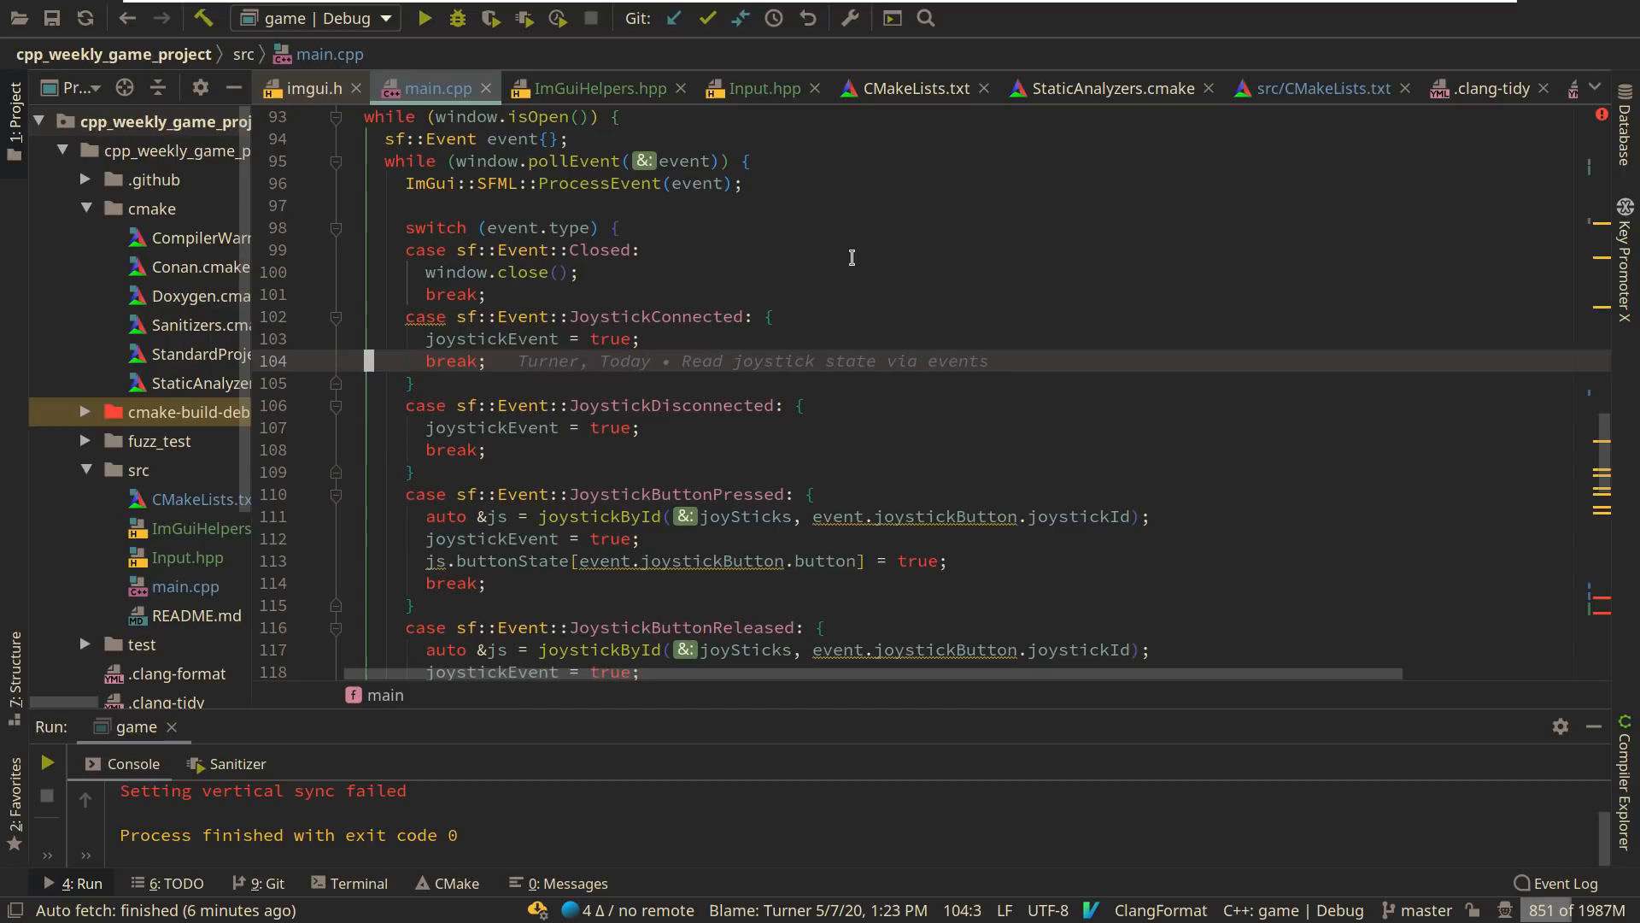
- Add an unfinished 'case sf::Event::' label after the JoystickMoved case
scroll("down", 3)
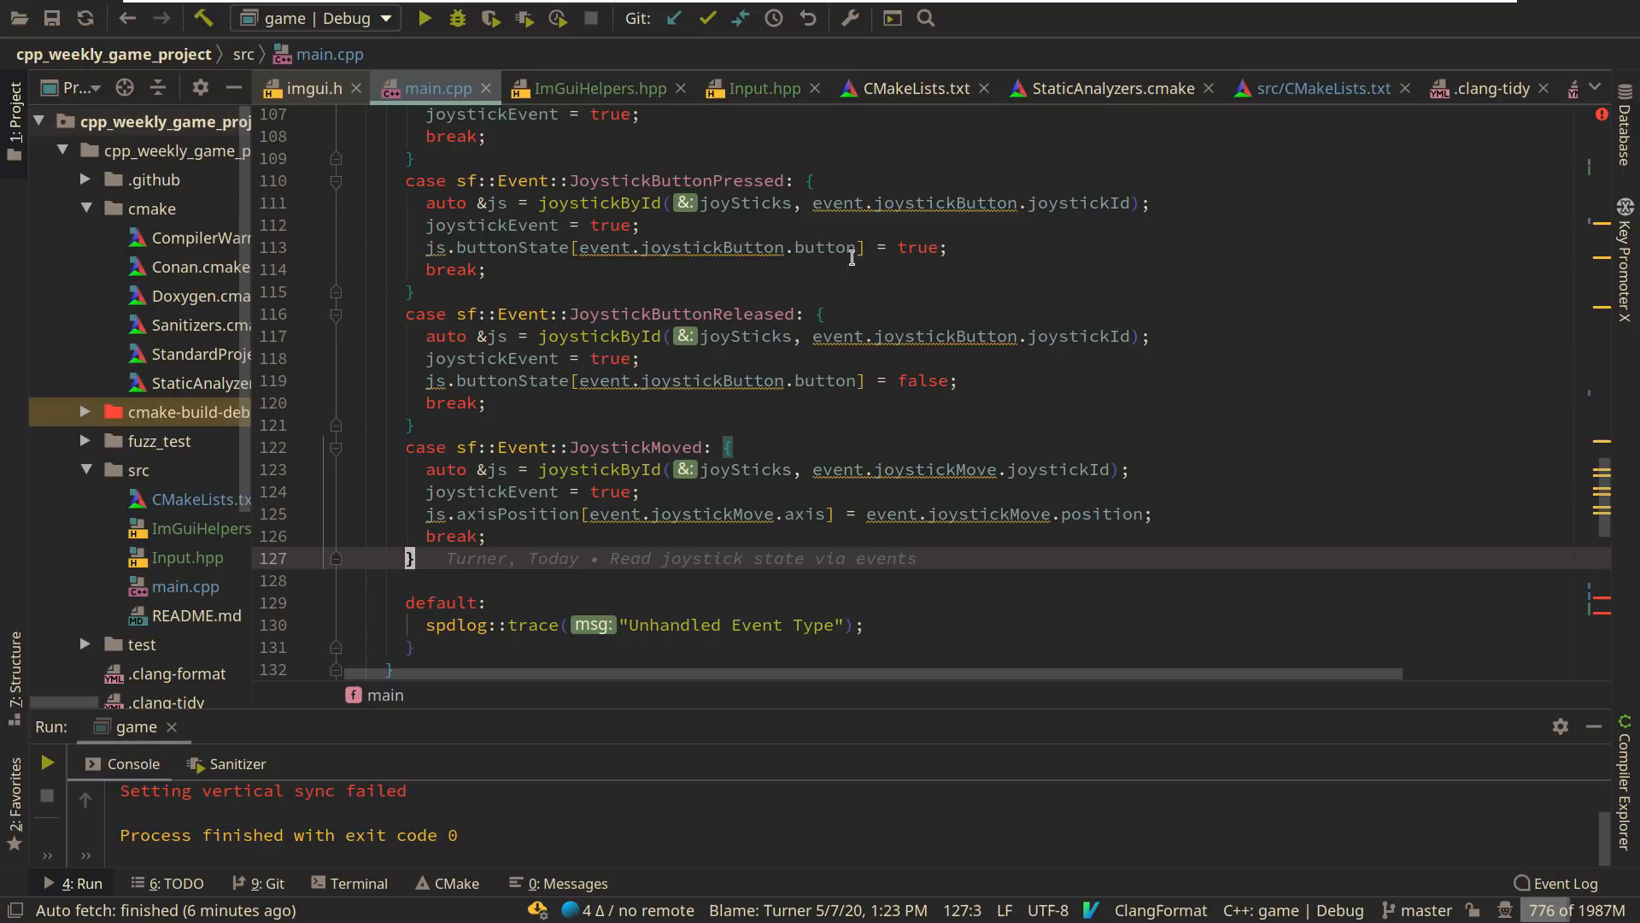
type("case sf::Event::")
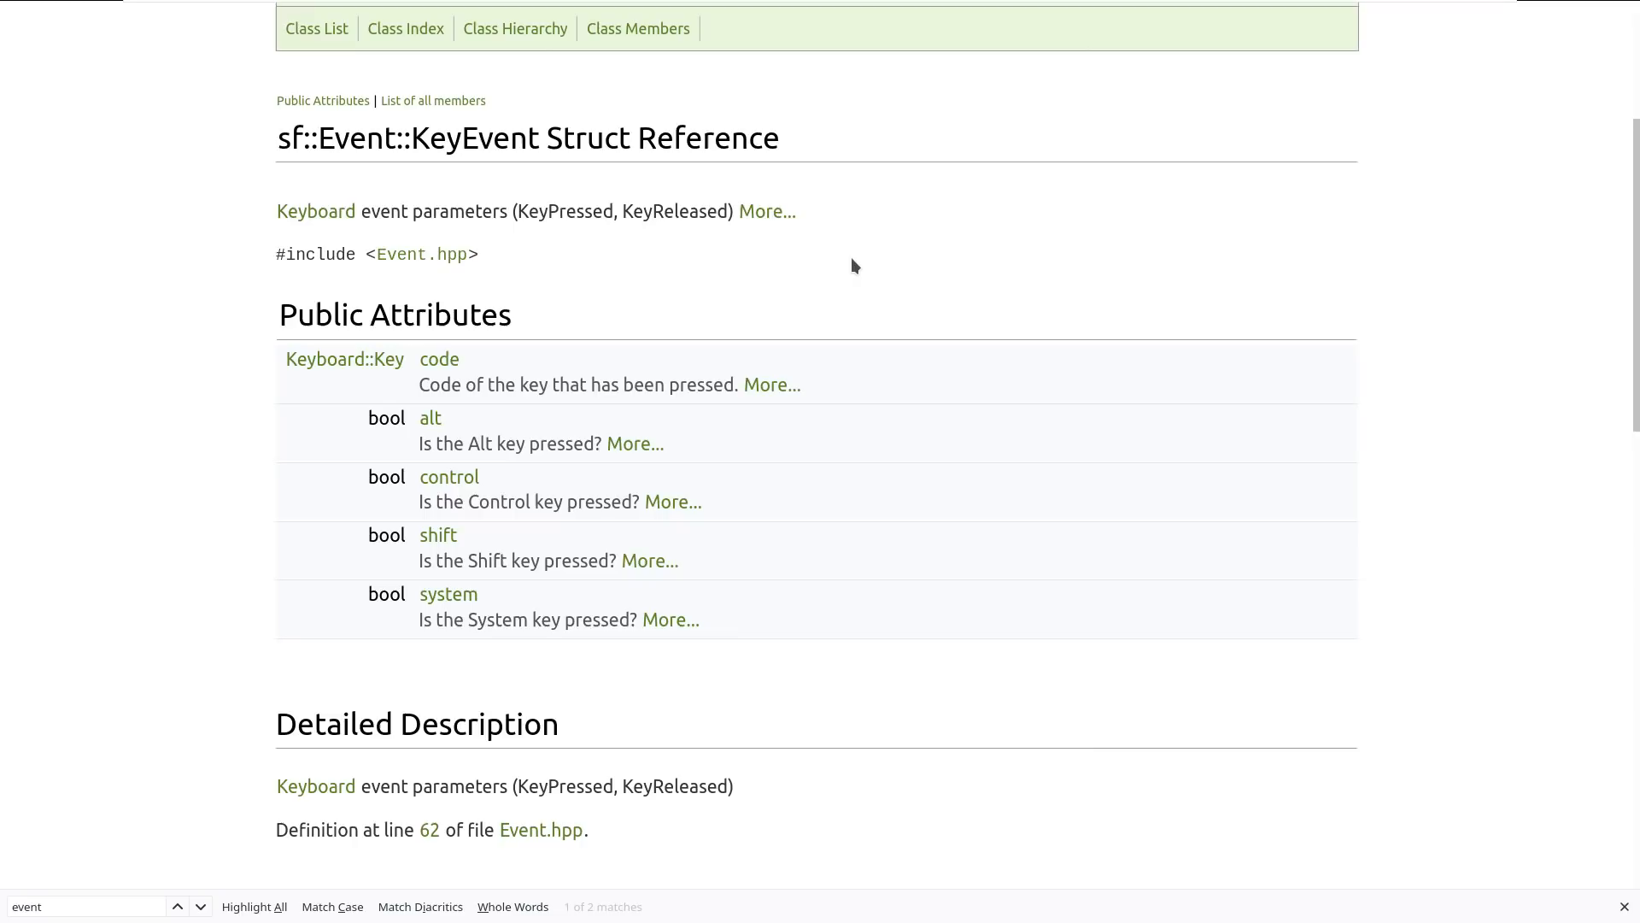
- Browse the sf::Keyboard class reference from the Class List, covering Key codes and isKeyPressed
left_click(317, 28)
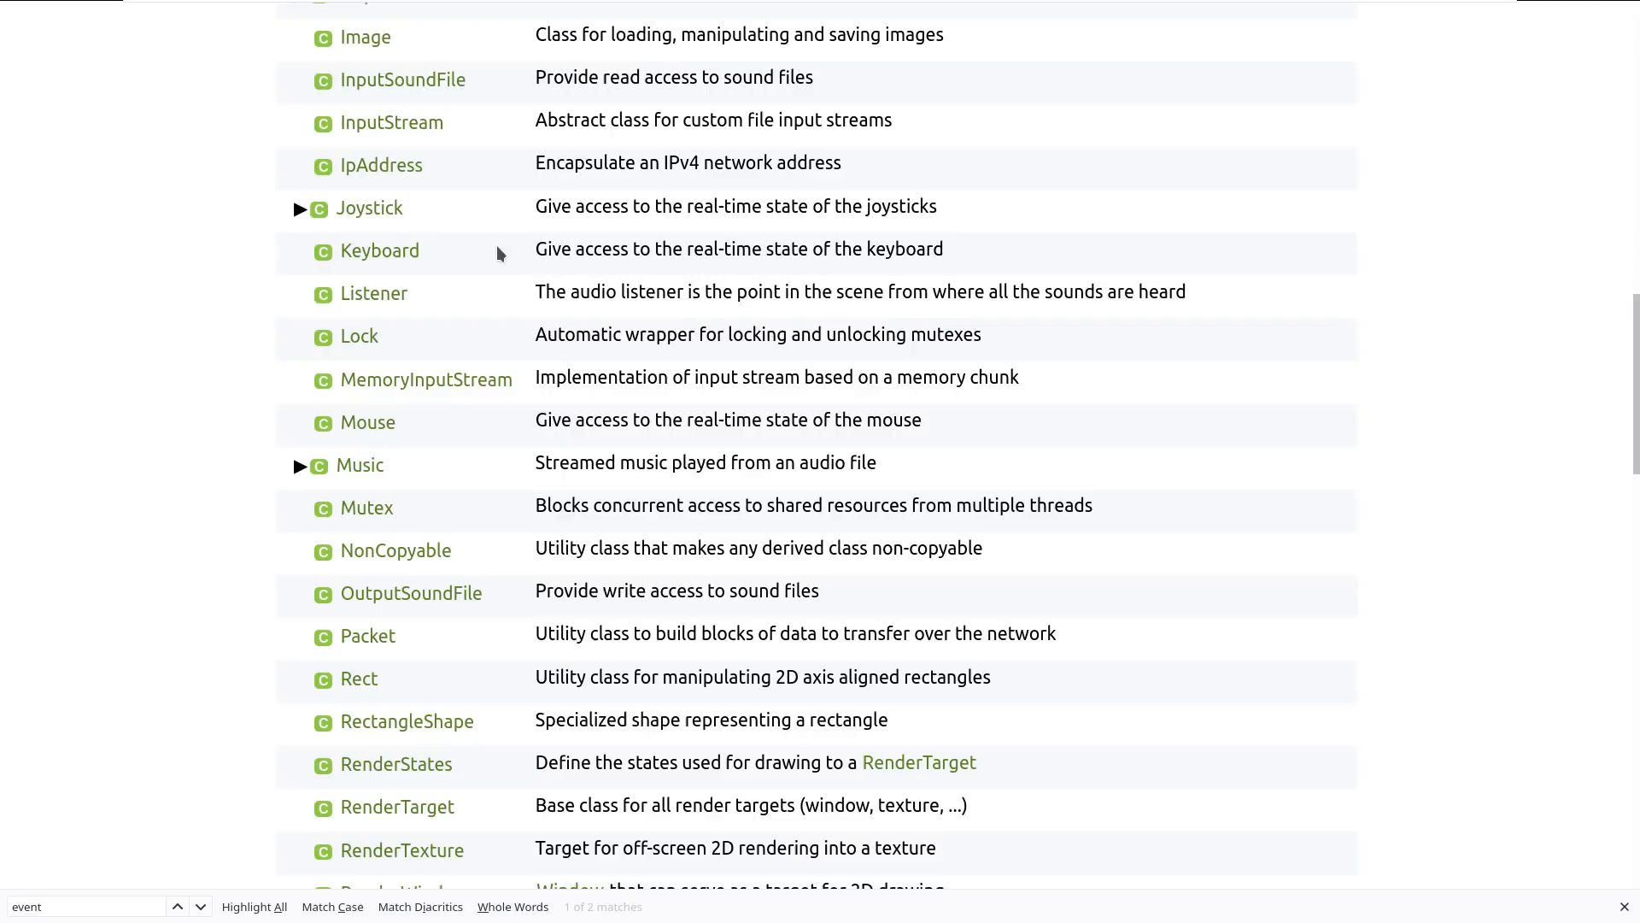
left_click(379, 250)
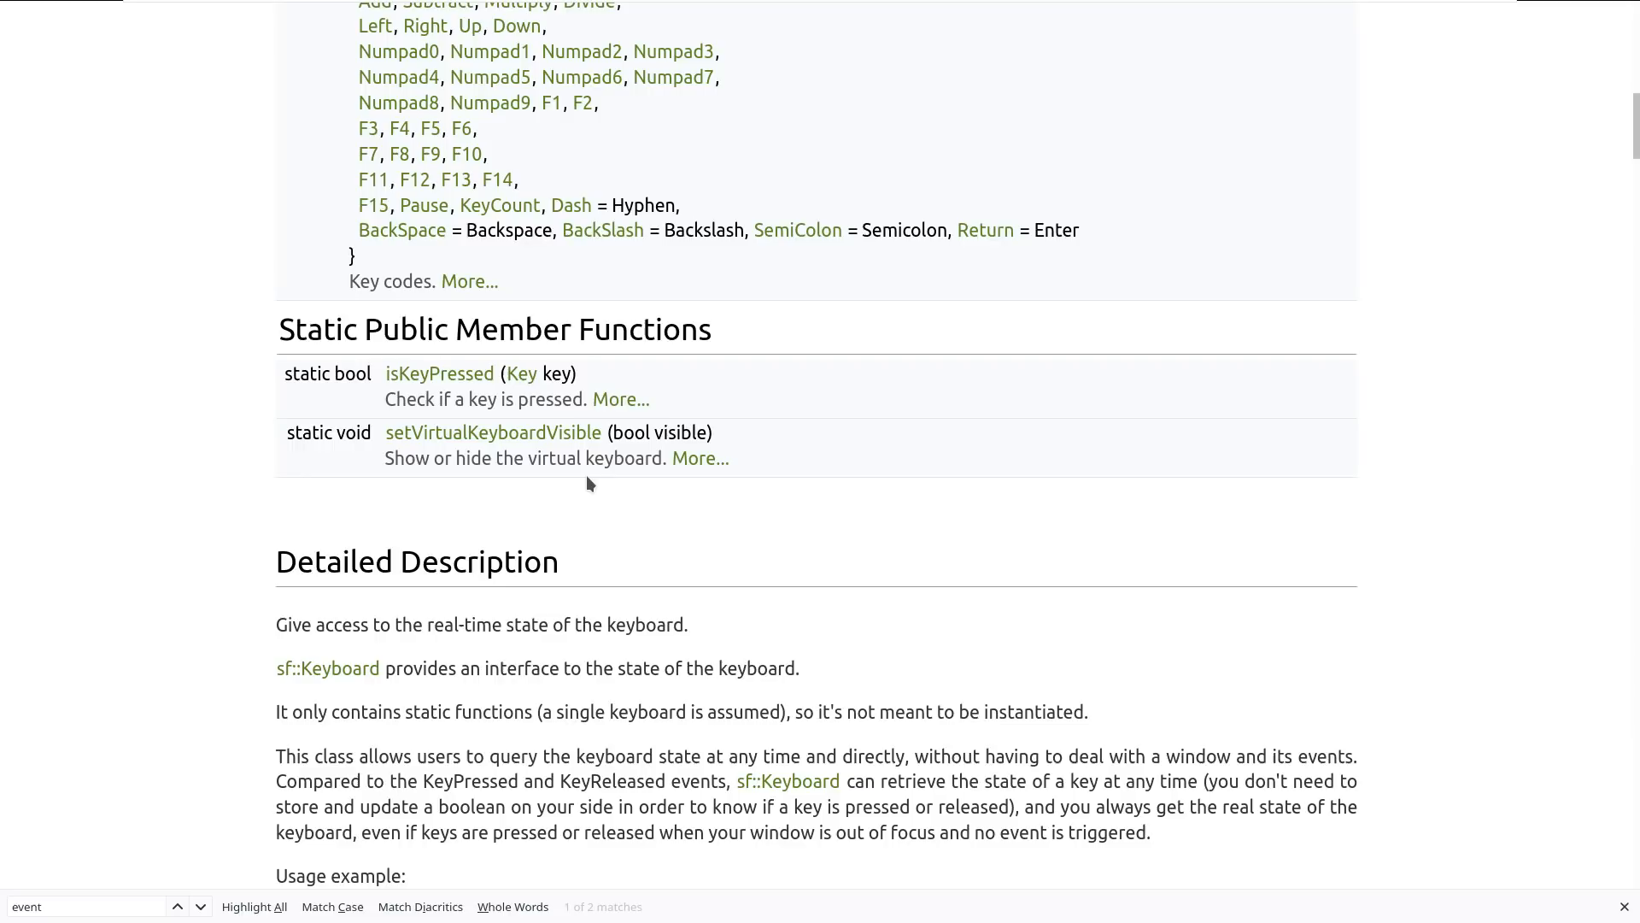
scroll("up", 3)
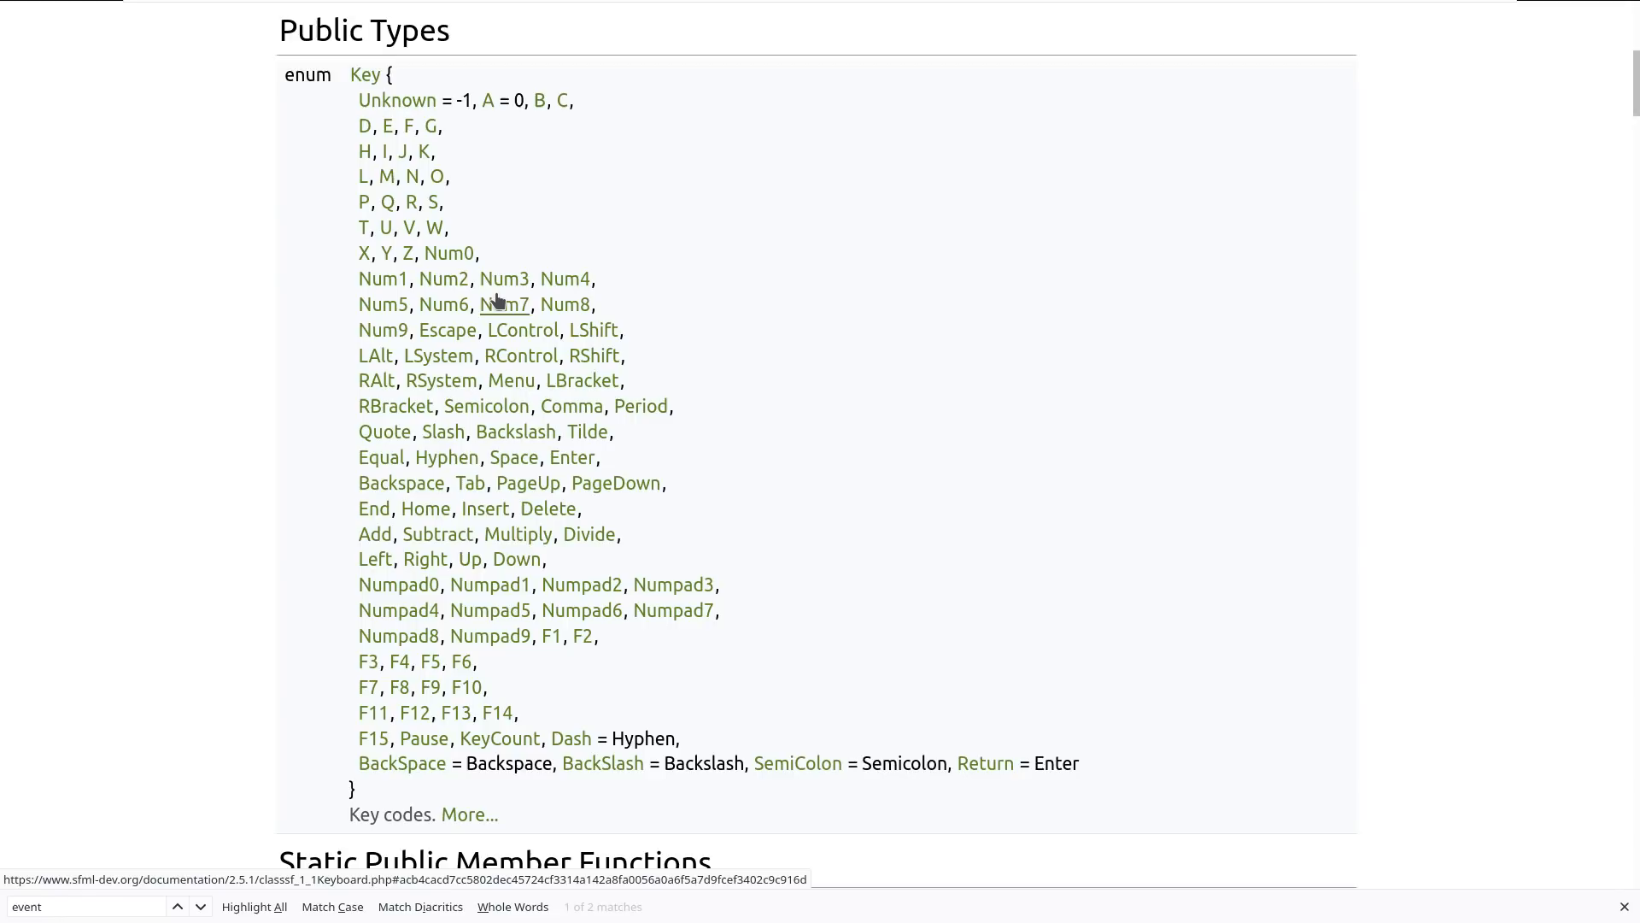
scroll("down", 3)
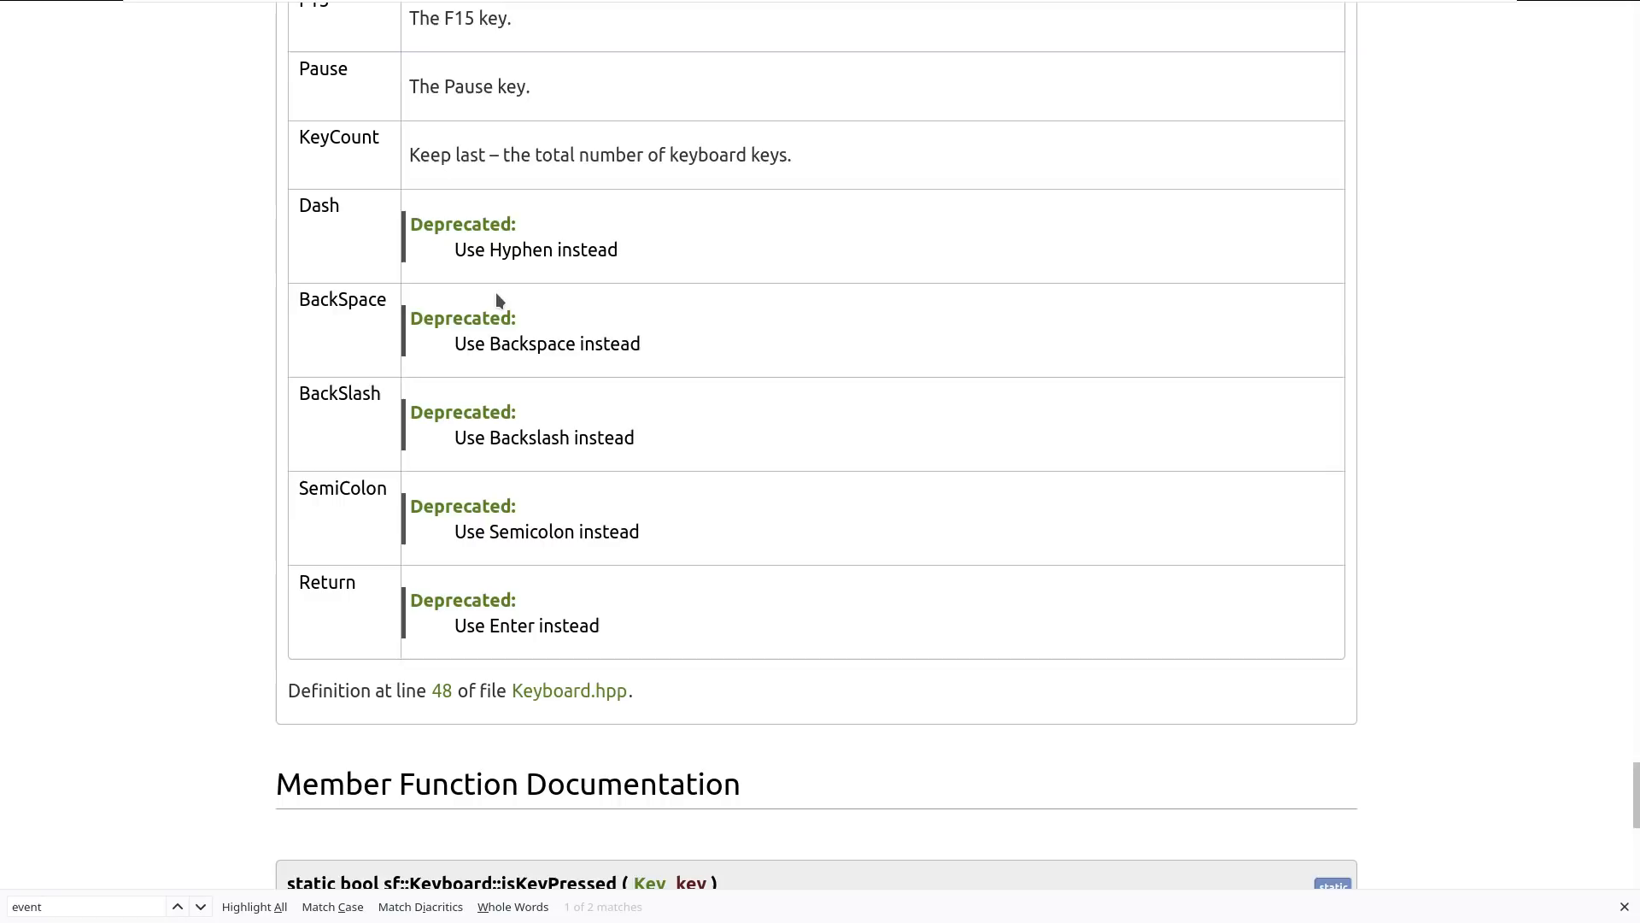
scroll("down", 3)
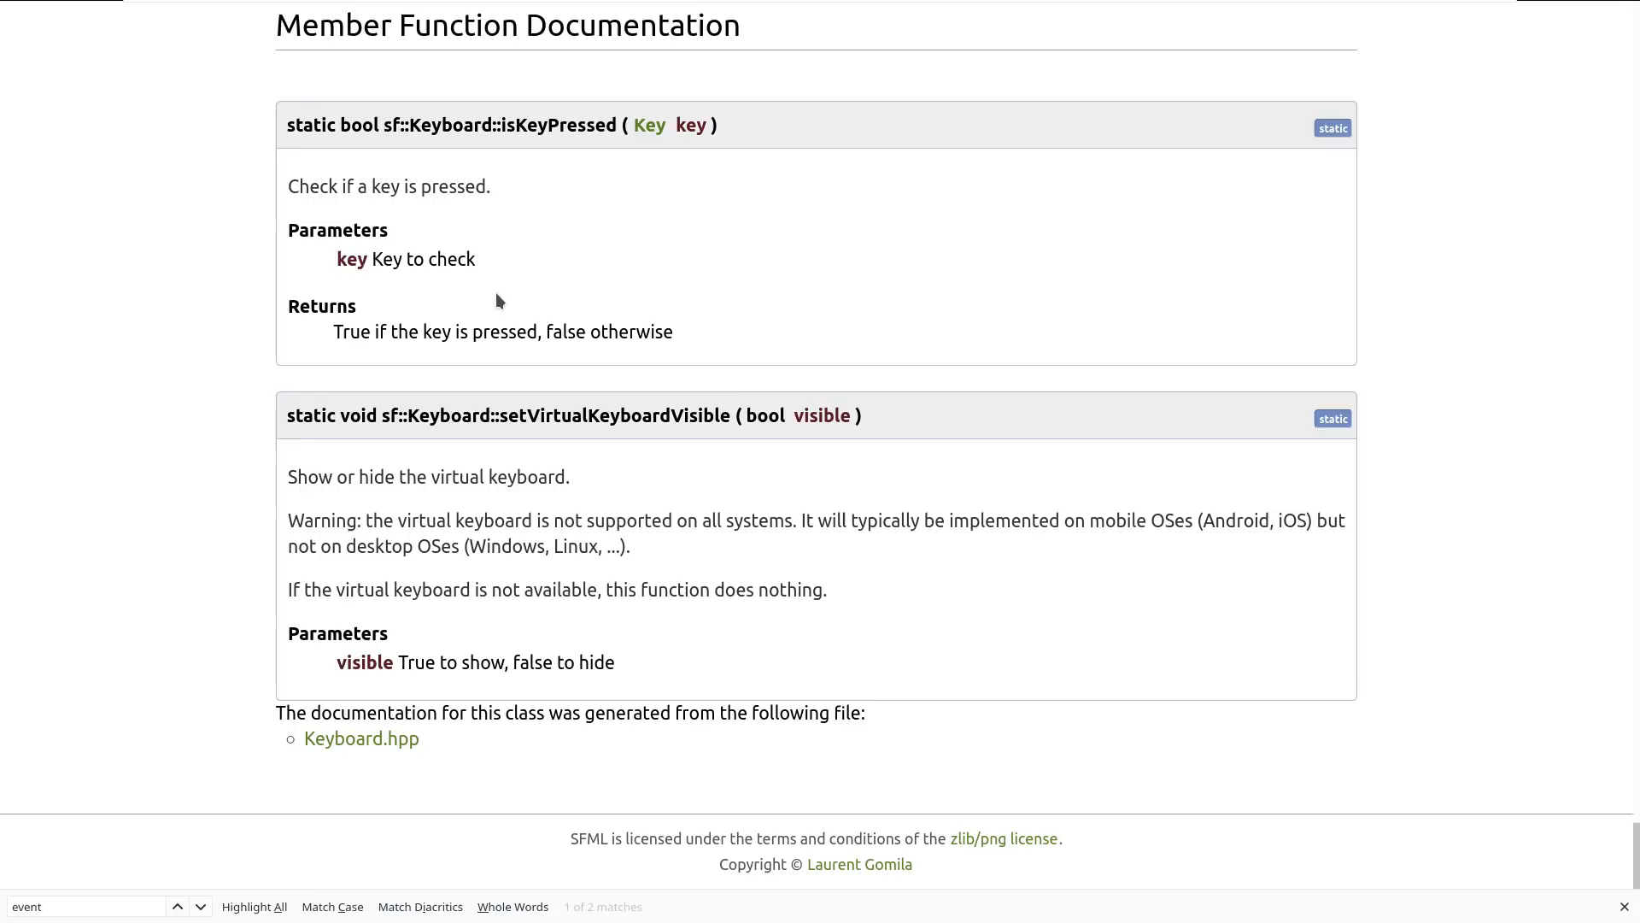
scroll("up", 3)
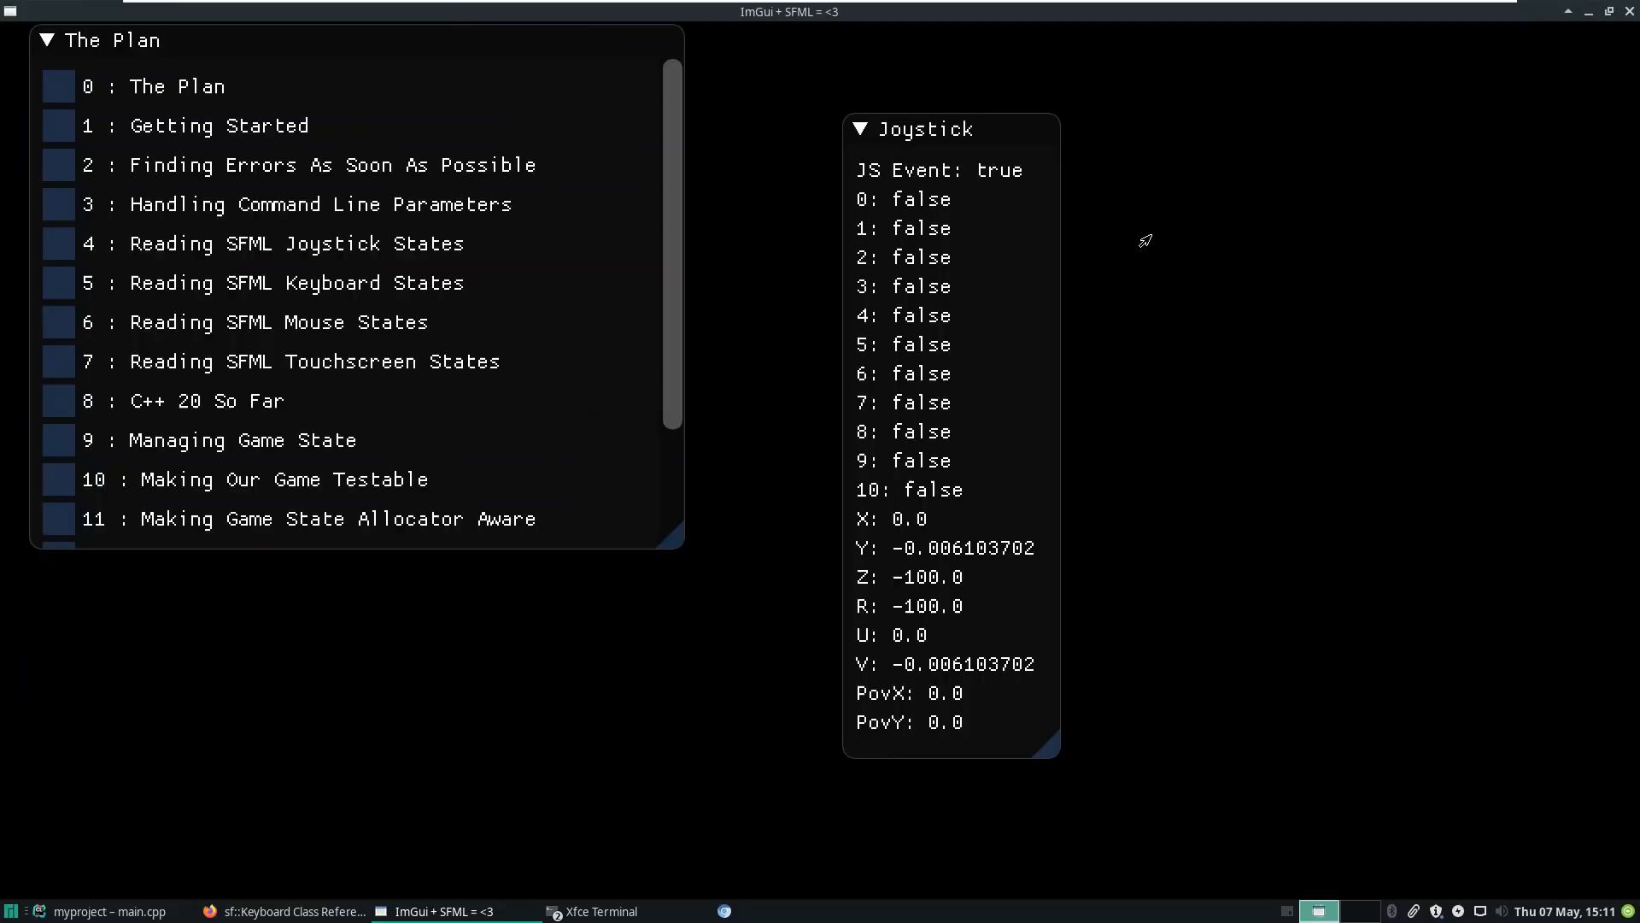
- Tick The Plan steps 0–3, including Handling Command Line Parameters
left_click(59, 204)
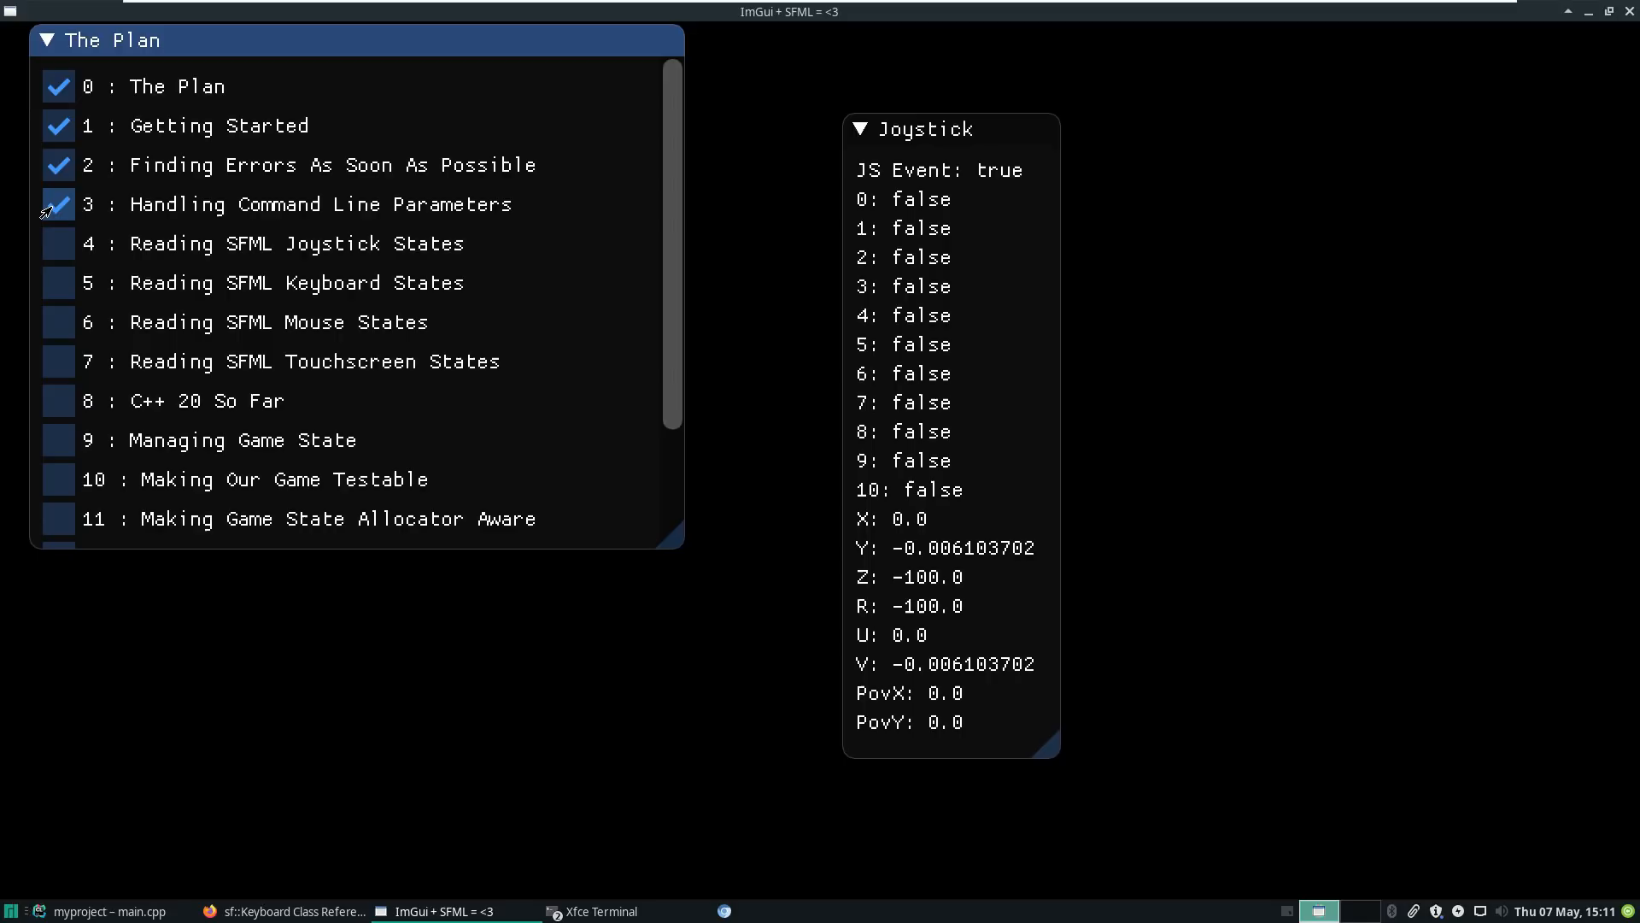
left_click(57, 242)
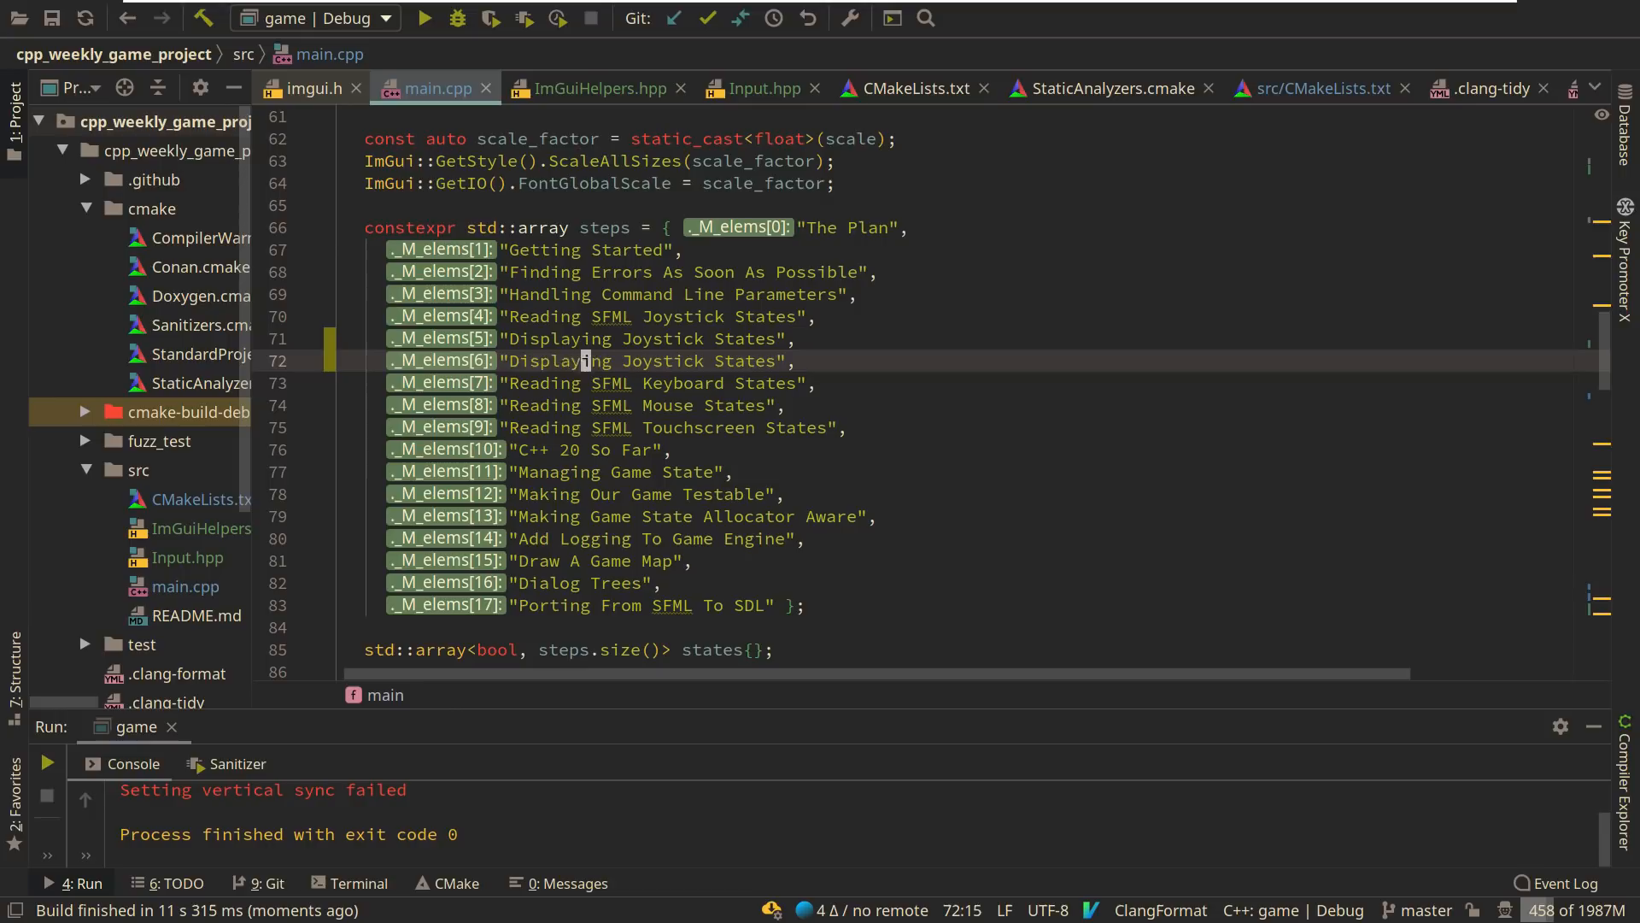
- Rename the duplicated steps entry to "Dealing With Game Events" after "Displaying Joystick States"
left_click(509, 360)
type("\"Dealing With Game Events")
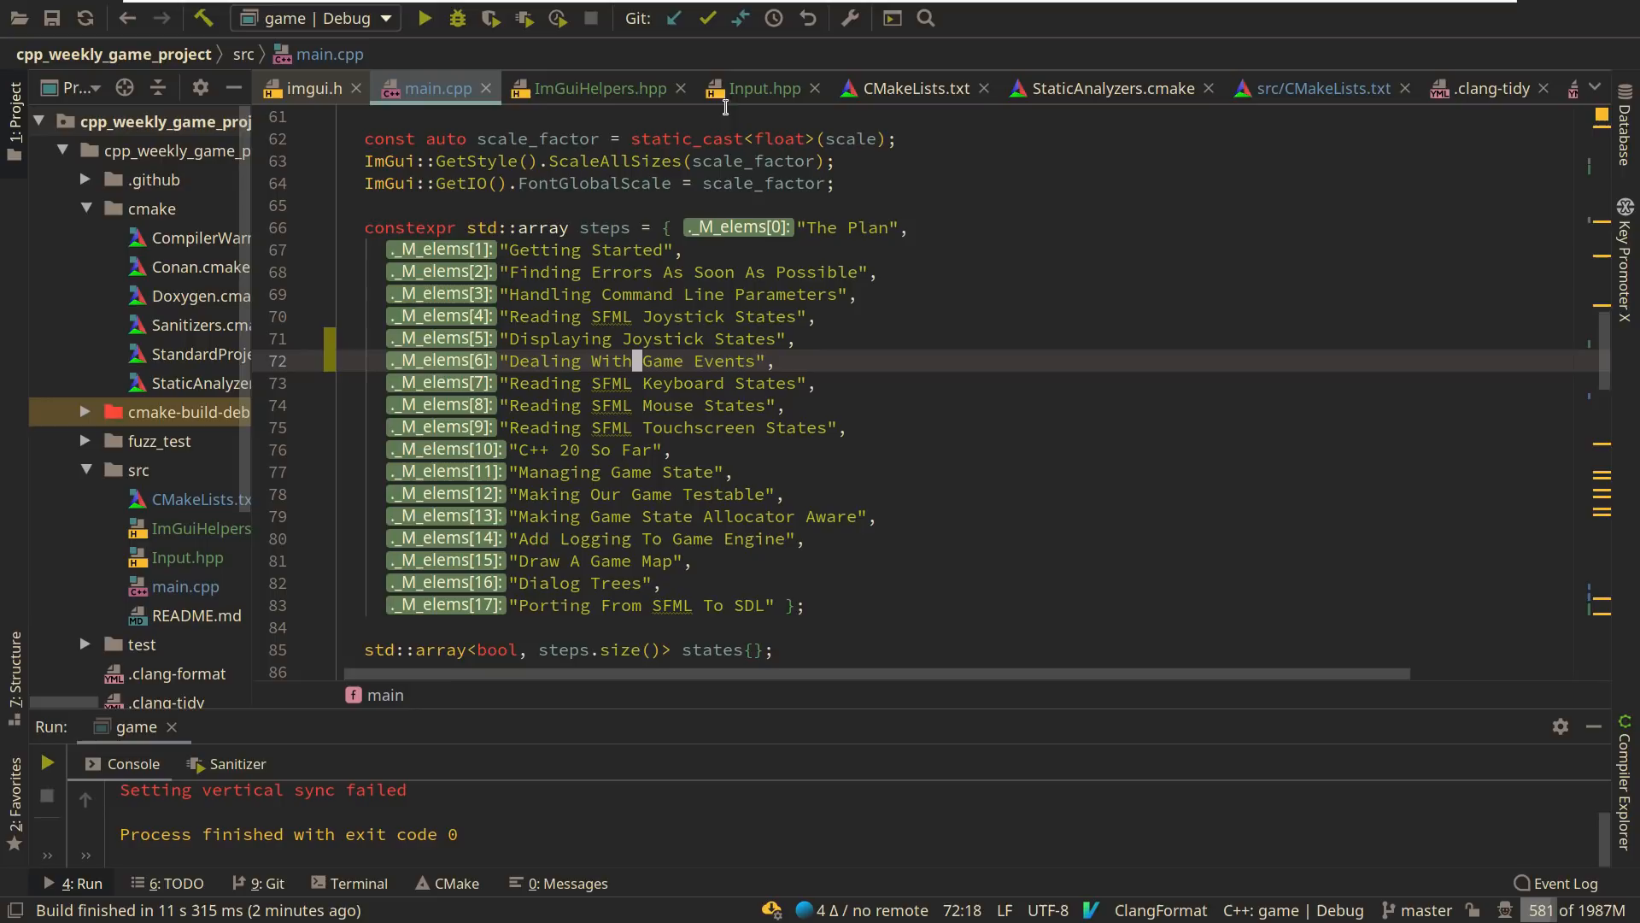
mouse_move(720, 243)
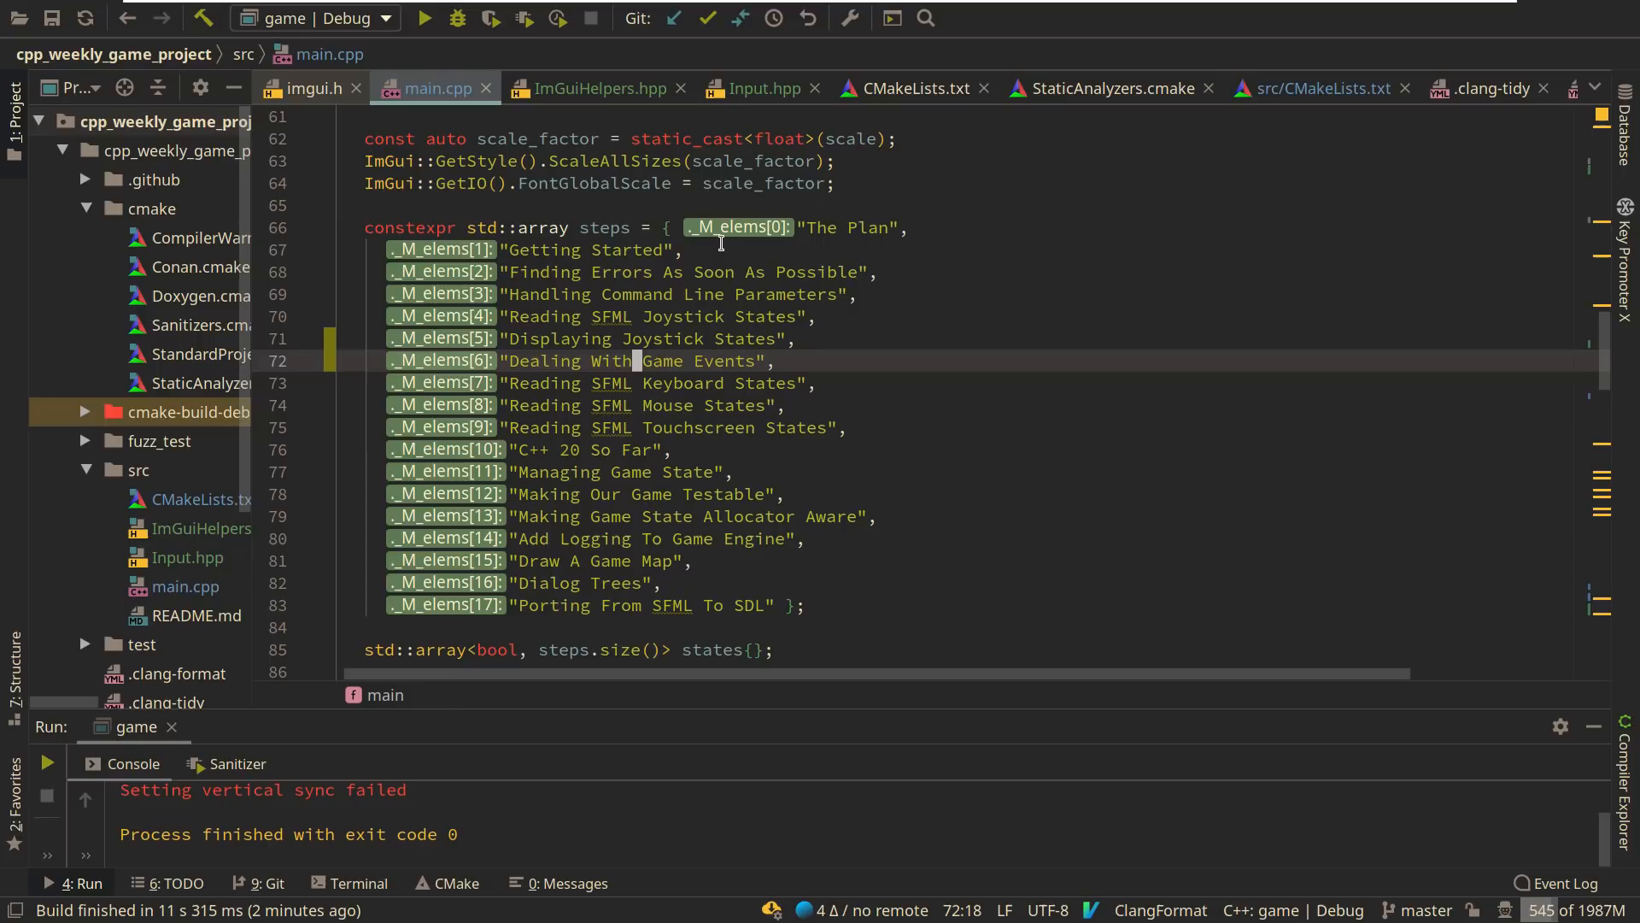